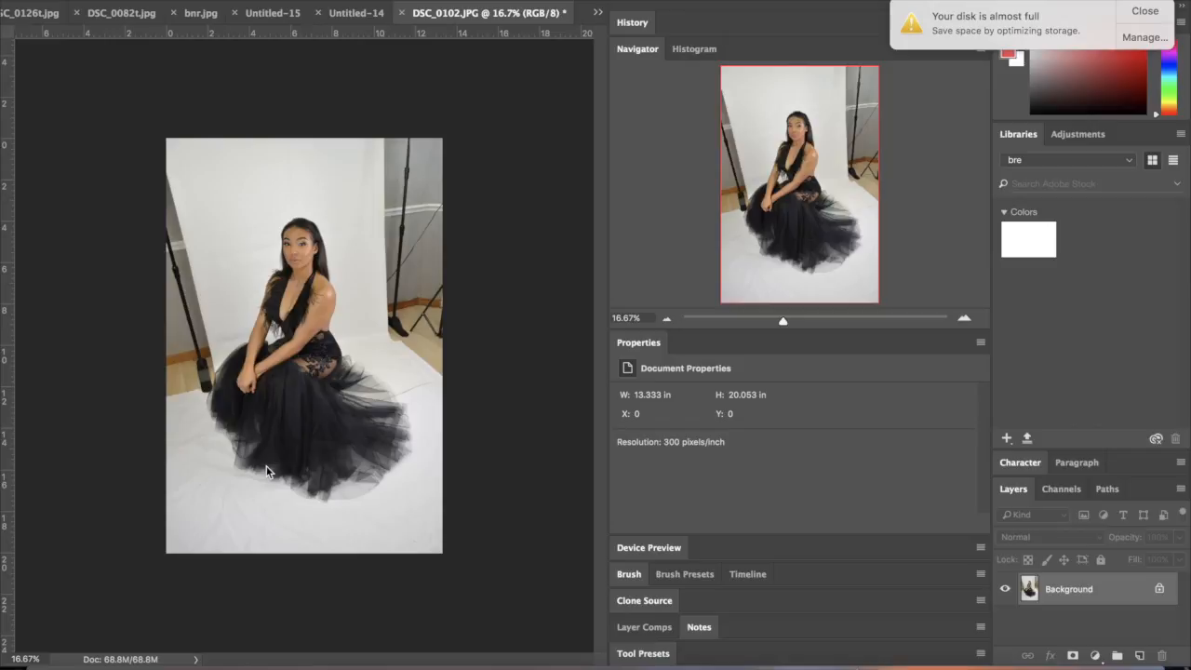
{"action": "mouse_move", "coordinate": [346, 256]}
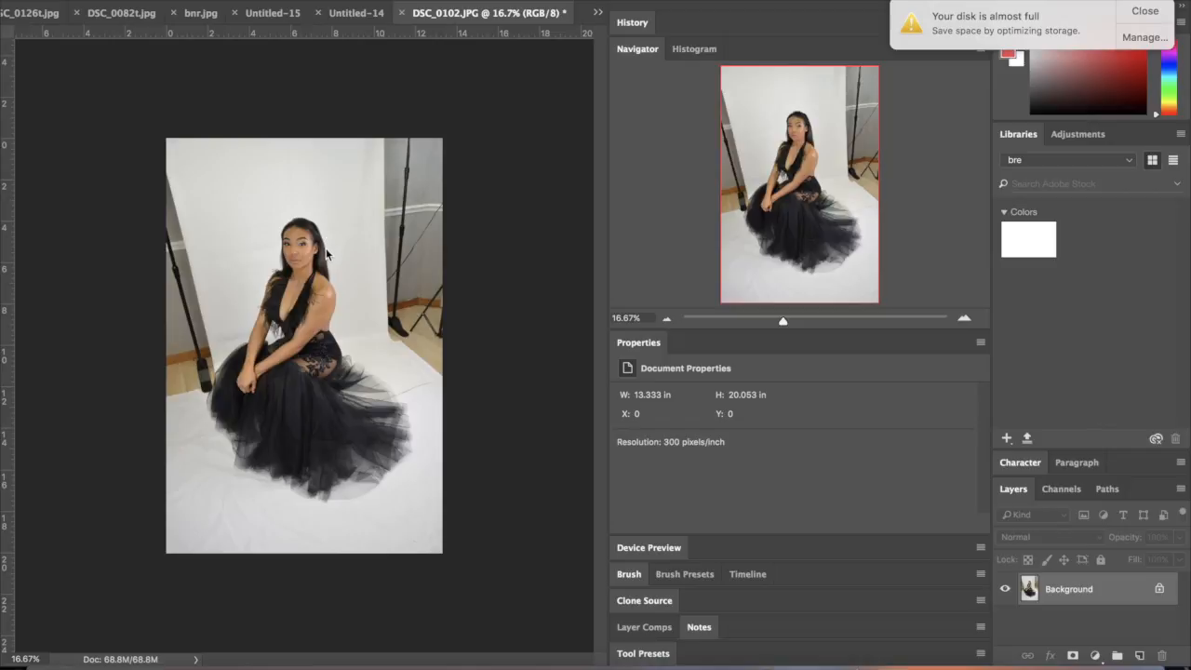
{"action": "mouse_move", "coordinate": [331, 309]}
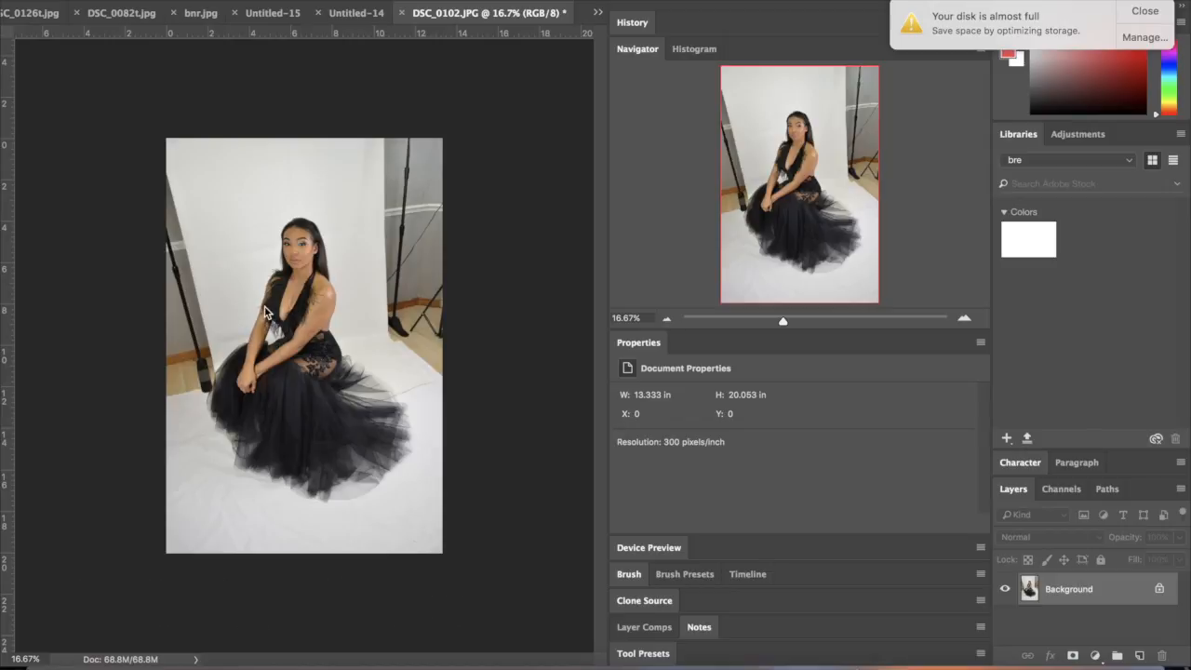
{"action": "mouse_move", "coordinate": [290, 357]}
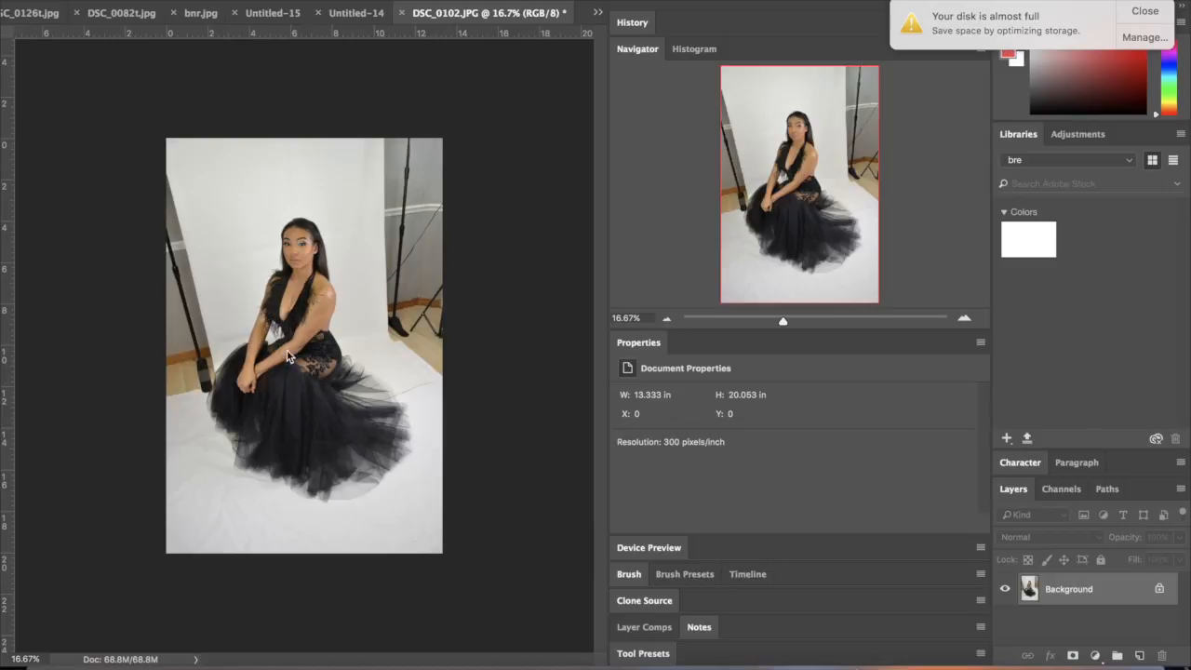
{"action": "mouse_move", "coordinate": [257, 383]}
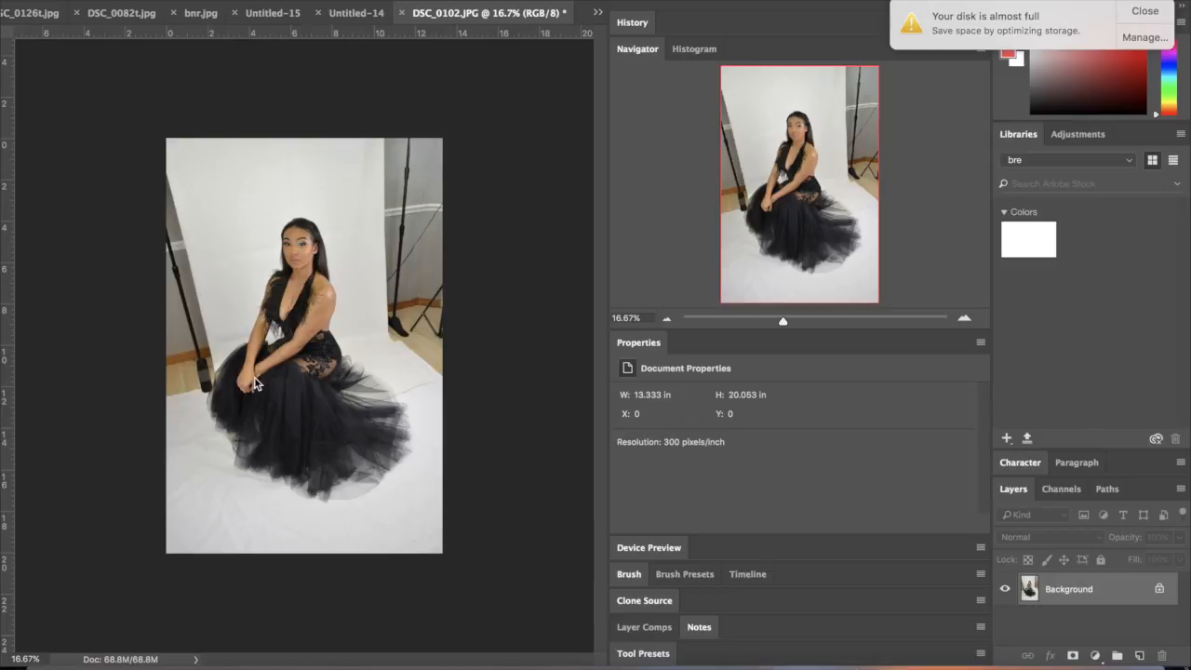
{"action": "mouse_move", "coordinate": [320, 334]}
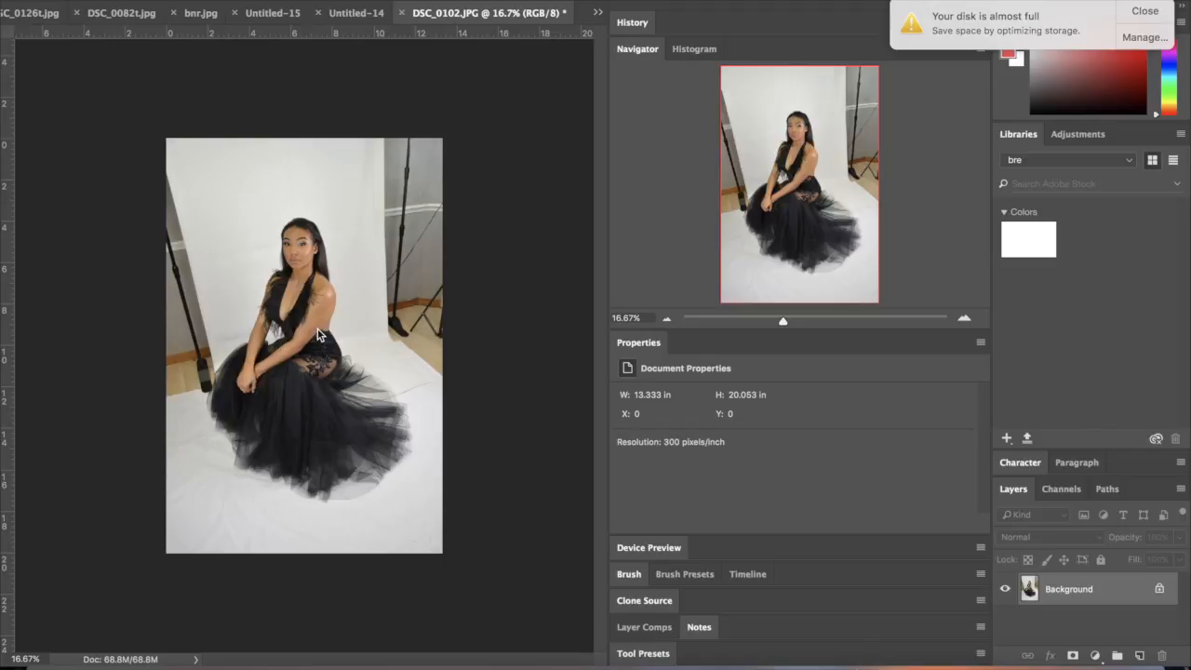
{"action": "mouse_move", "coordinate": [231, 342]}
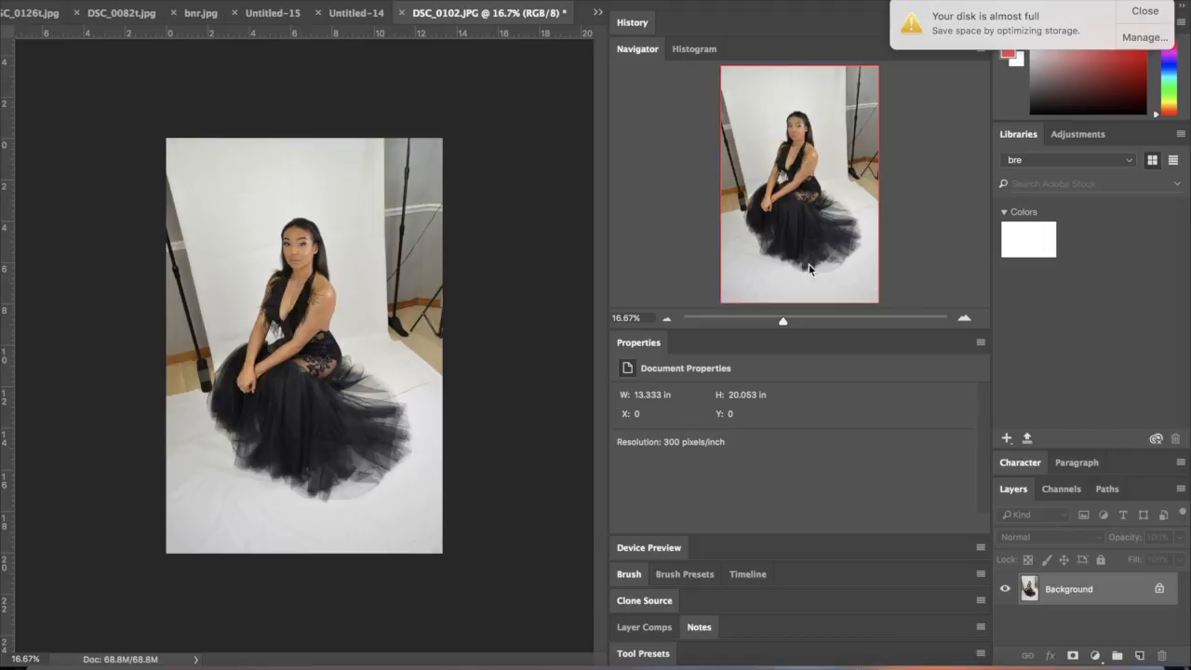
- Convert the locked Background into Layer 0 and duplicate it as a retouching copy
{"action": "left_click", "coordinate": [964, 318]}
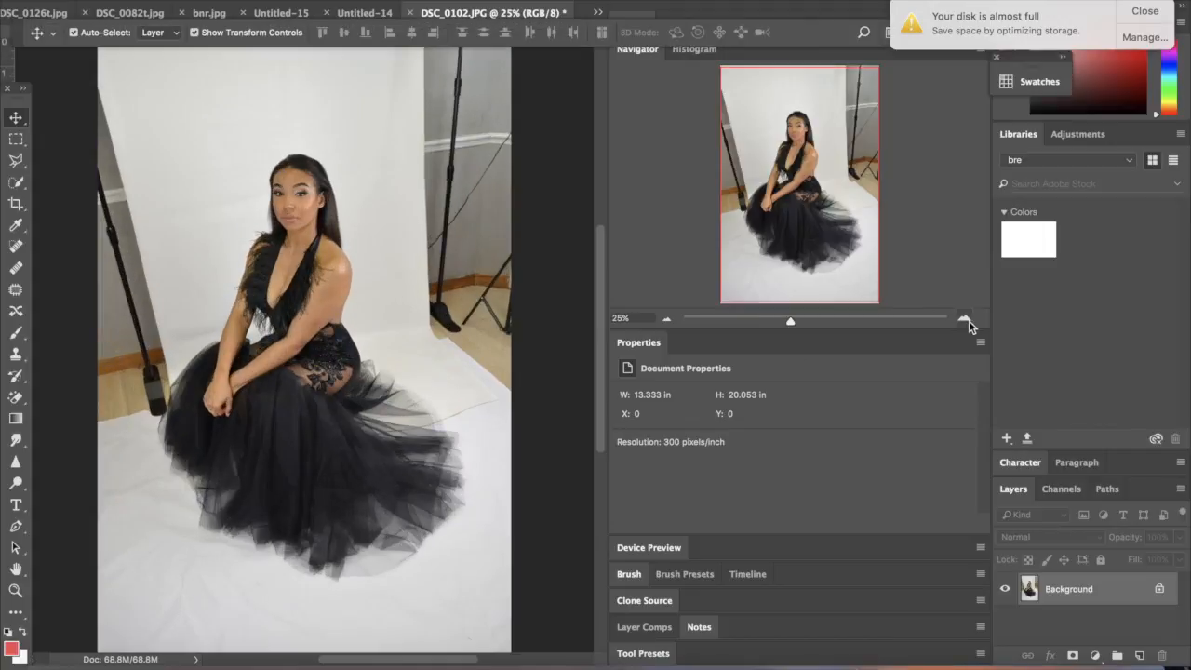
{"action": "mouse_move", "coordinate": [967, 320]}
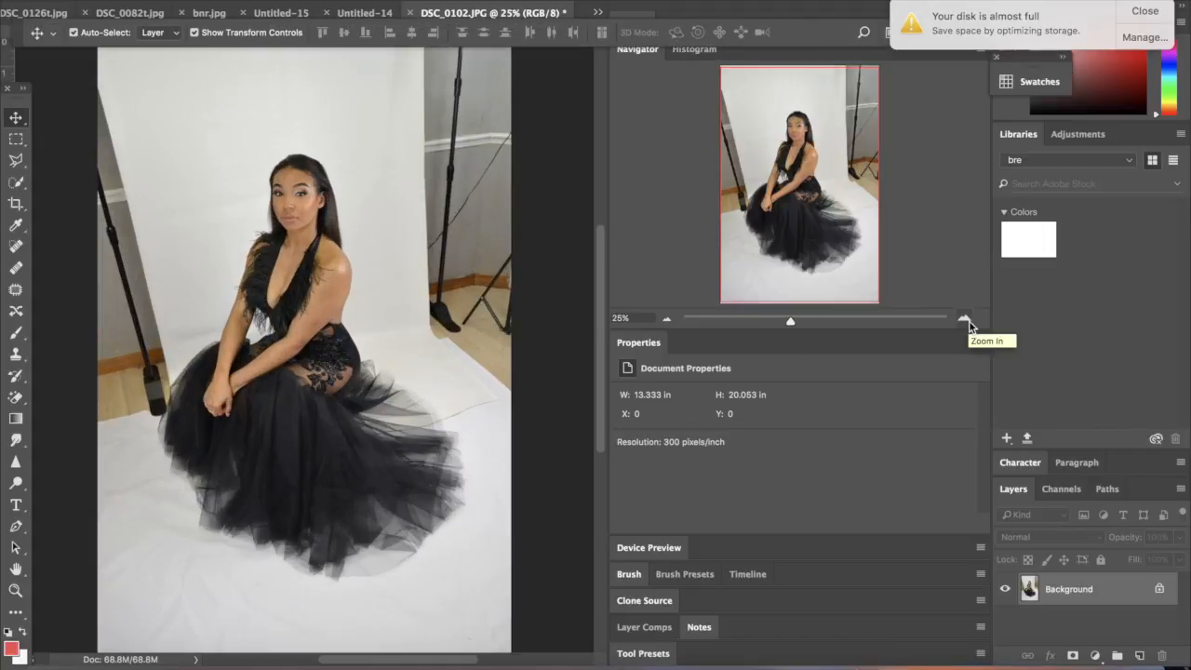
{"action": "left_click", "coordinate": [963, 317]}
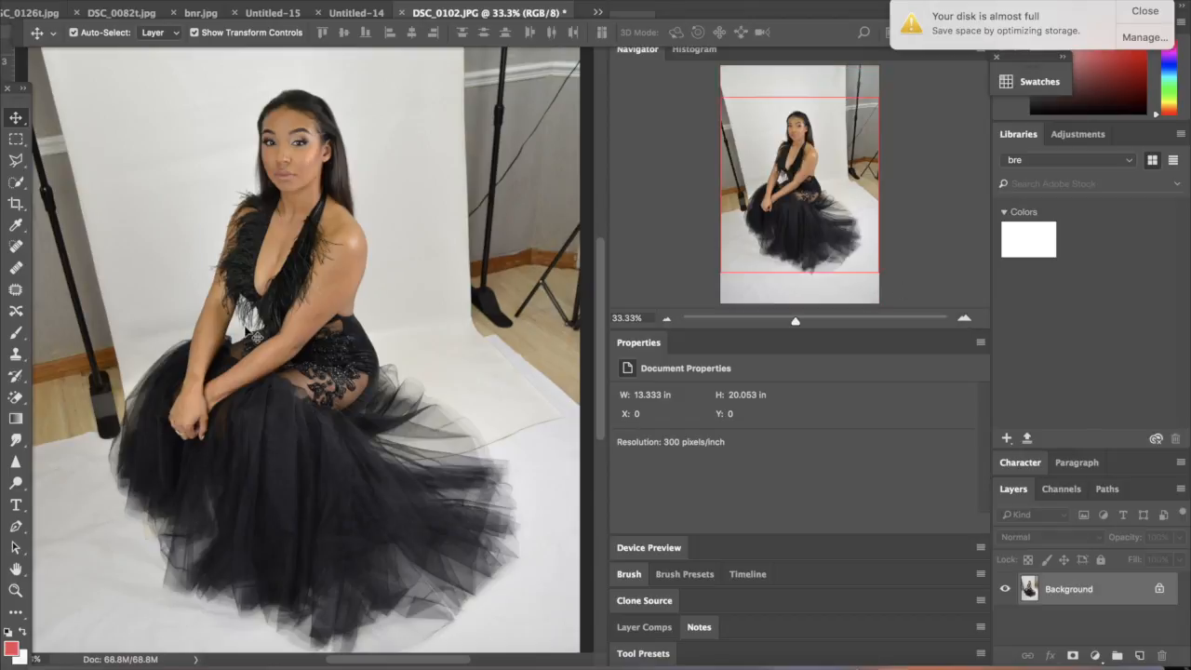
{"action": "mouse_move", "coordinate": [575, 103]}
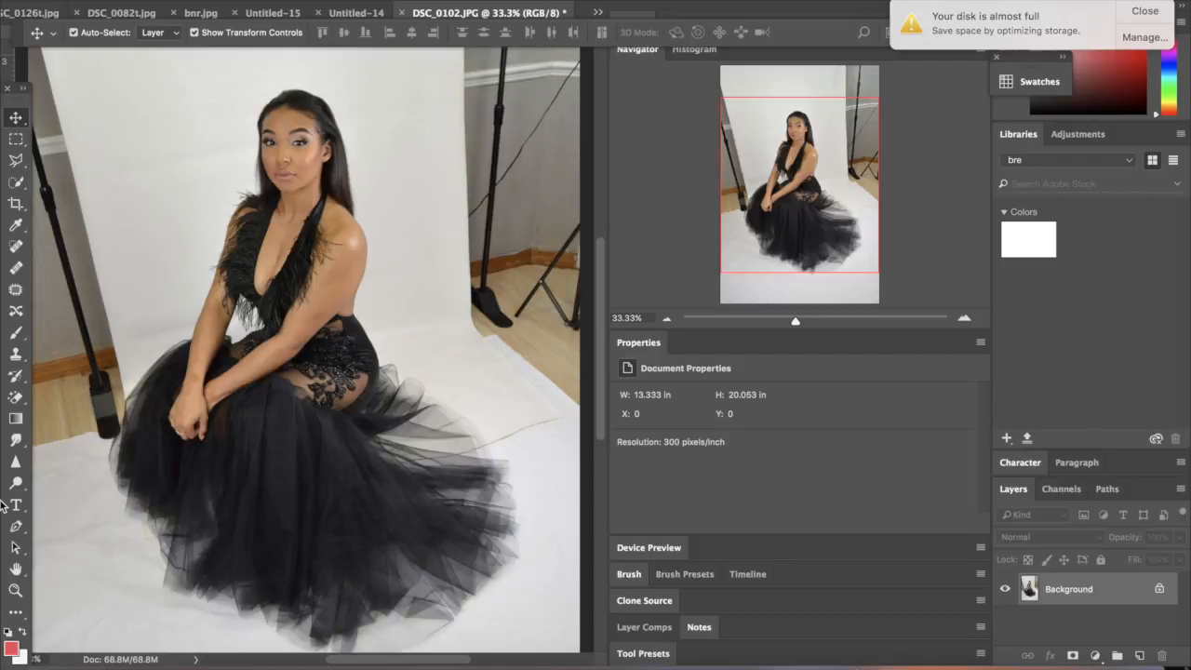
{"action": "mouse_move", "coordinate": [302, 295]}
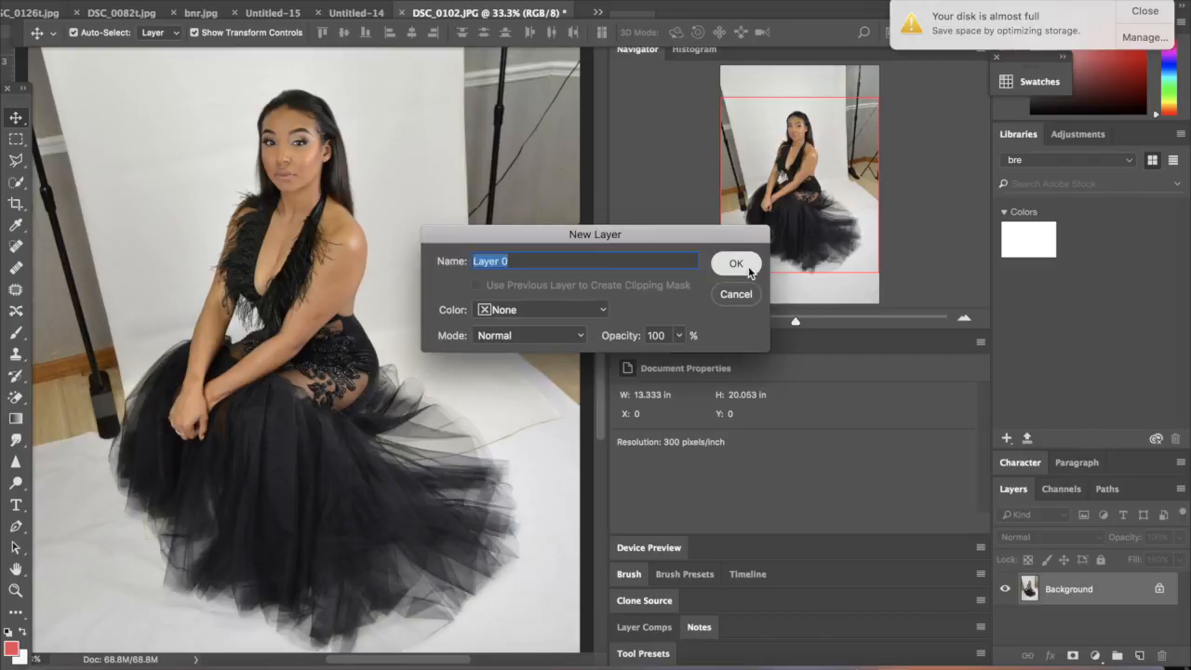
{"action": "left_click", "coordinate": [737, 264]}
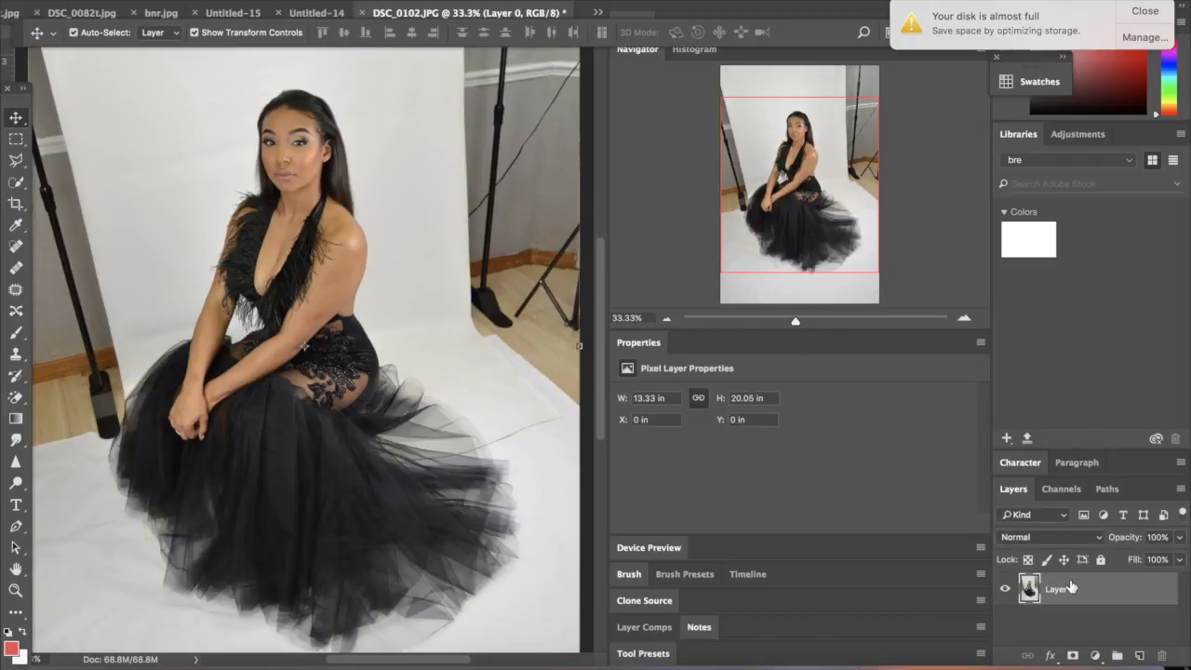
{"action": "right_click", "coordinate": [1060, 588]}
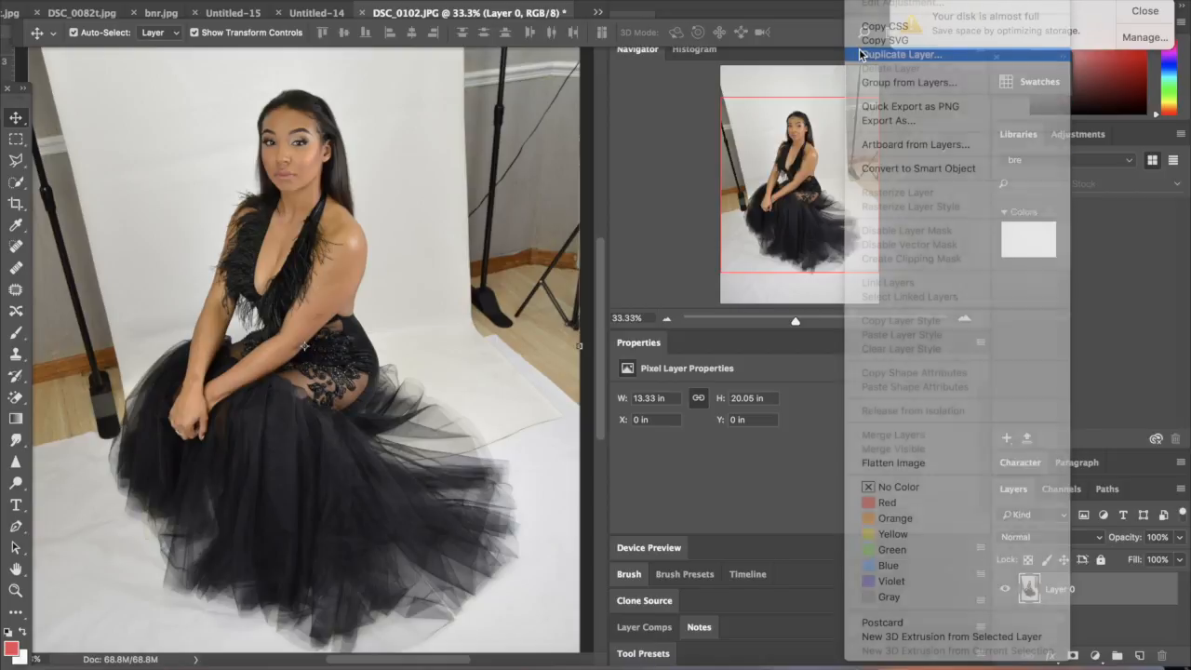
{"action": "left_click", "coordinate": [901, 54]}
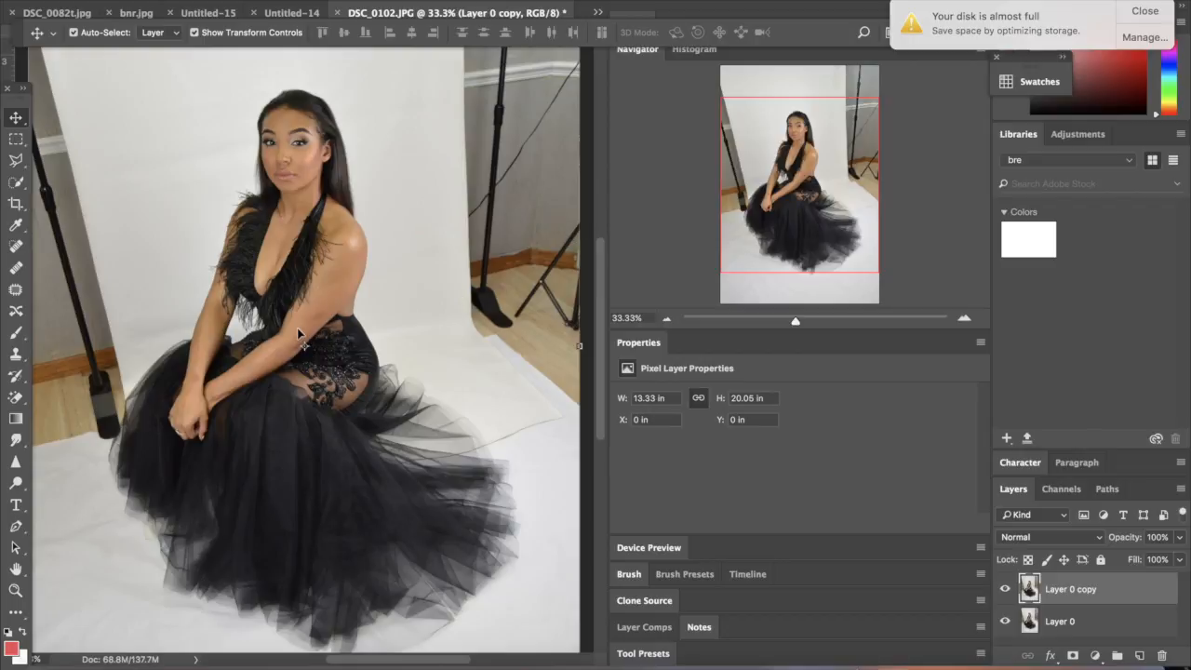
{"action": "mouse_move", "coordinate": [1034, 588]}
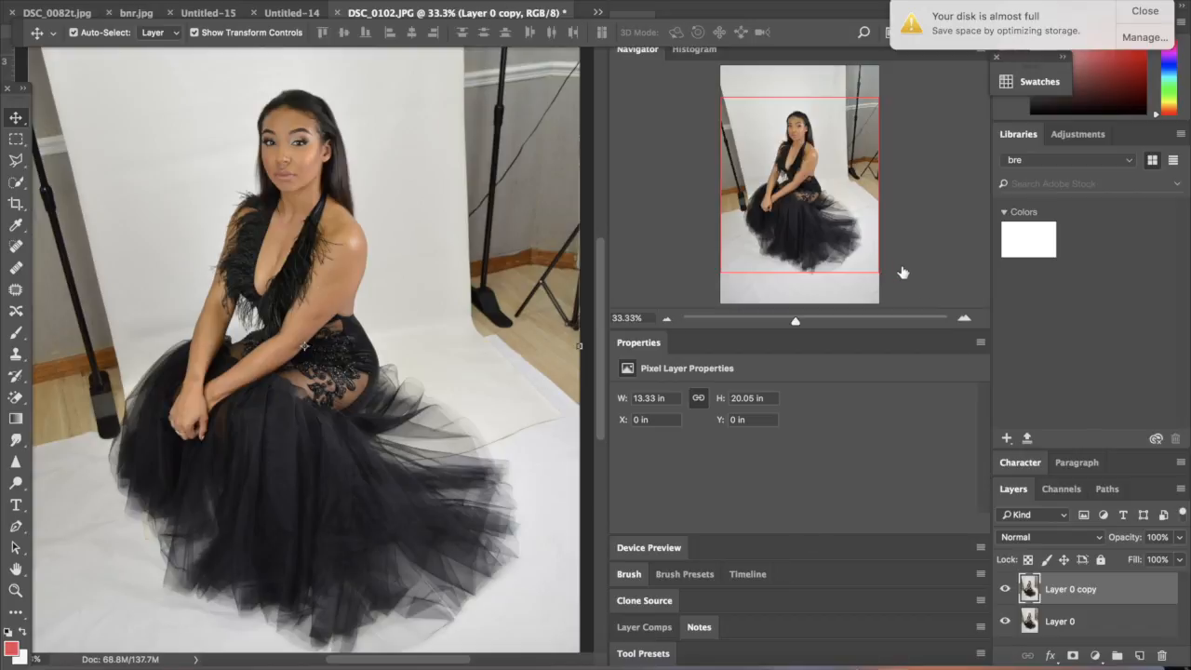
- Heal blemishes on the upper arm at 200% with spot and sampled healing brushes
{"action": "left_click", "coordinate": [963, 318]}
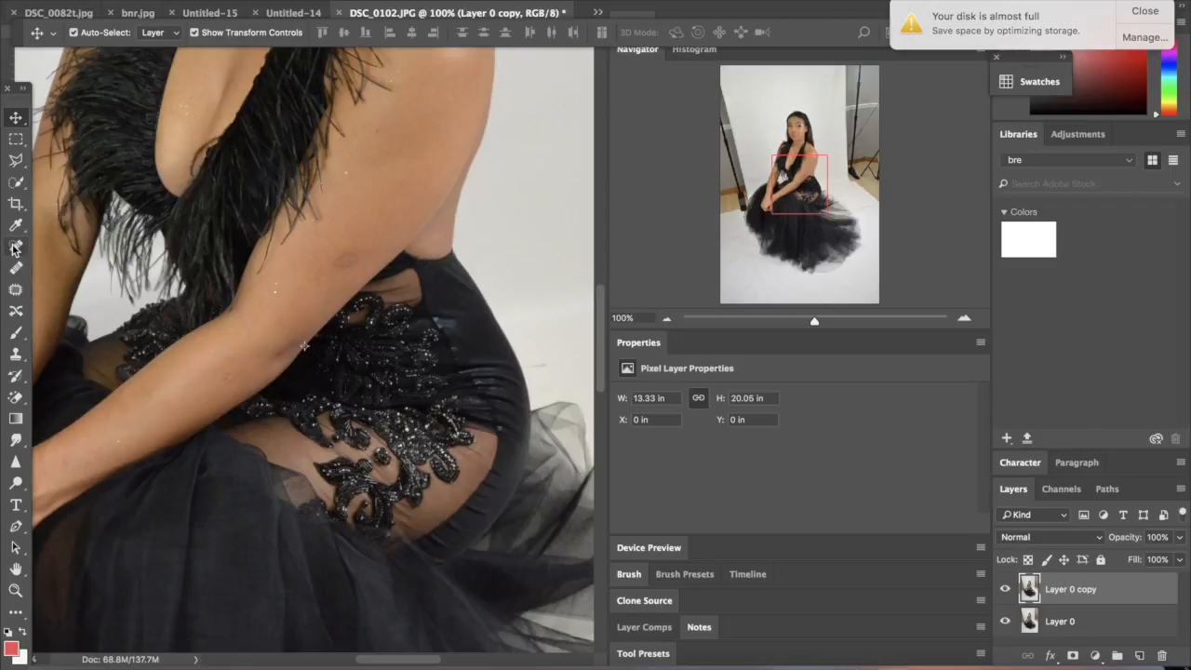
{"action": "left_click", "coordinate": [14, 249]}
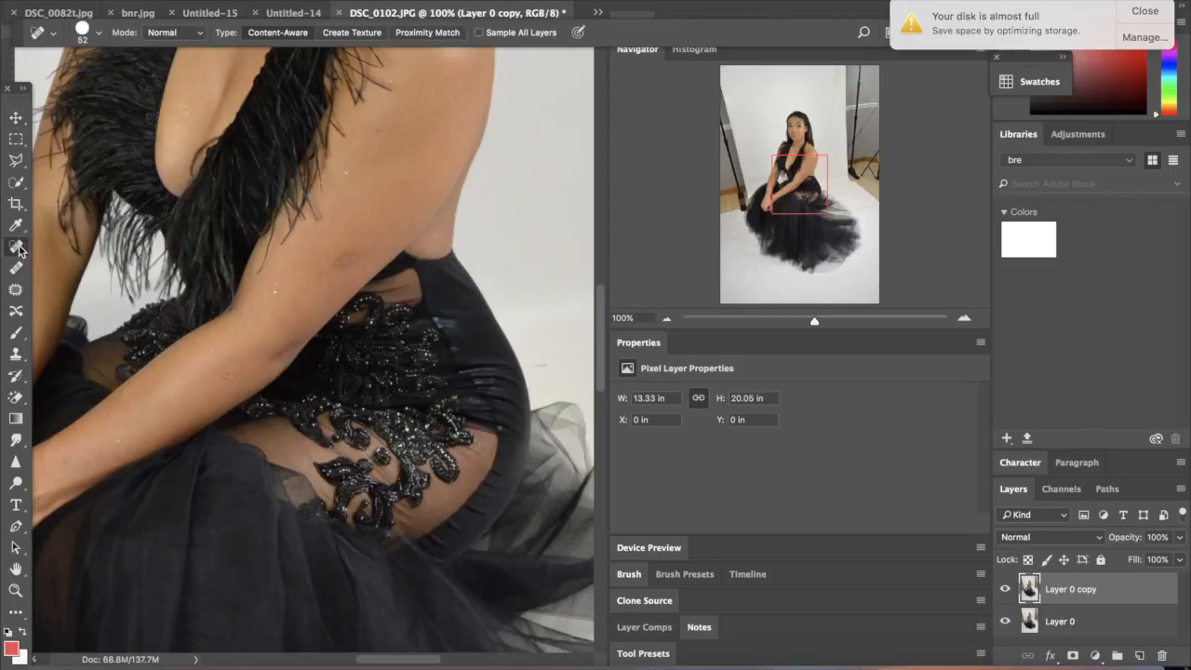
{"action": "left_click", "coordinate": [15, 246]}
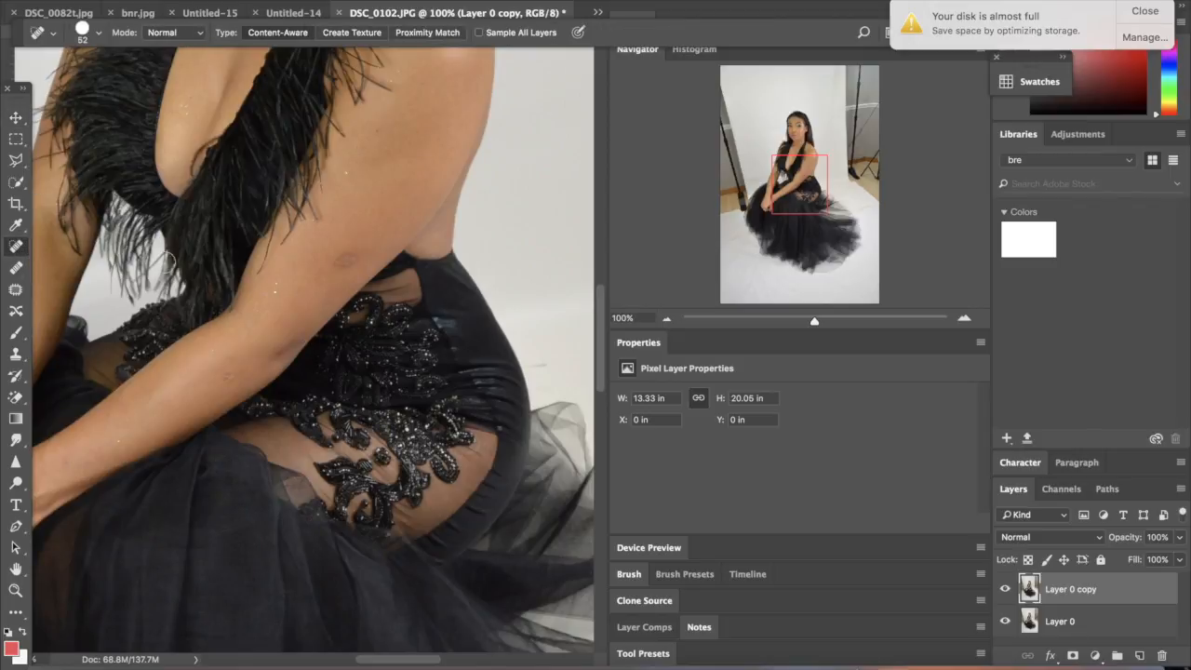
{"action": "left_click", "coordinate": [344, 260]}
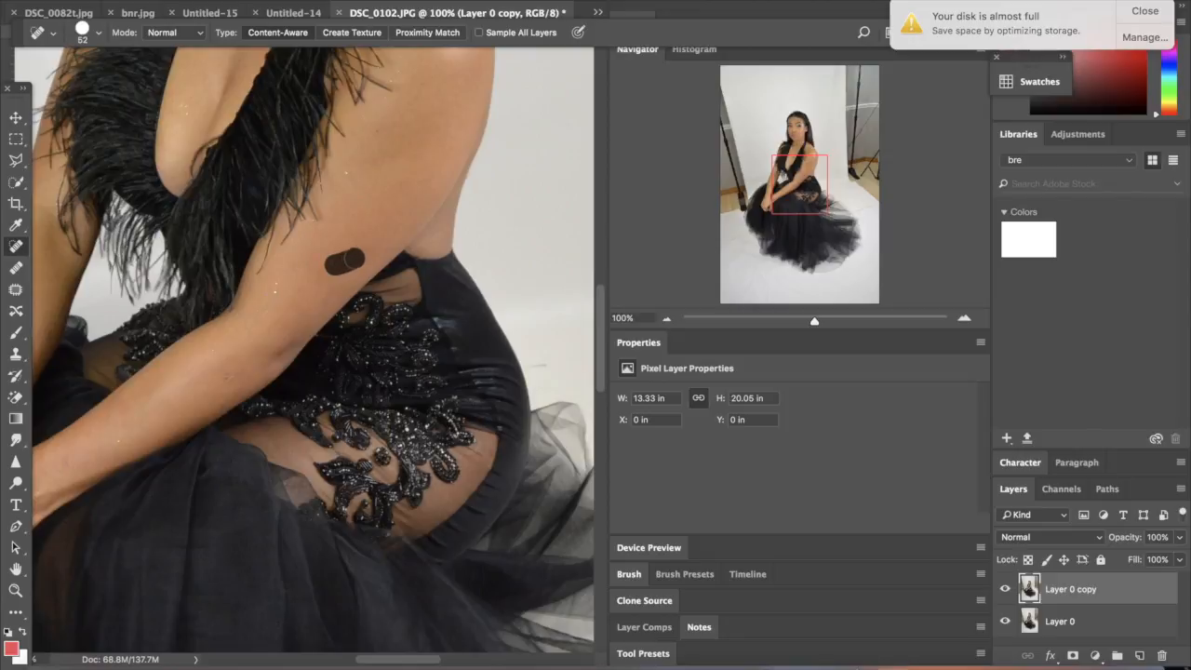
{"action": "left_click", "coordinate": [344, 261]}
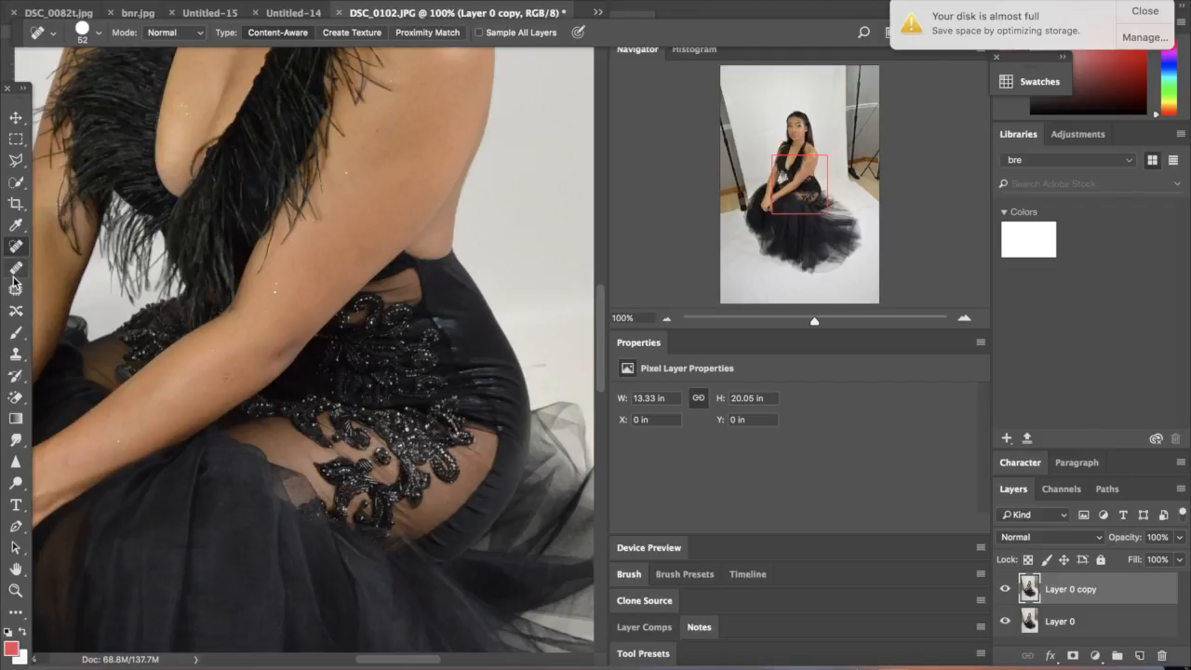
{"action": "left_click", "coordinate": [15, 268]}
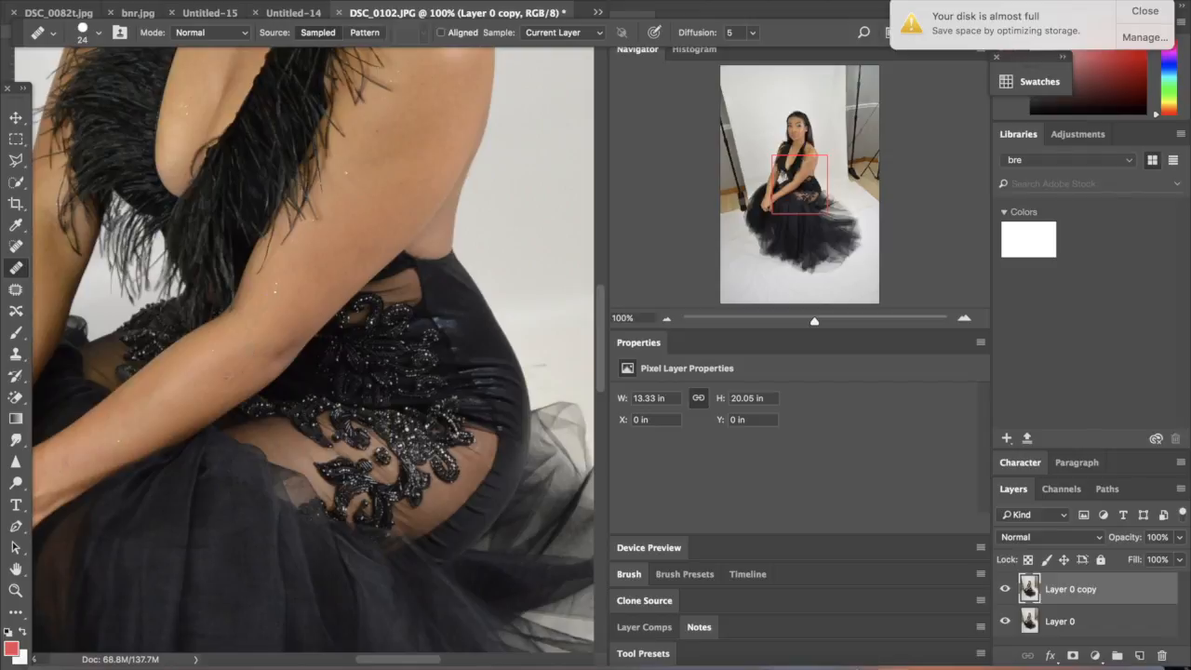
{"action": "left_click", "coordinate": [100, 31]}
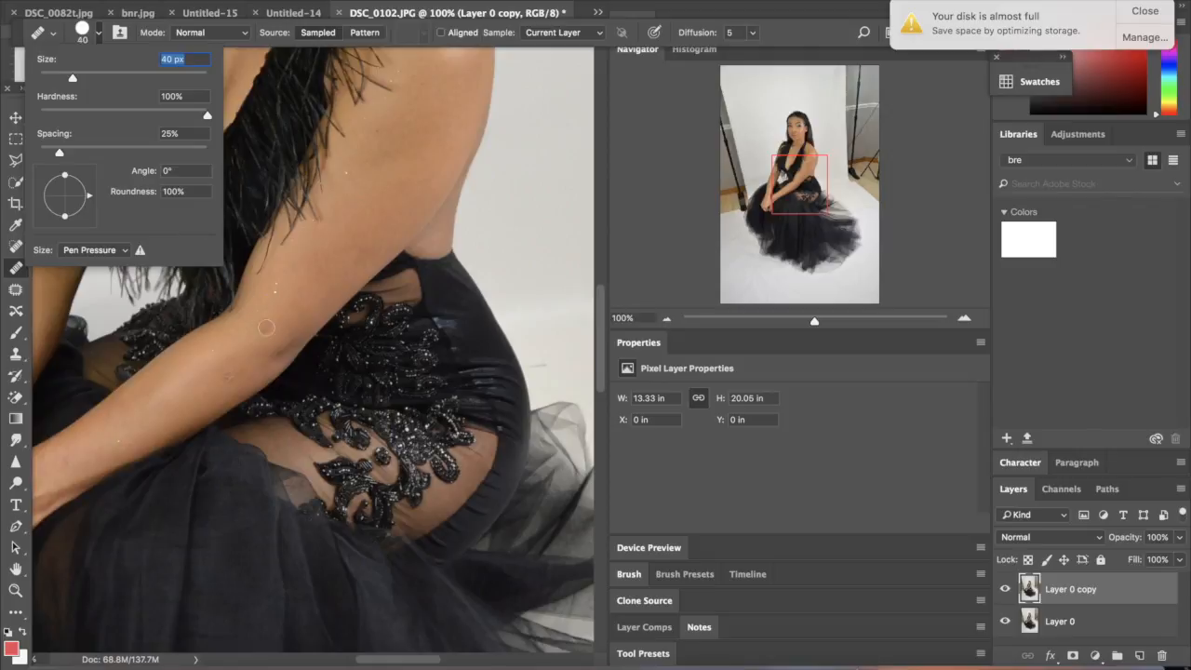
{"action": "mouse_move", "coordinate": [268, 362]}
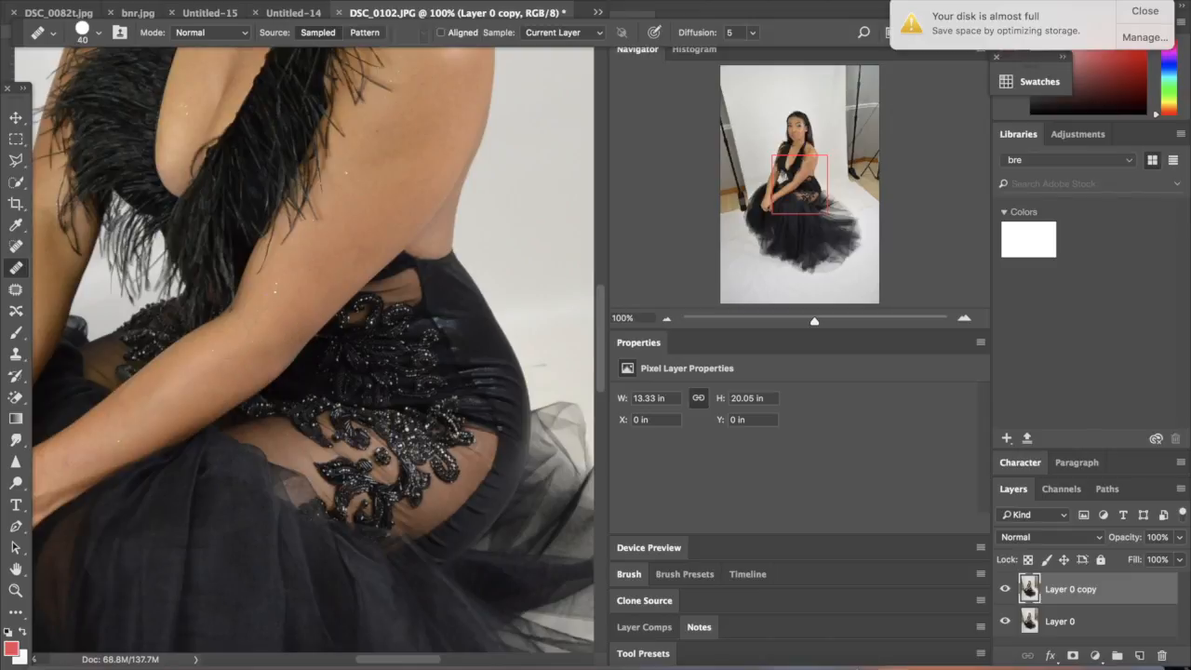
{"action": "left_click", "coordinate": [368, 244]}
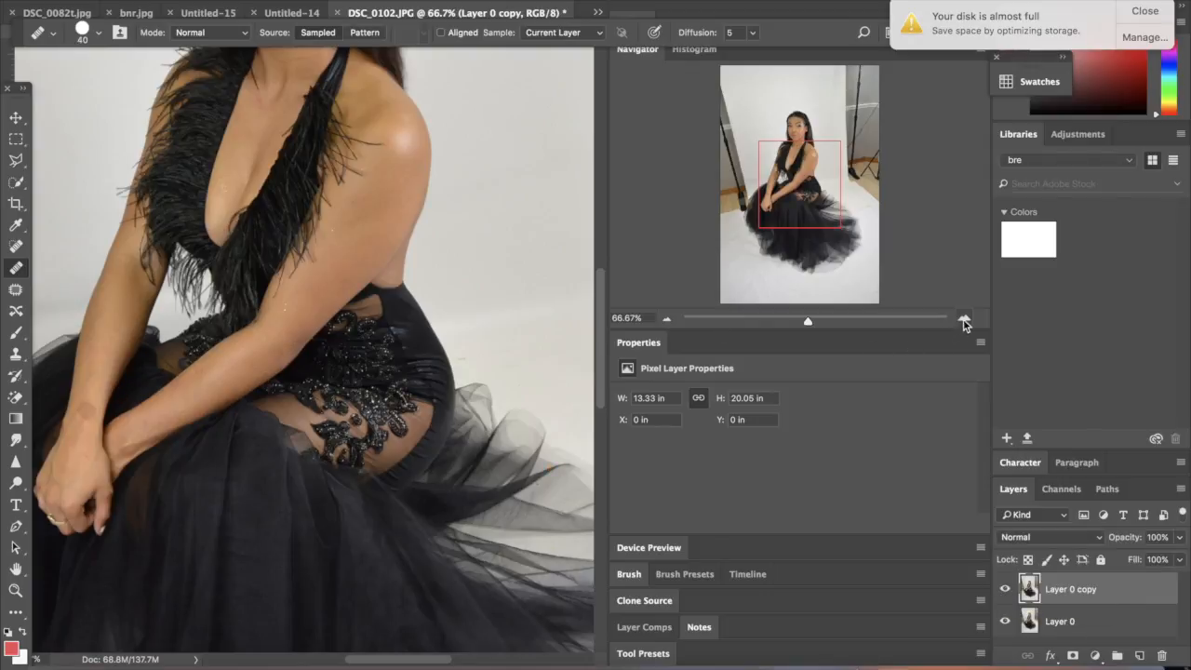
- Heal small spots on the neck and chest at closer zoom
{"action": "left_click", "coordinate": [964, 320]}
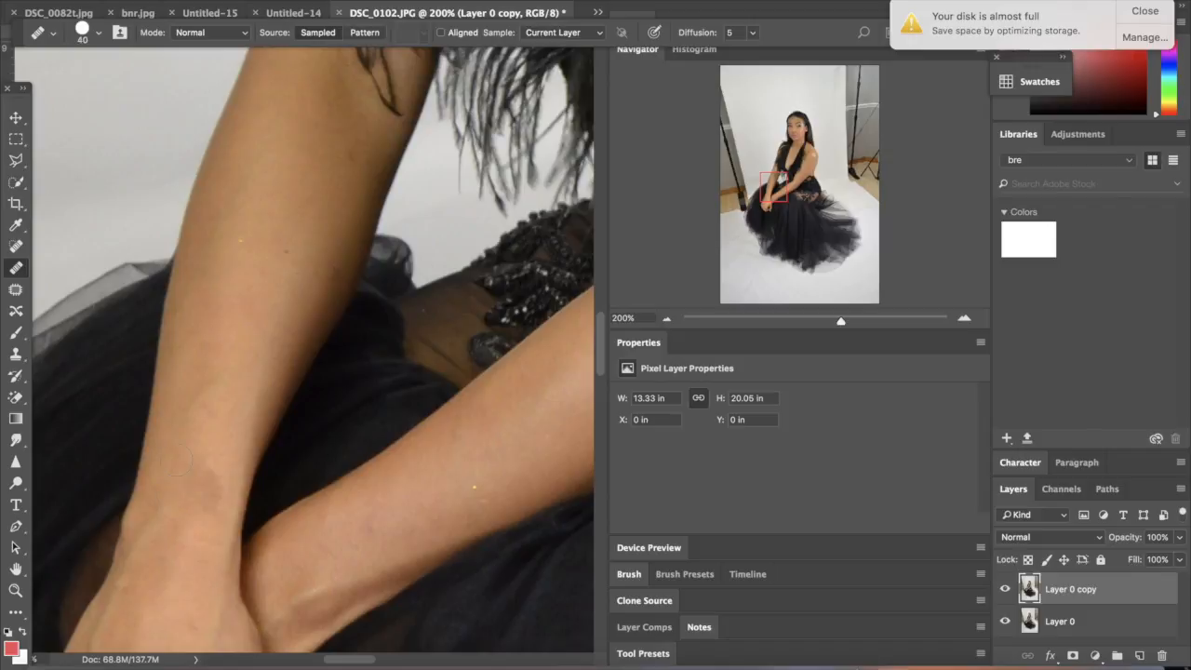
{"action": "mouse_move", "coordinate": [186, 510]}
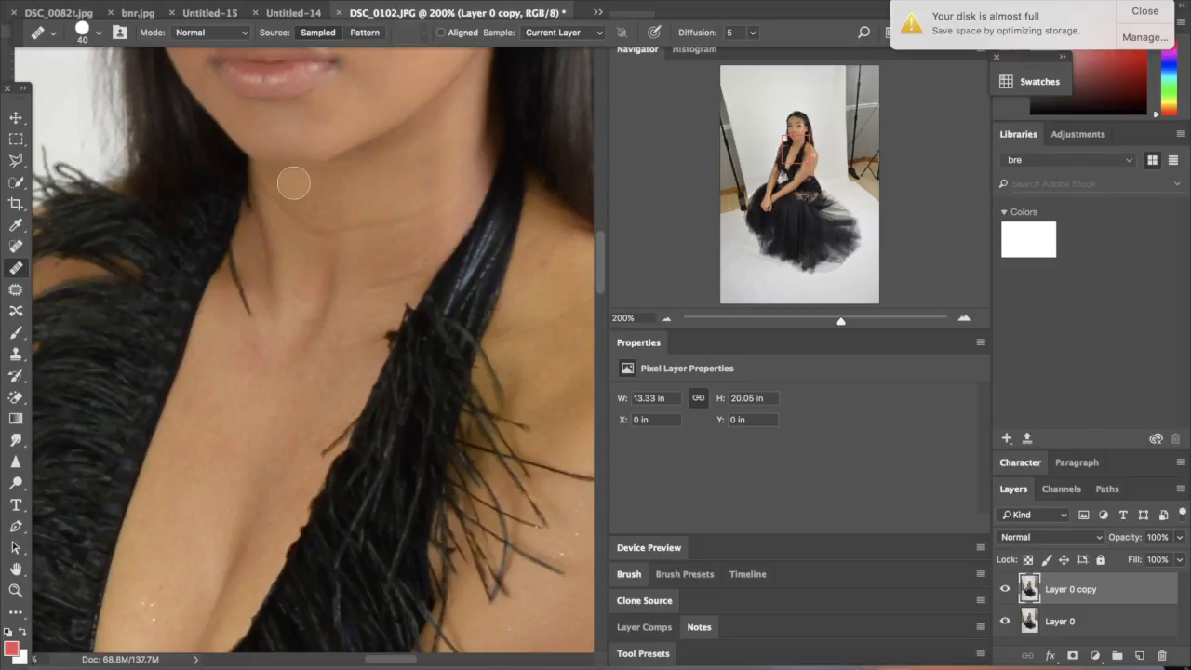
{"action": "mouse_move", "coordinate": [264, 192]}
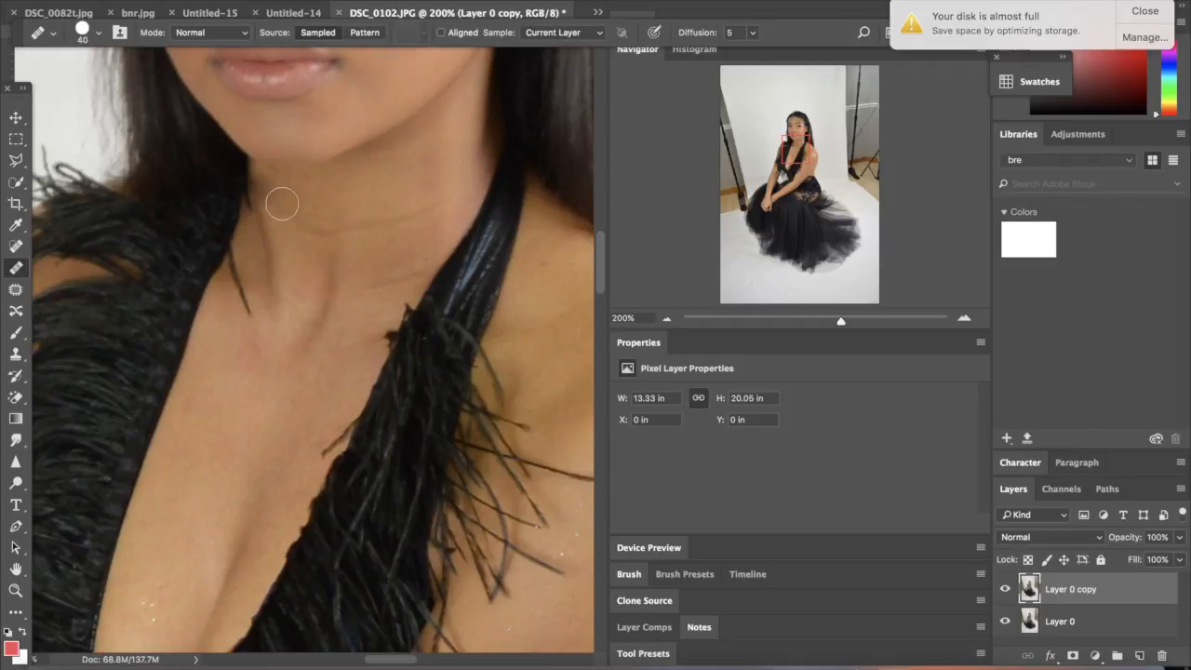
{"action": "left_click", "coordinate": [167, 7]}
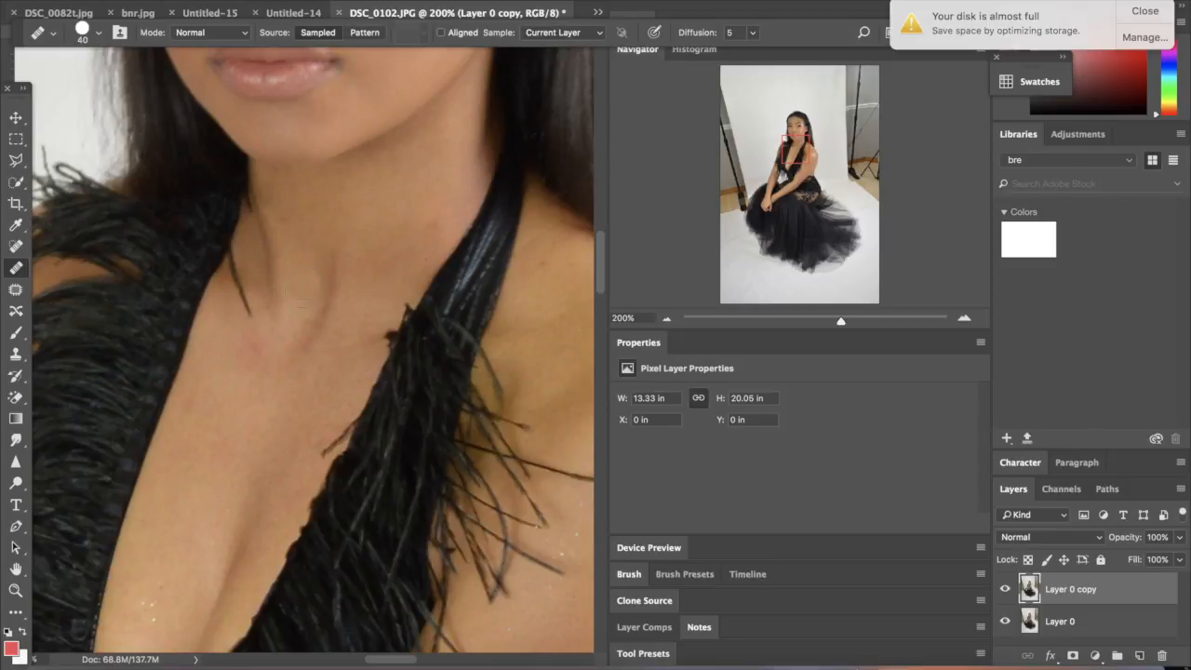
{"action": "left_click", "coordinate": [232, 352]}
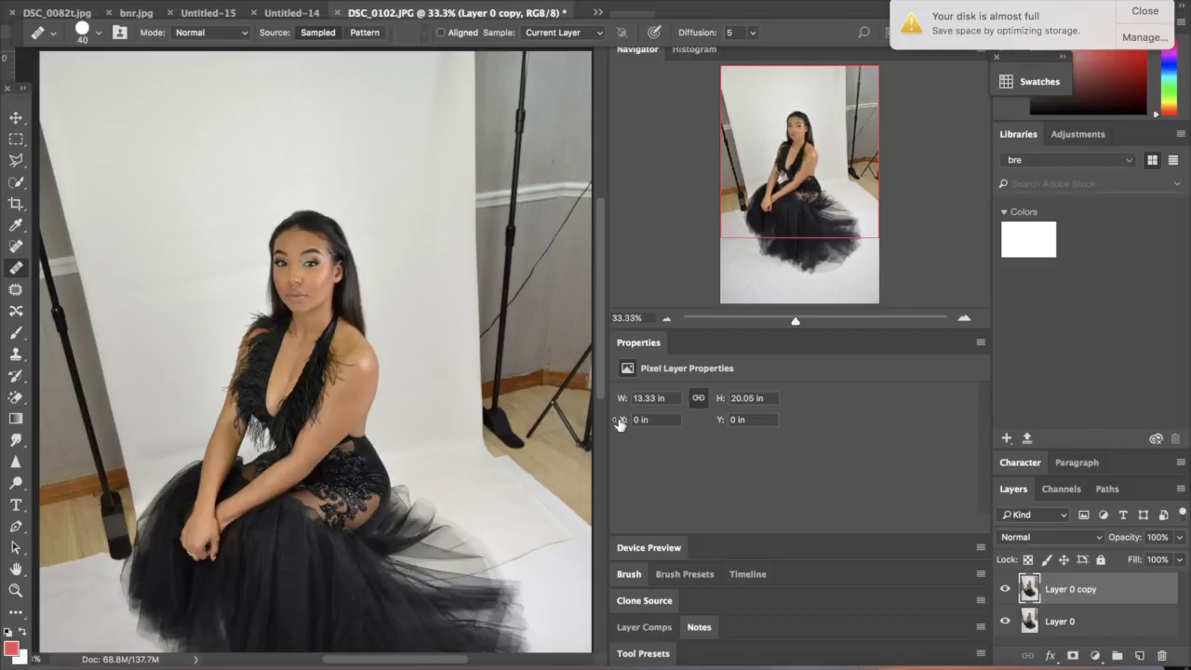
{"action": "mouse_move", "coordinate": [1135, 612]}
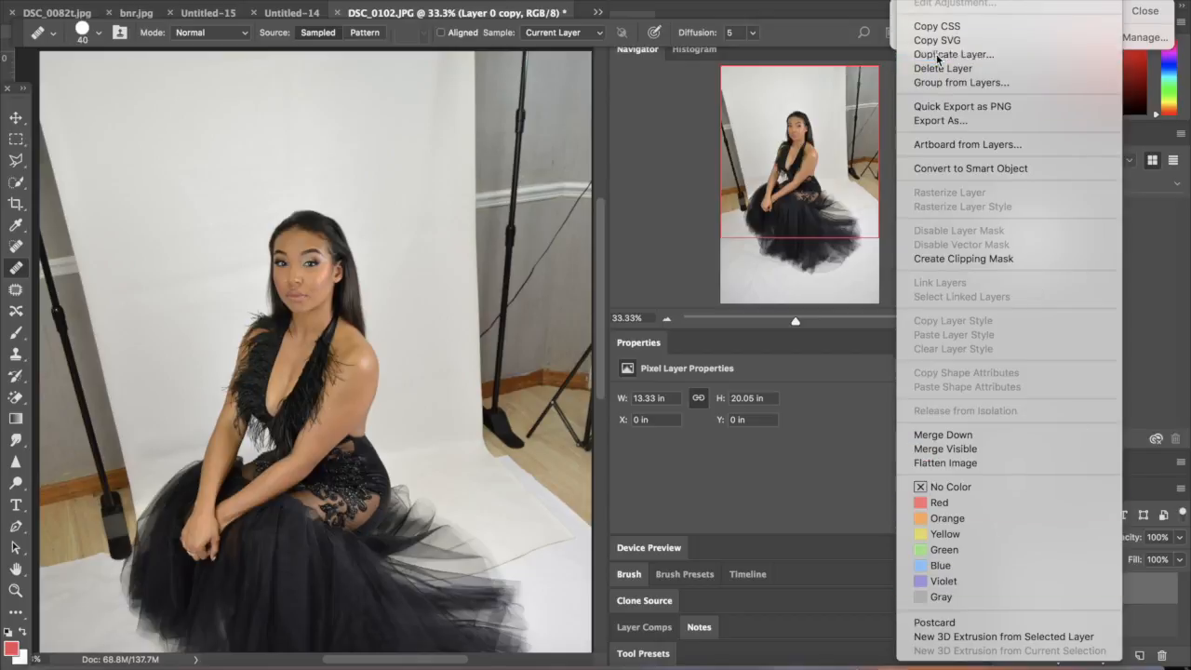
- Duplicate the retouched Layer 0 copy to receive a Camera Raw adjustment
{"action": "left_click", "coordinate": [953, 54]}
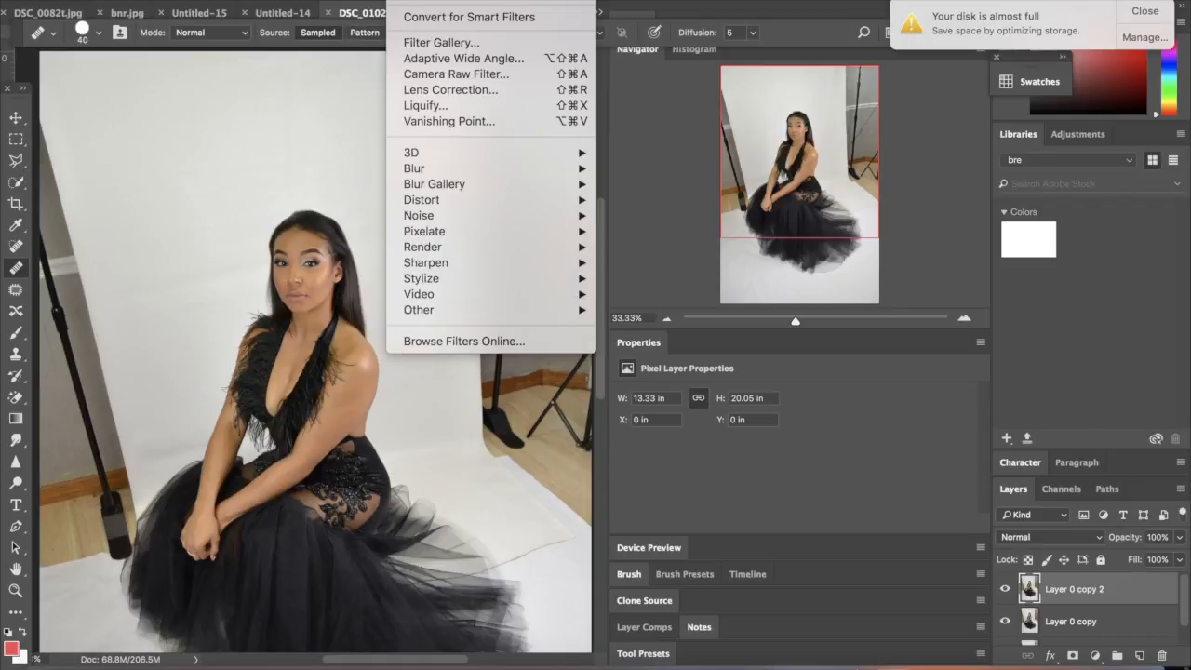
{"action": "mouse_move", "coordinate": [456, 74]}
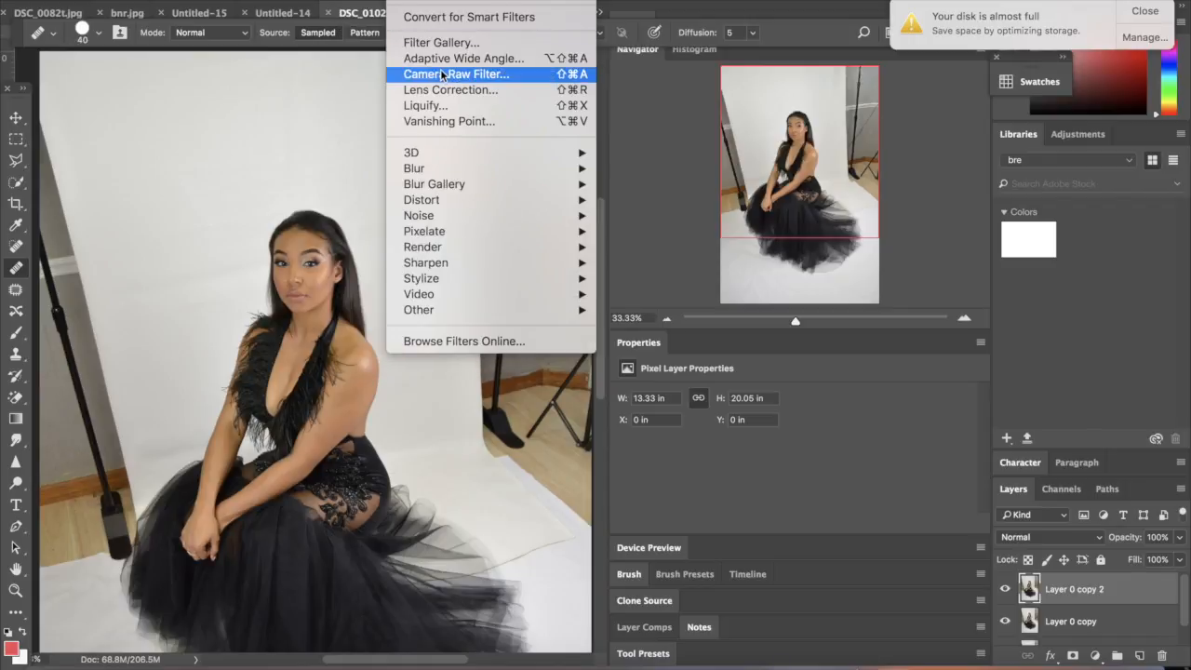
- In Camera Raw set Exposure +0.60, Contrast +3 and Highlights -6
{"action": "left_click", "coordinate": [456, 75]}
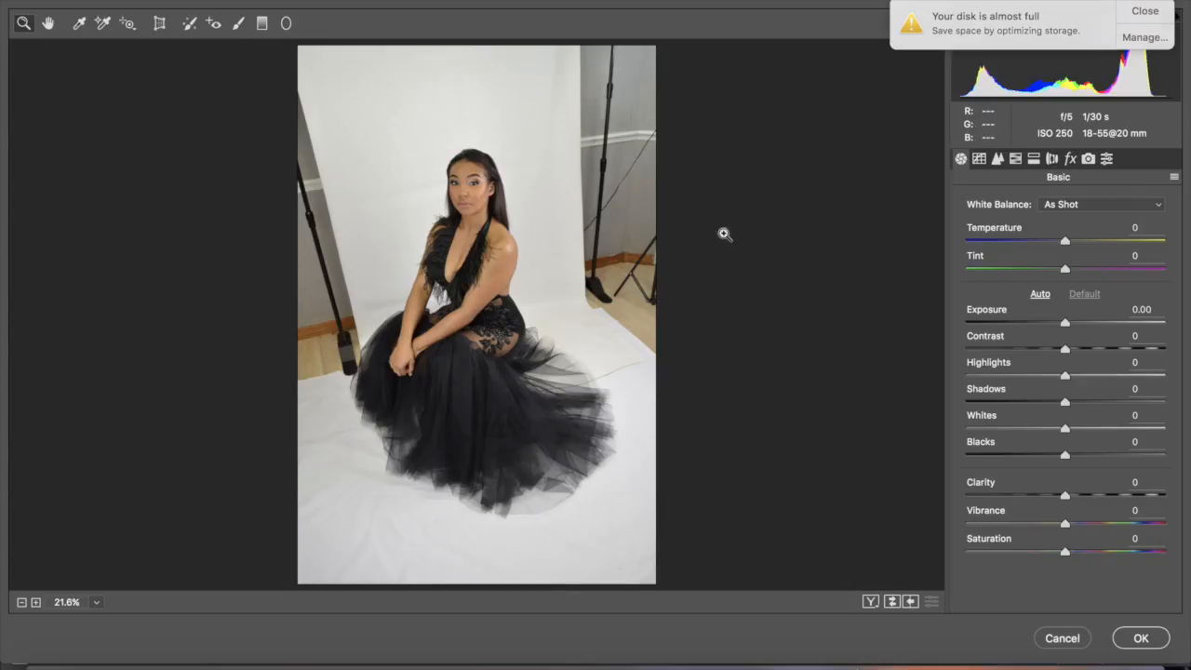
{"action": "mouse_move", "coordinate": [914, 301]}
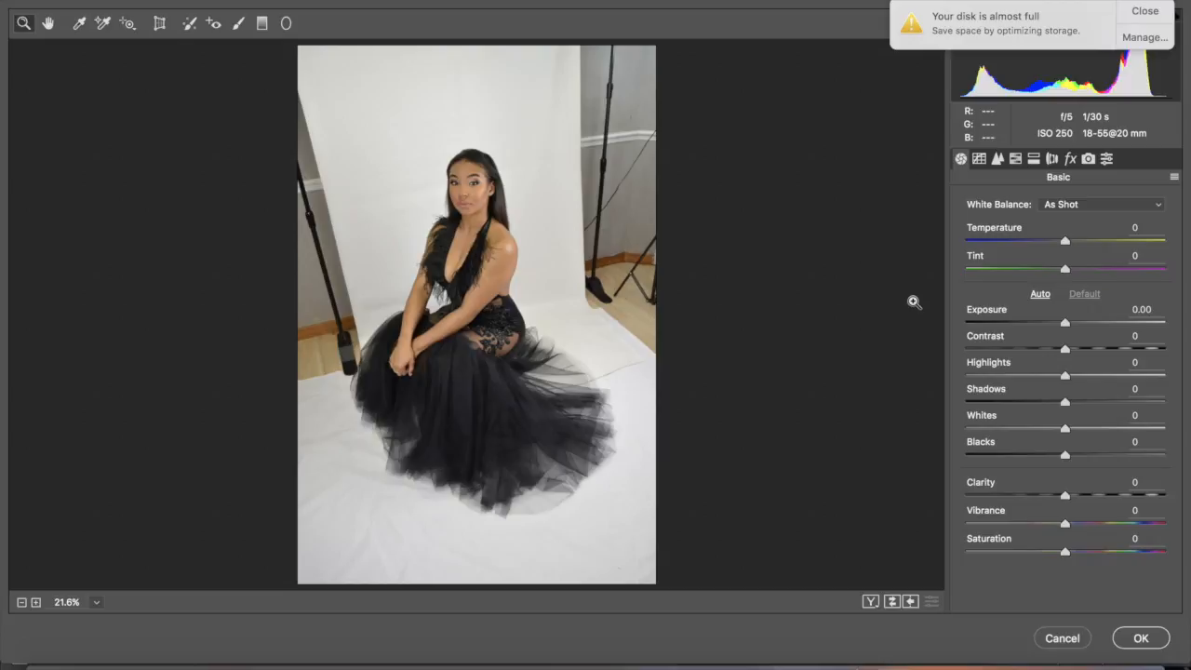
{"action": "mouse_move", "coordinate": [1068, 327]}
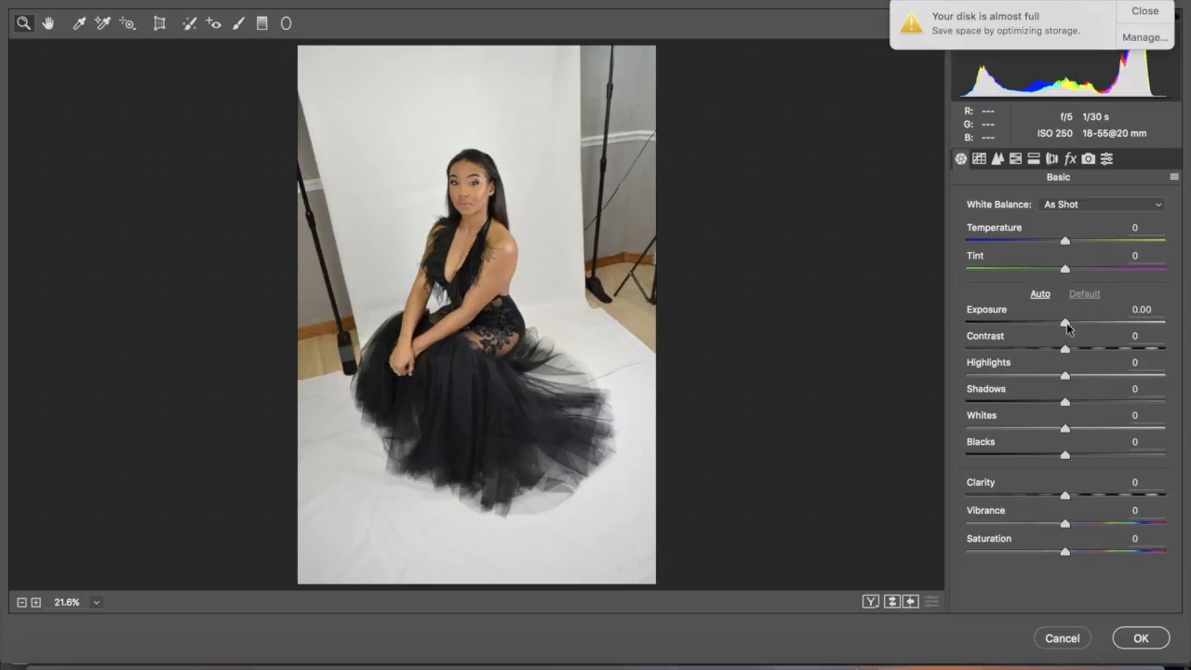
{"action": "left_click_drag", "start_coordinate": [1065, 324], "coordinate": [1075, 324]}
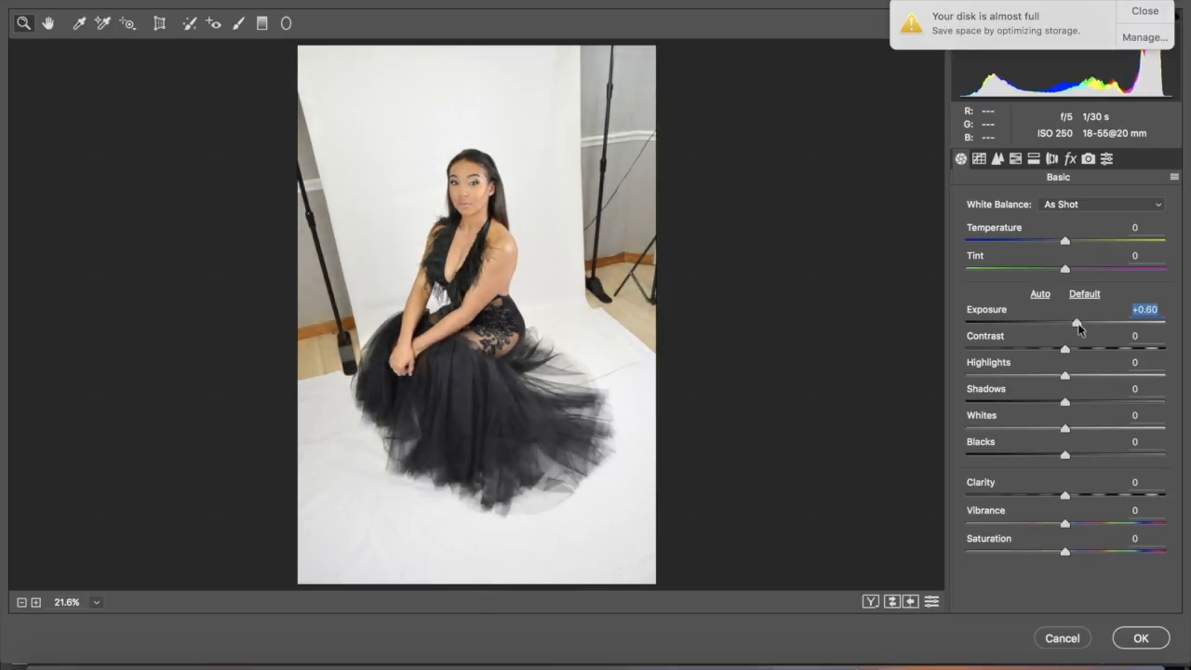
{"action": "mouse_move", "coordinate": [1066, 352]}
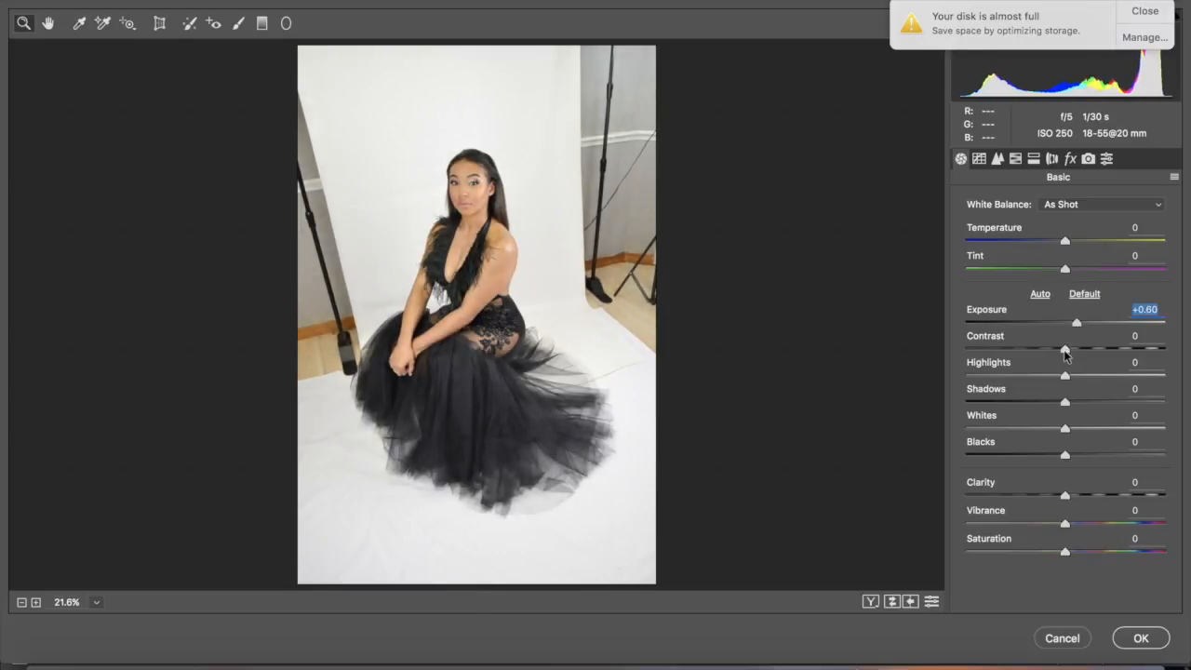
{"action": "left_click_drag", "start_coordinate": [1065, 350], "coordinate": [1076, 349]}
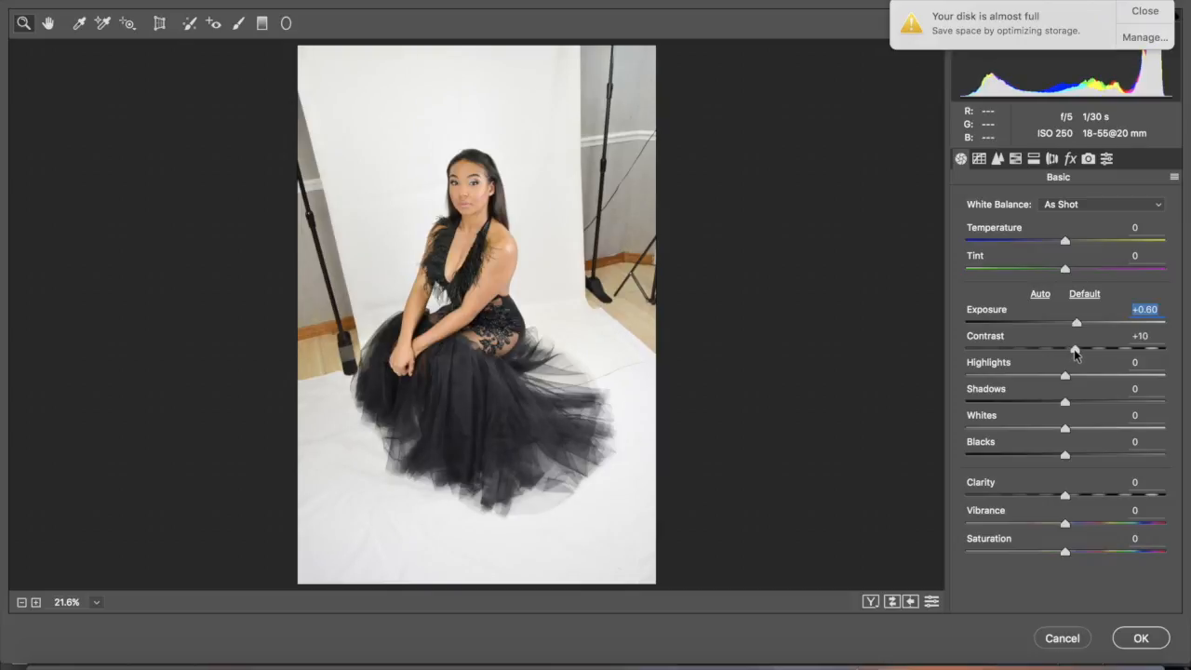
{"action": "left_click_drag", "start_coordinate": [1076, 350], "coordinate": [1068, 349]}
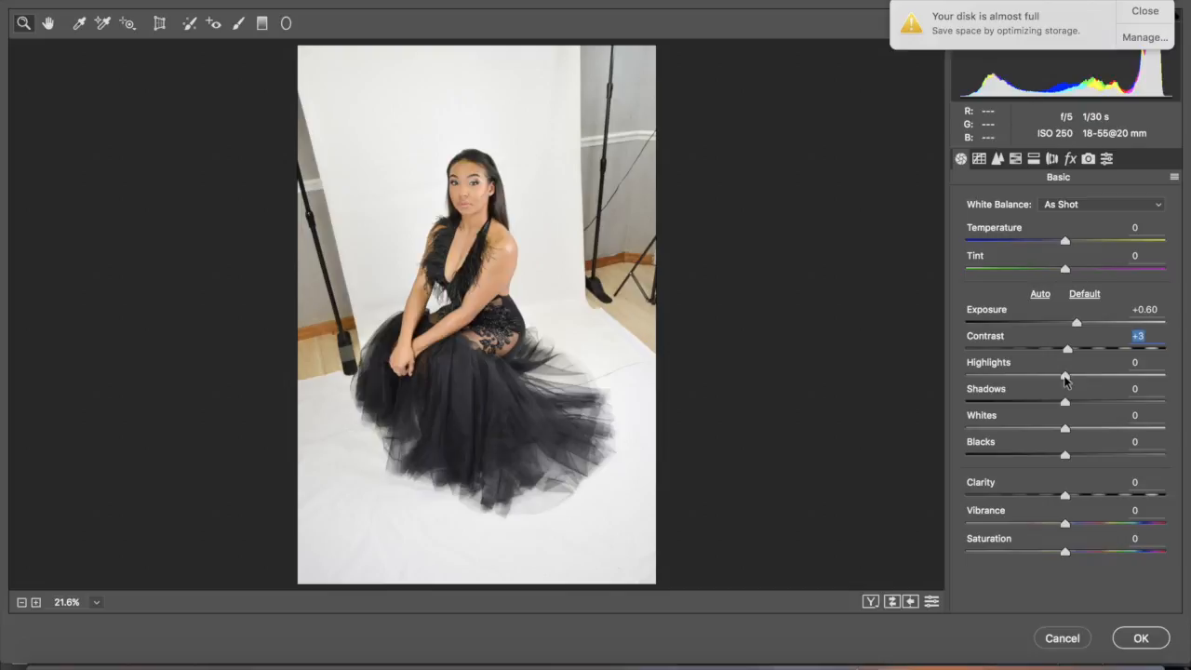
{"action": "left_click_drag", "start_coordinate": [1065, 376], "coordinate": [966, 376]}
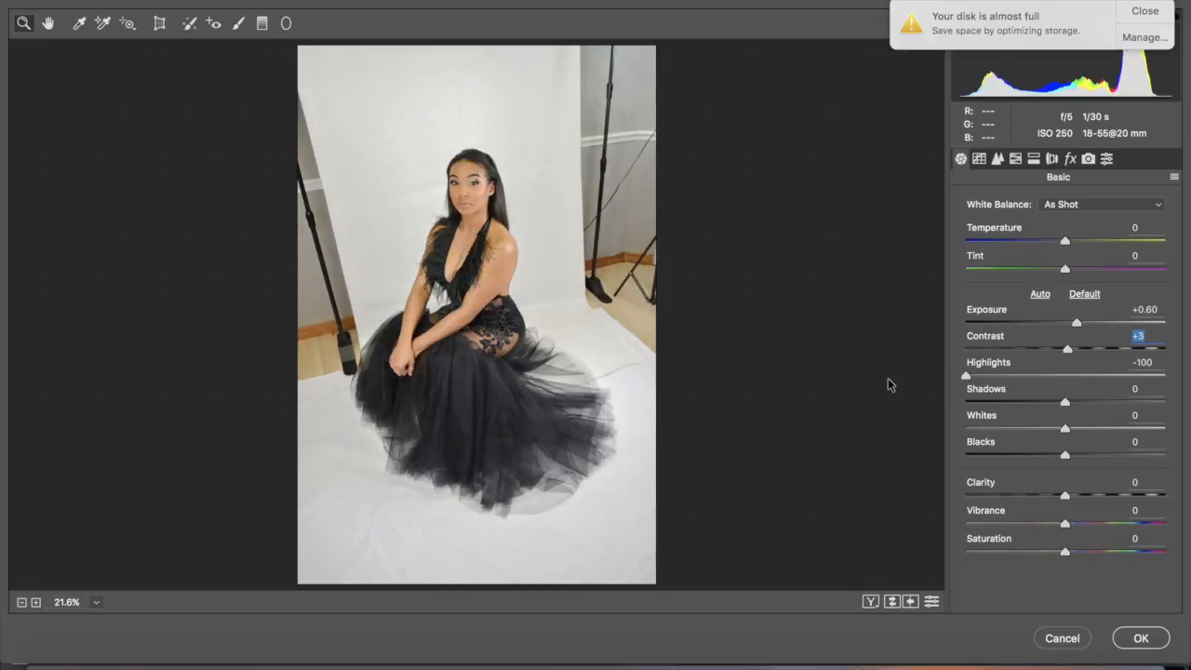
{"action": "left_click_drag", "start_coordinate": [963, 376], "coordinate": [975, 376]}
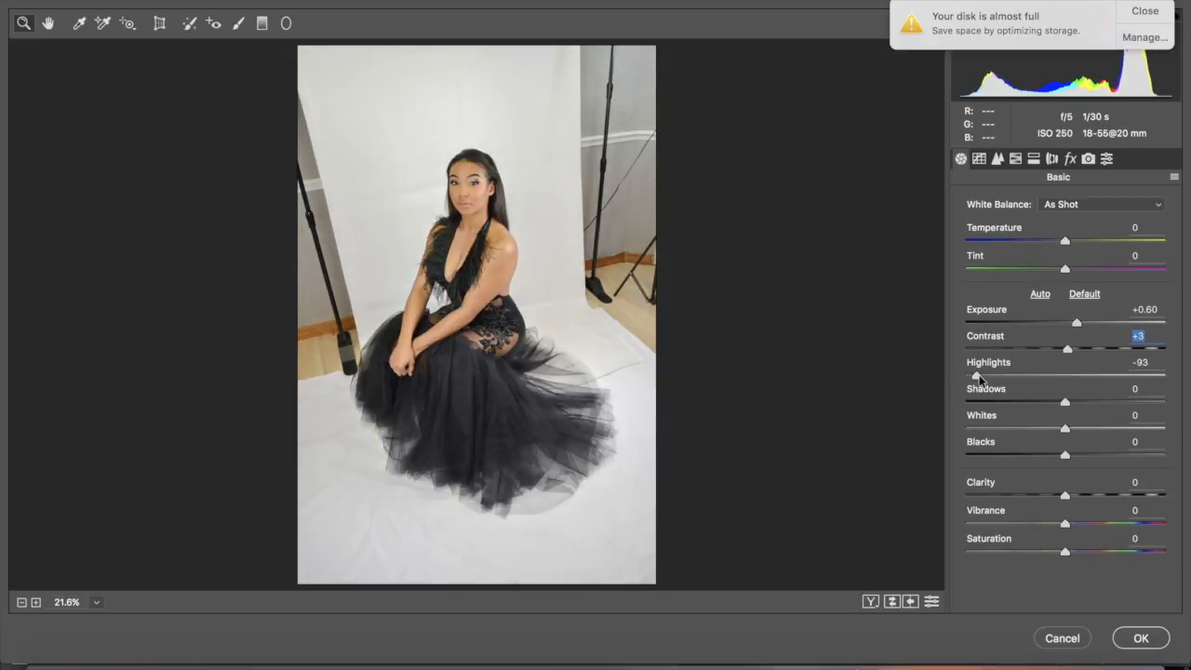
{"action": "left_click_drag", "start_coordinate": [966, 376], "coordinate": [1059, 376]}
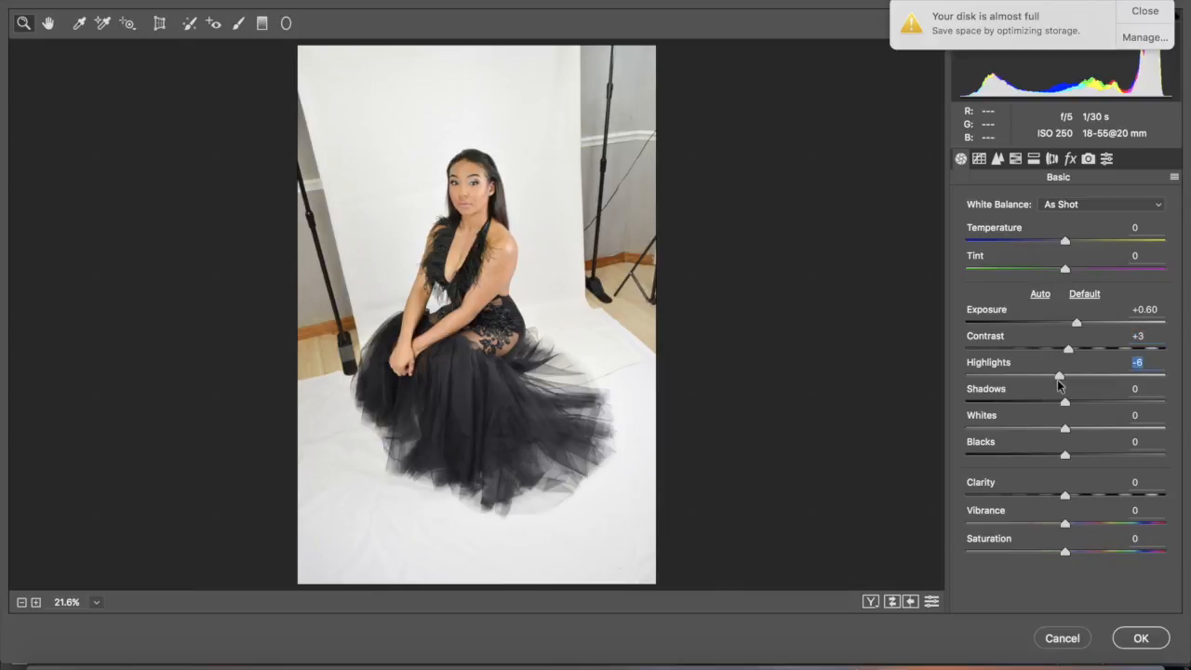
{"action": "mouse_move", "coordinate": [1068, 393]}
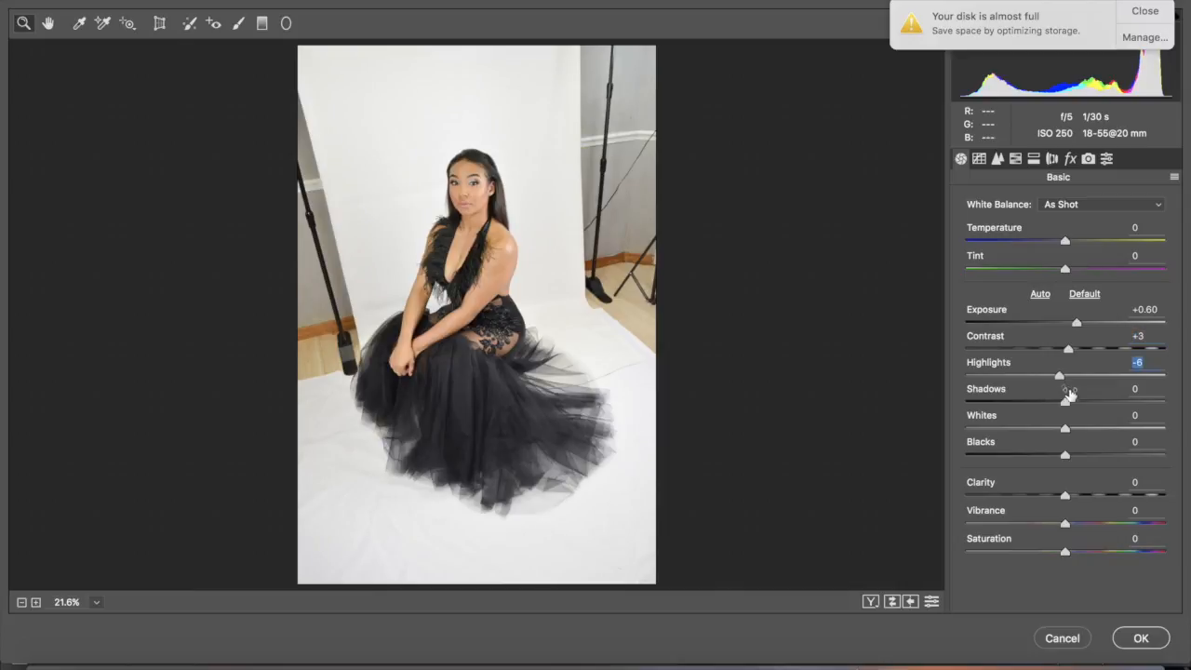
- Set Blacks -38 and Shadows +2, then confirm the Camera Raw adjustment
{"action": "left_click_drag", "start_coordinate": [1064, 454], "coordinate": [1053, 454]}
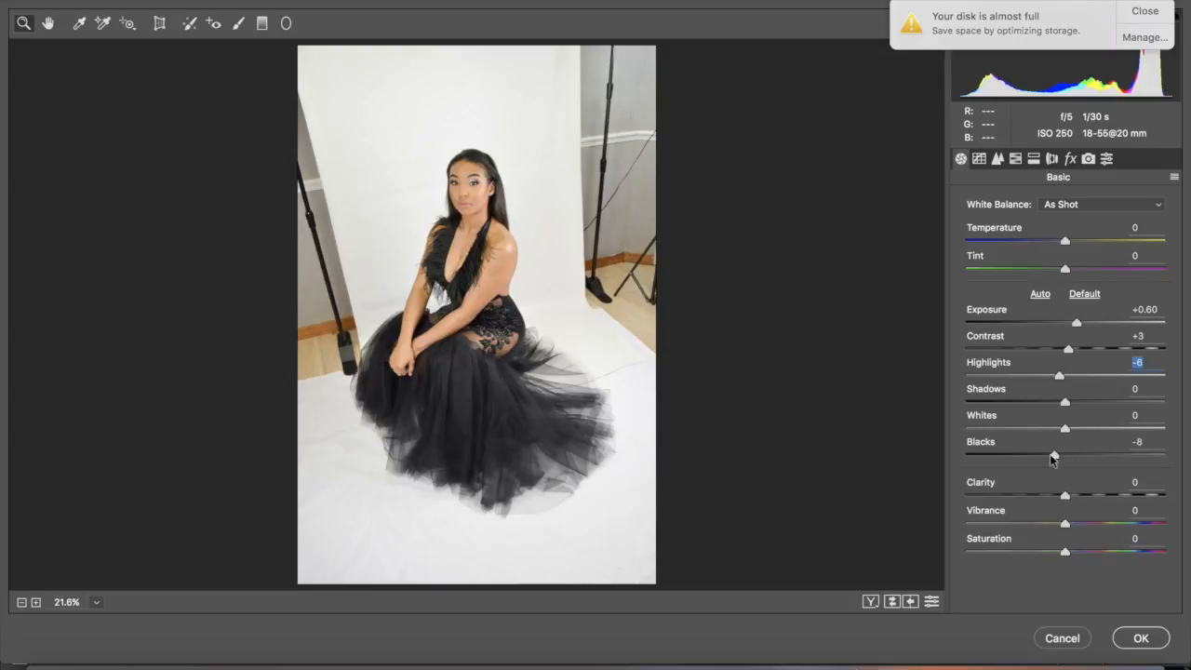
{"action": "left_click_drag", "start_coordinate": [1053, 456], "coordinate": [1027, 456]}
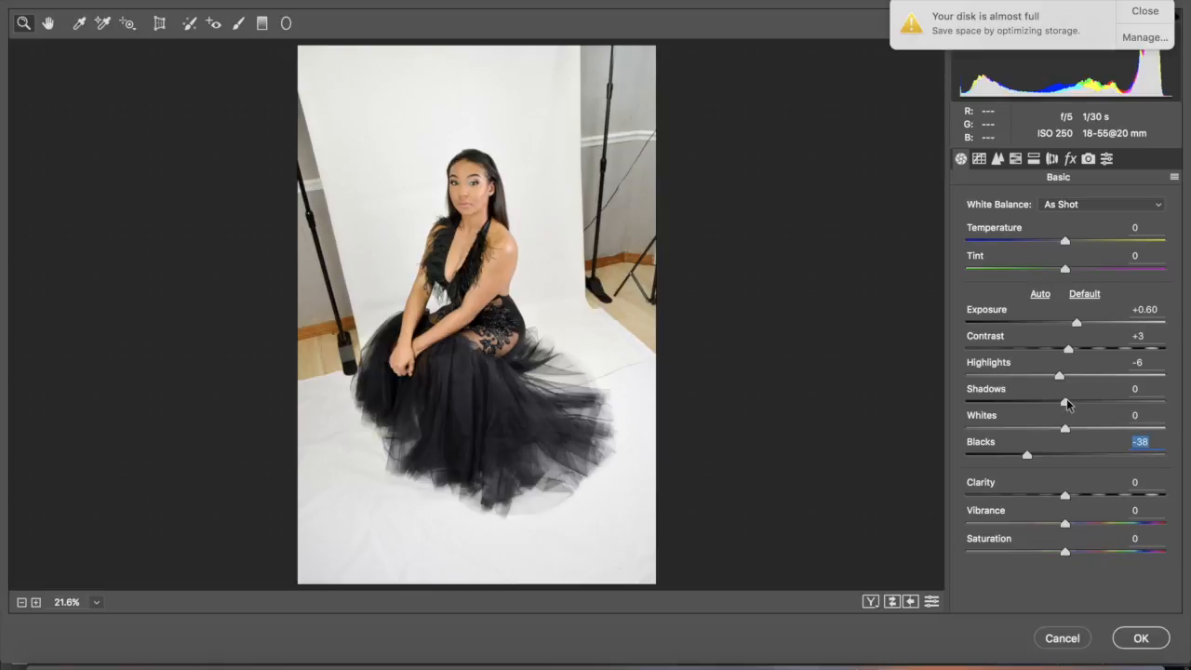
{"action": "left_click_drag", "start_coordinate": [1064, 402], "coordinate": [1105, 402]}
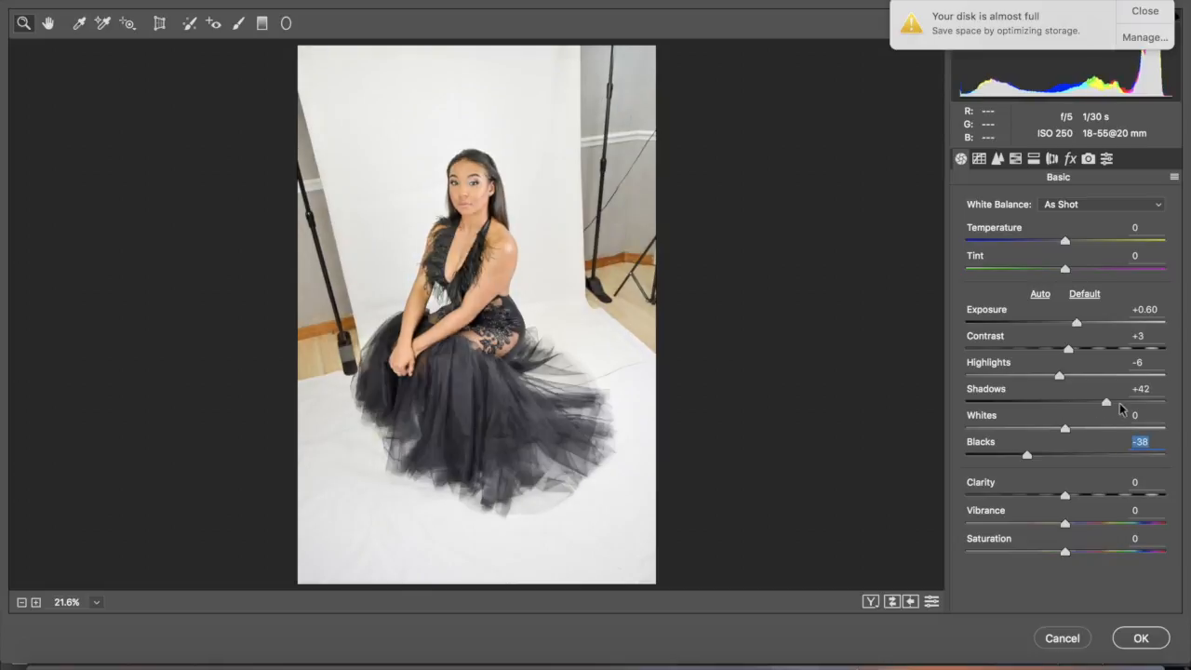
{"action": "left_click_drag", "start_coordinate": [1105, 402], "coordinate": [1083, 402]}
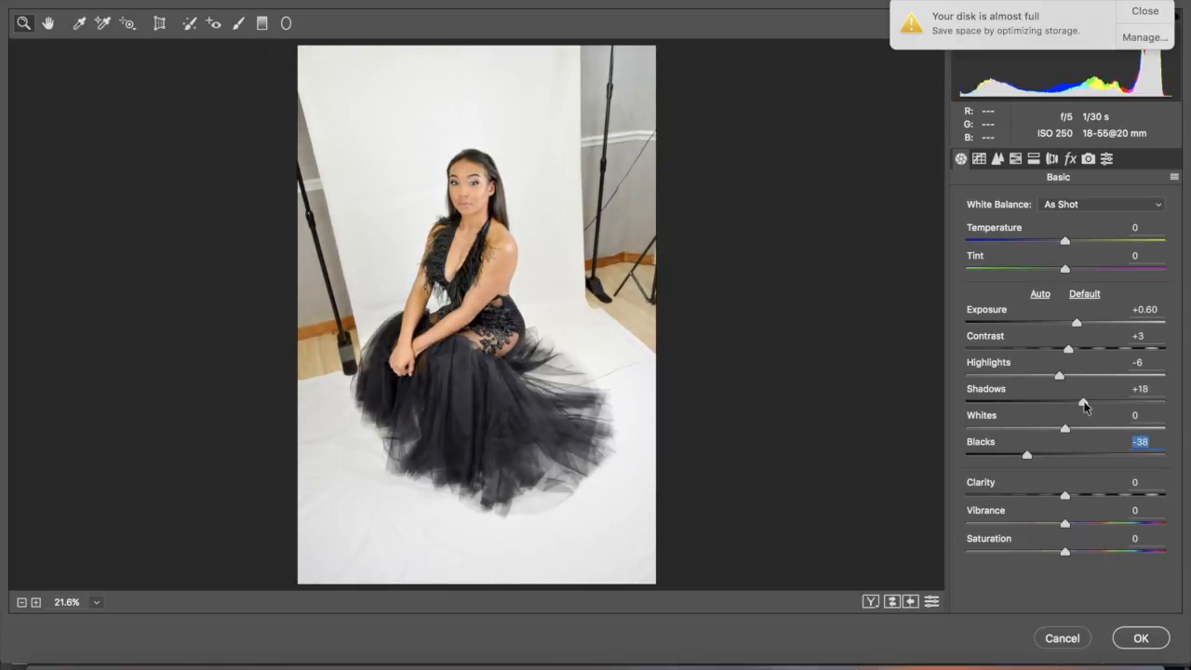
{"action": "left_click_drag", "start_coordinate": [1083, 402], "coordinate": [1068, 402]}
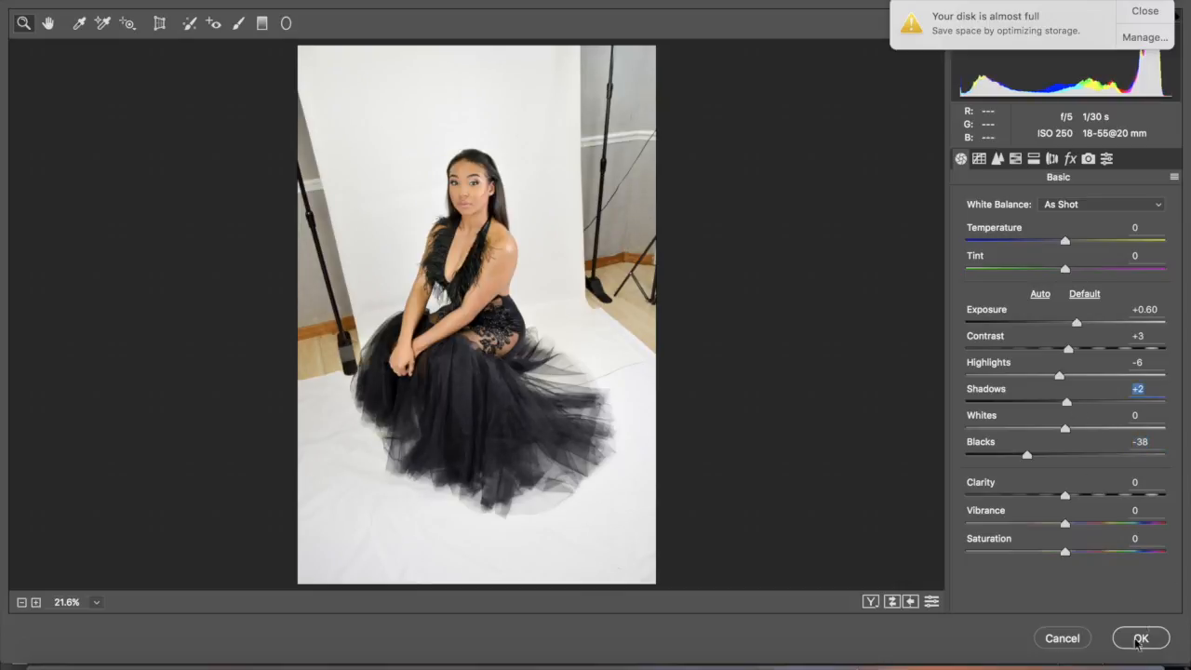
{"action": "left_click", "coordinate": [1139, 638]}
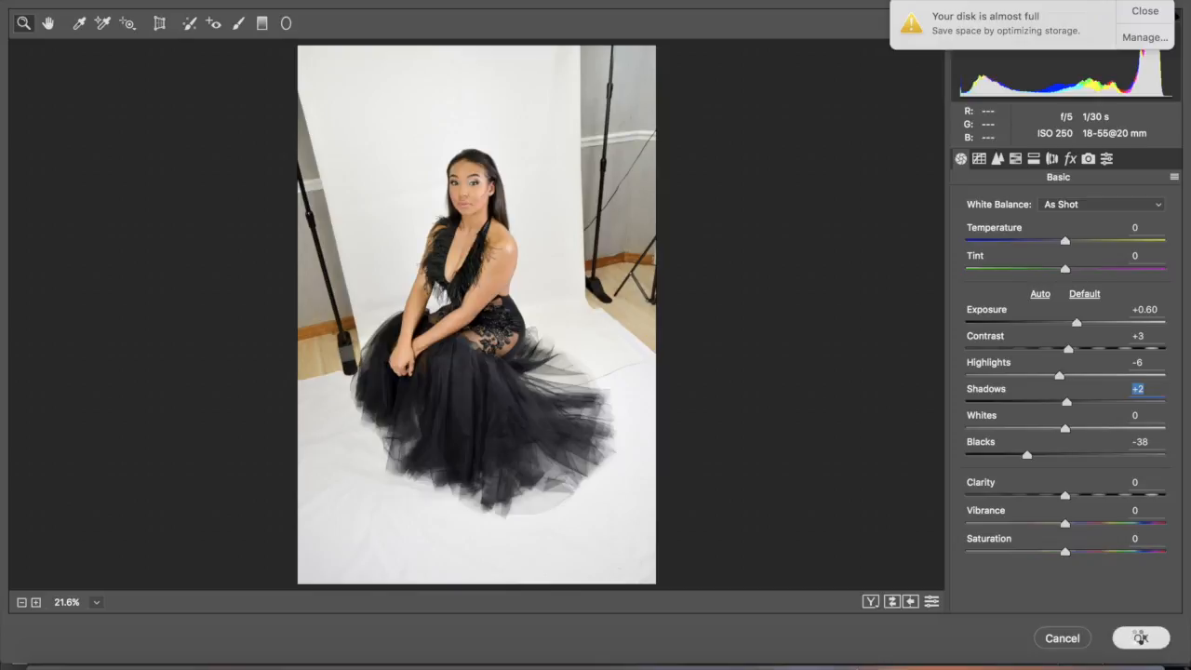
- Apply the tonal filter and dodge the backdrop beside the head toward white with a large highlights brush
{"action": "left_click", "coordinate": [1139, 637]}
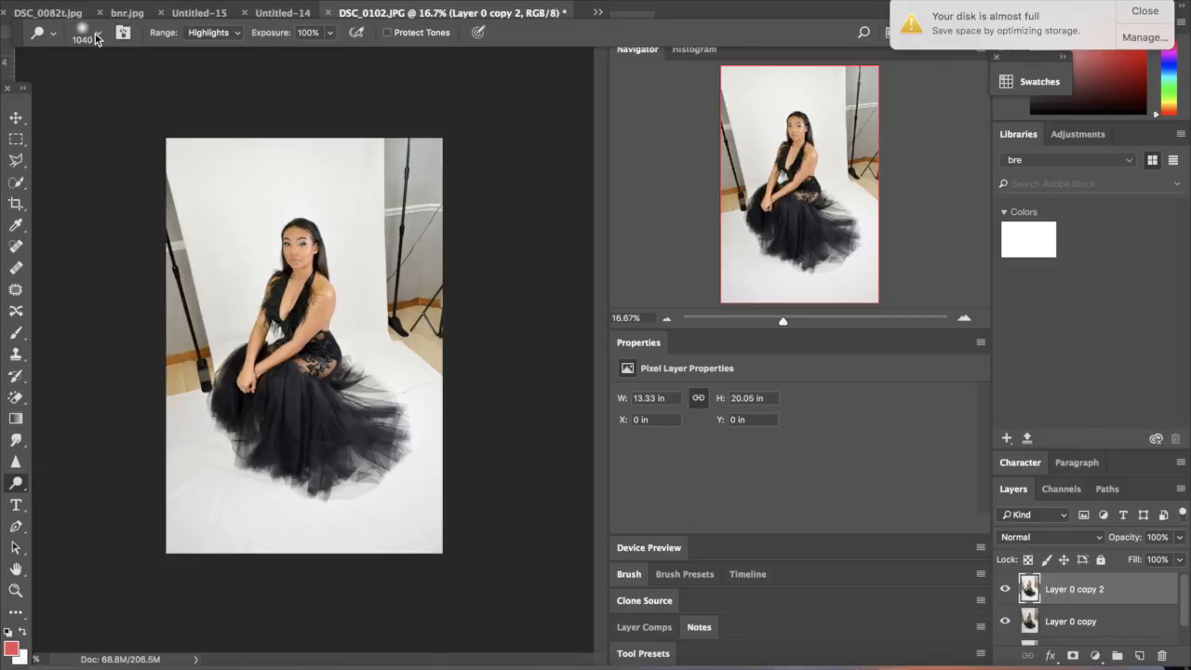
{"action": "left_click", "coordinate": [82, 34]}
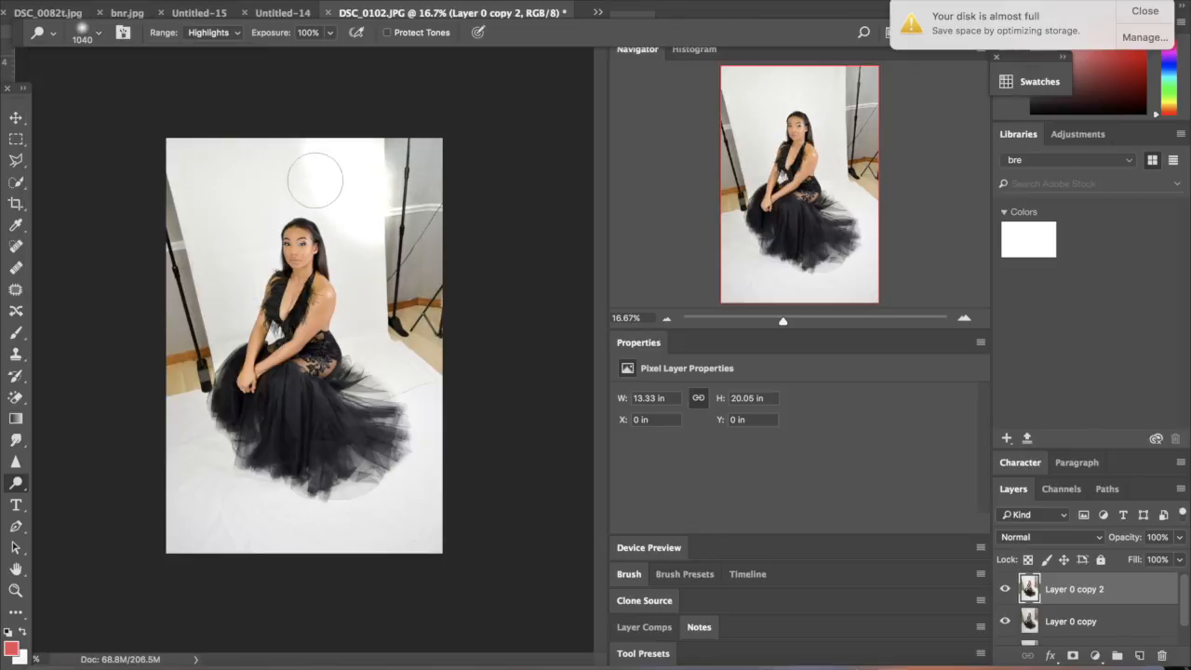
{"action": "left_click_drag", "start_coordinate": [315, 178], "coordinate": [232, 275]}
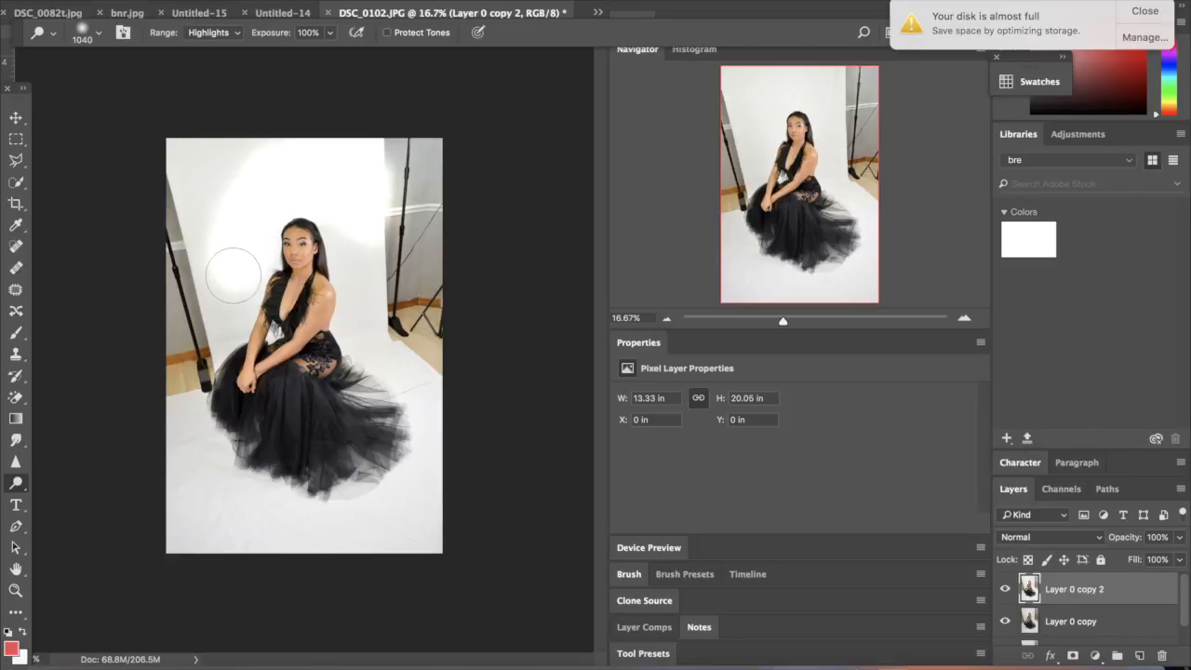
{"action": "mouse_move", "coordinate": [220, 313]}
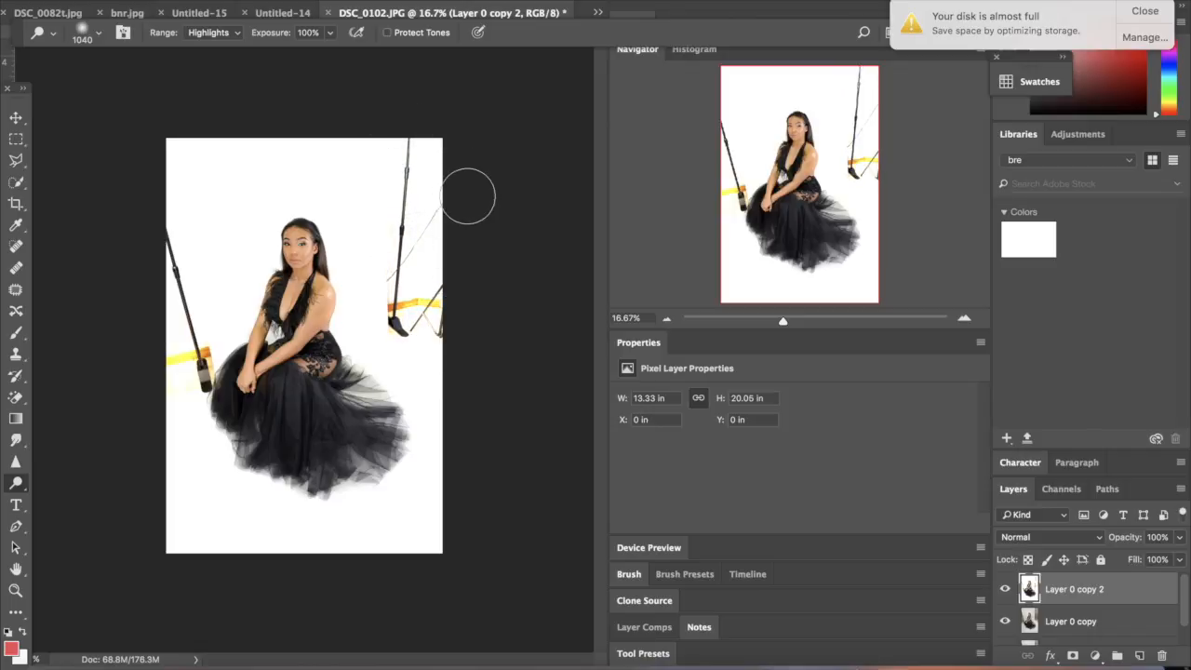
- On a new blank layer, brush white over the stray marks left of the dress
{"action": "left_click", "coordinate": [15, 335]}
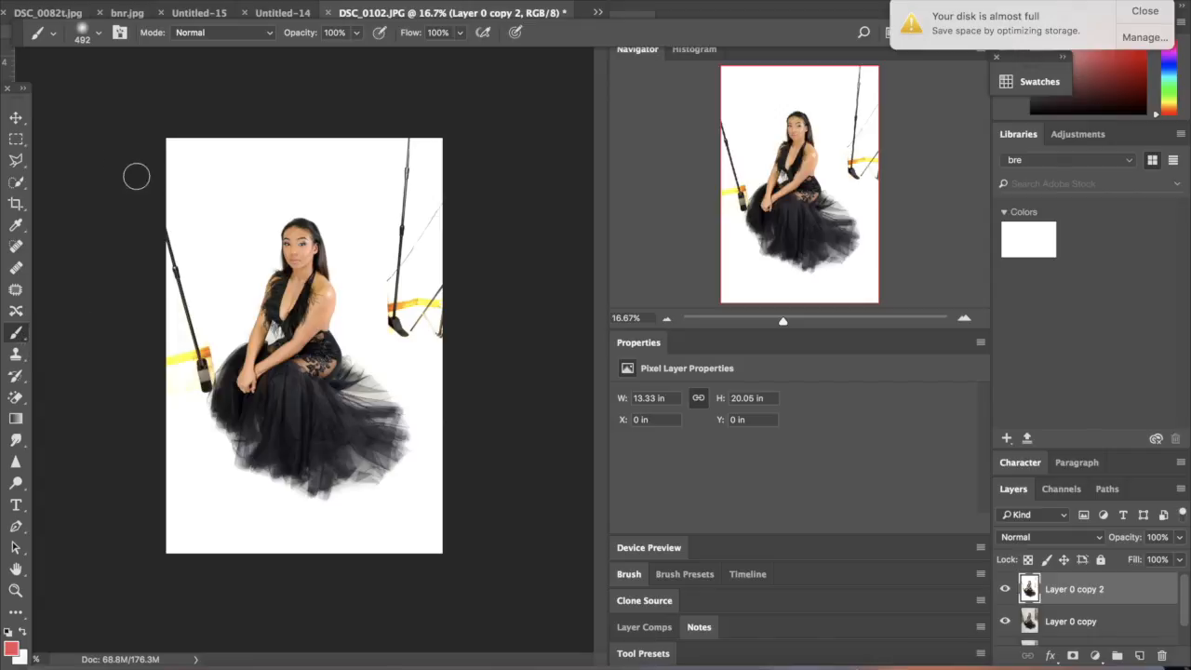
{"action": "left_click", "coordinate": [11, 648]}
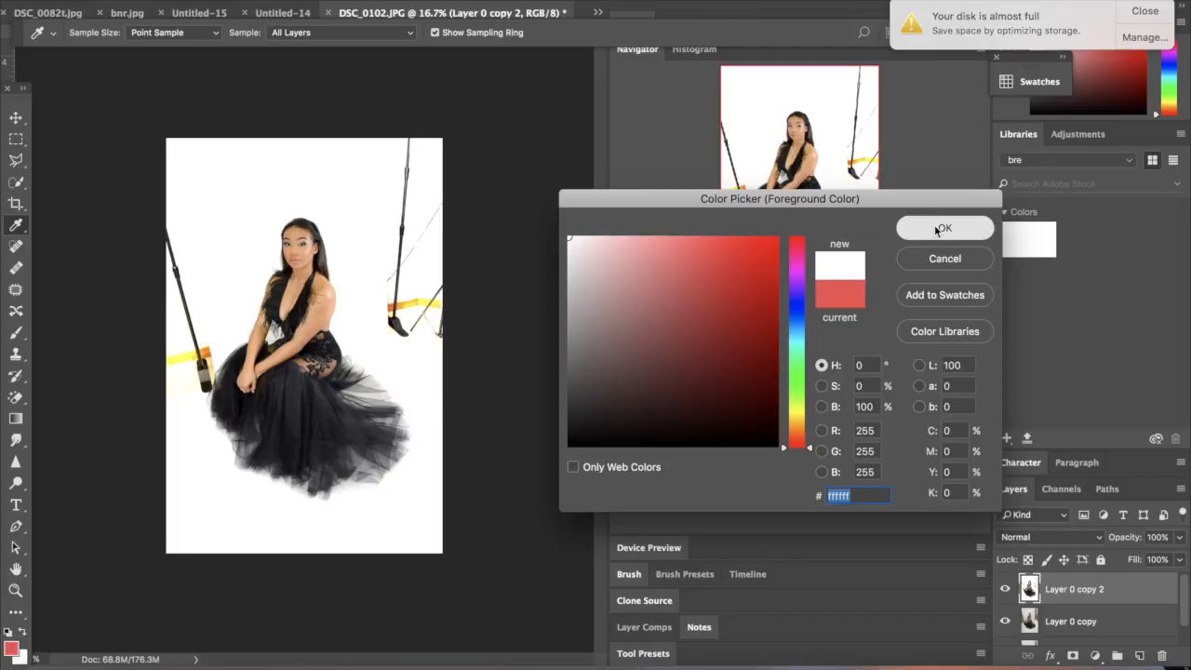
{"action": "left_click", "coordinate": [945, 227]}
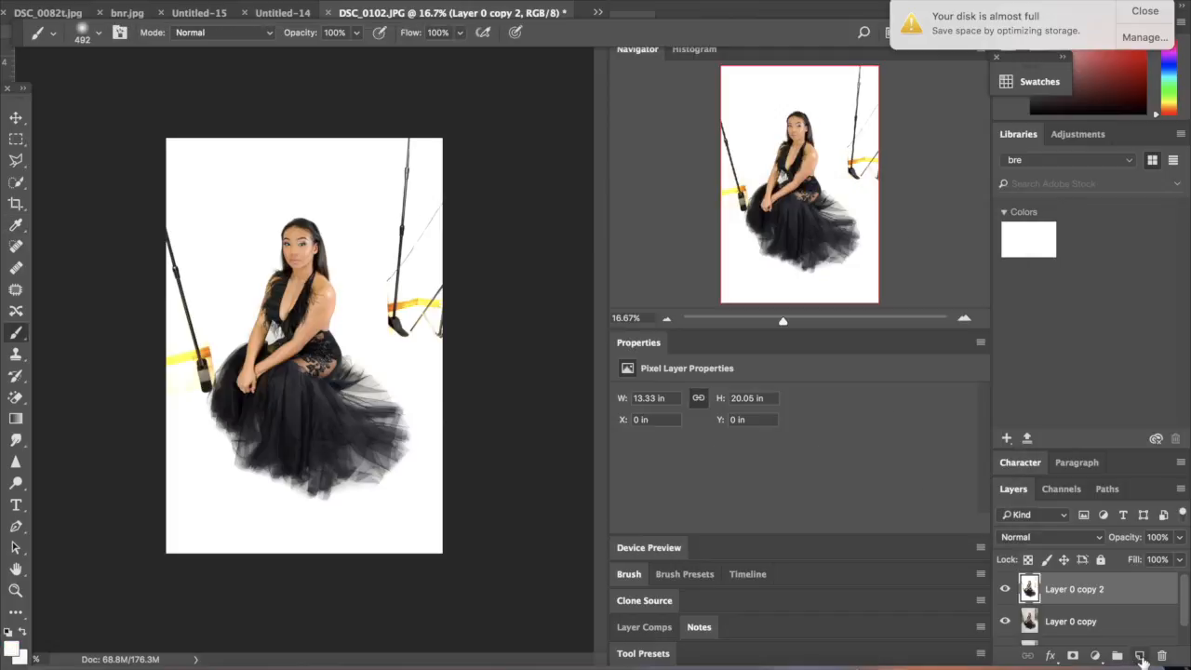
{"action": "left_click", "coordinate": [1142, 655]}
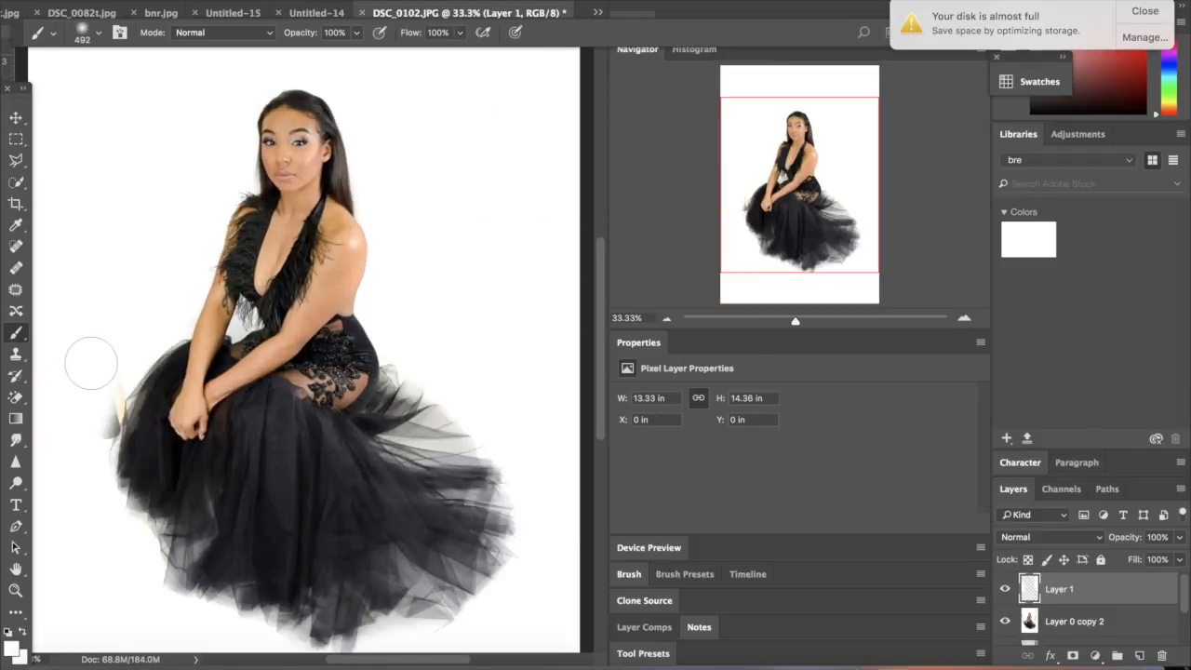
{"action": "left_click", "coordinate": [99, 32]}
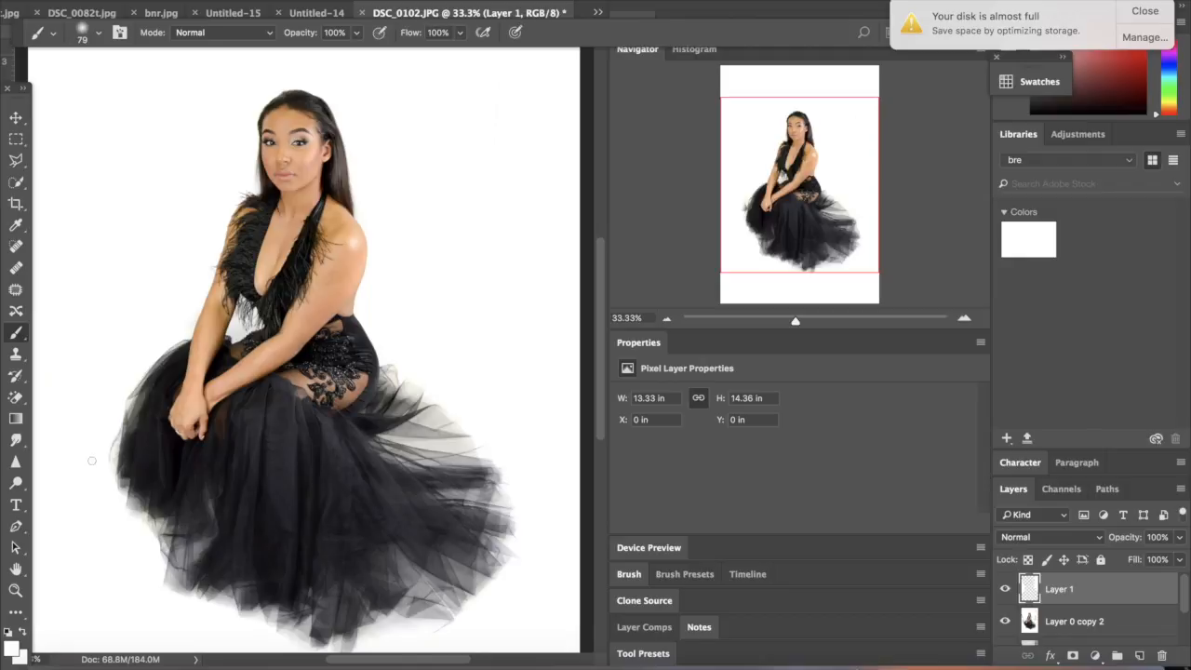
{"action": "mouse_move", "coordinate": [971, 439]}
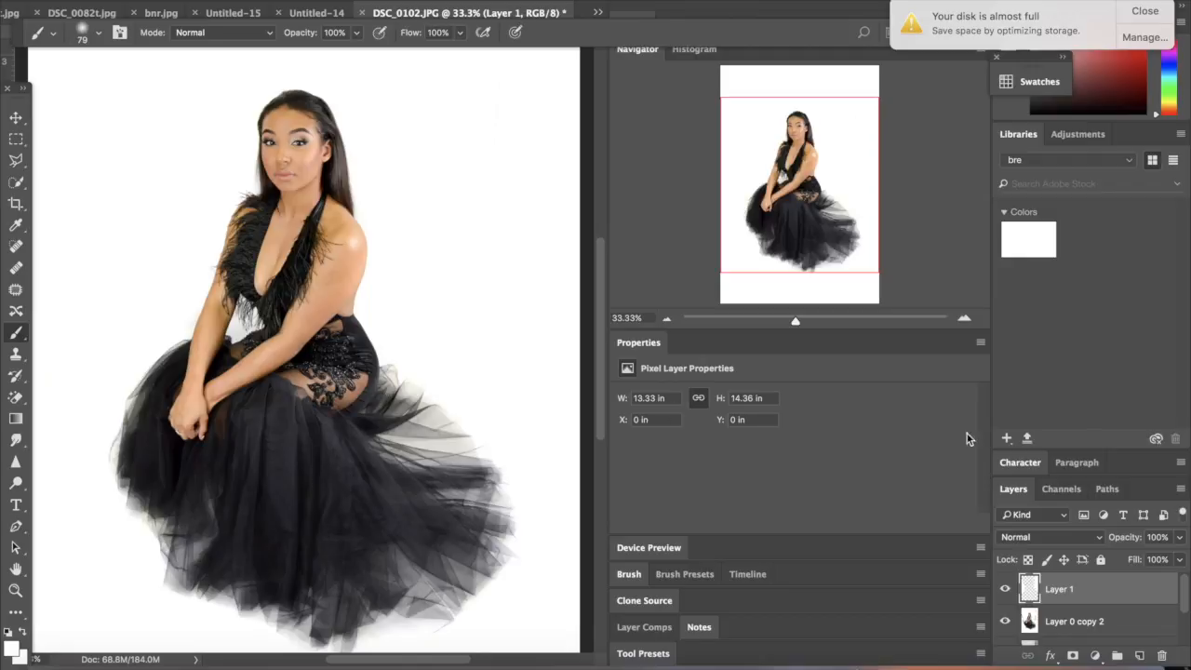
{"action": "mouse_move", "coordinate": [1105, 602]}
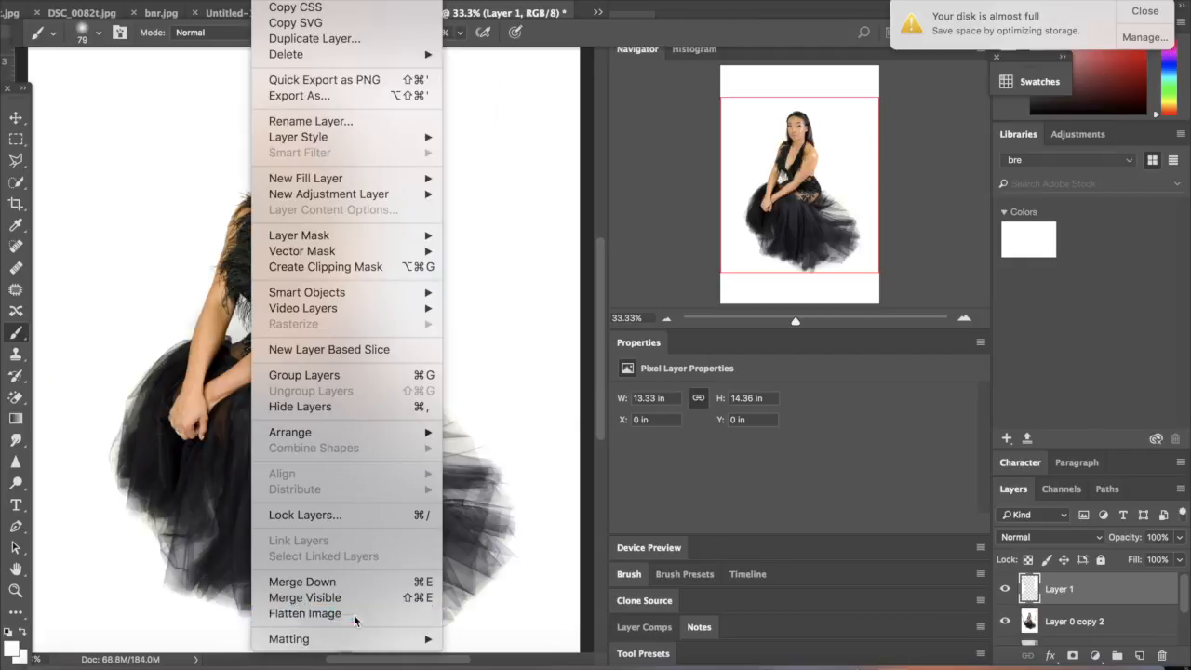
- Flatten the image and duplicate the resulting Background as a copy
{"action": "left_click", "coordinate": [305, 614]}
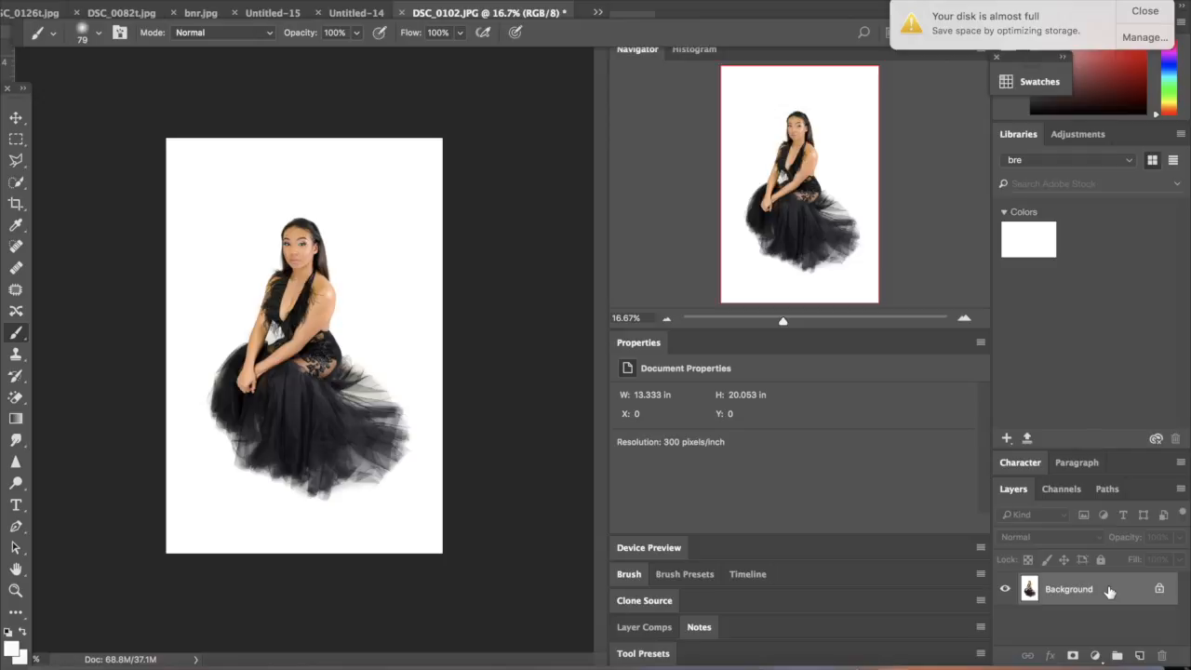
{"action": "right_click", "coordinate": [1068, 588]}
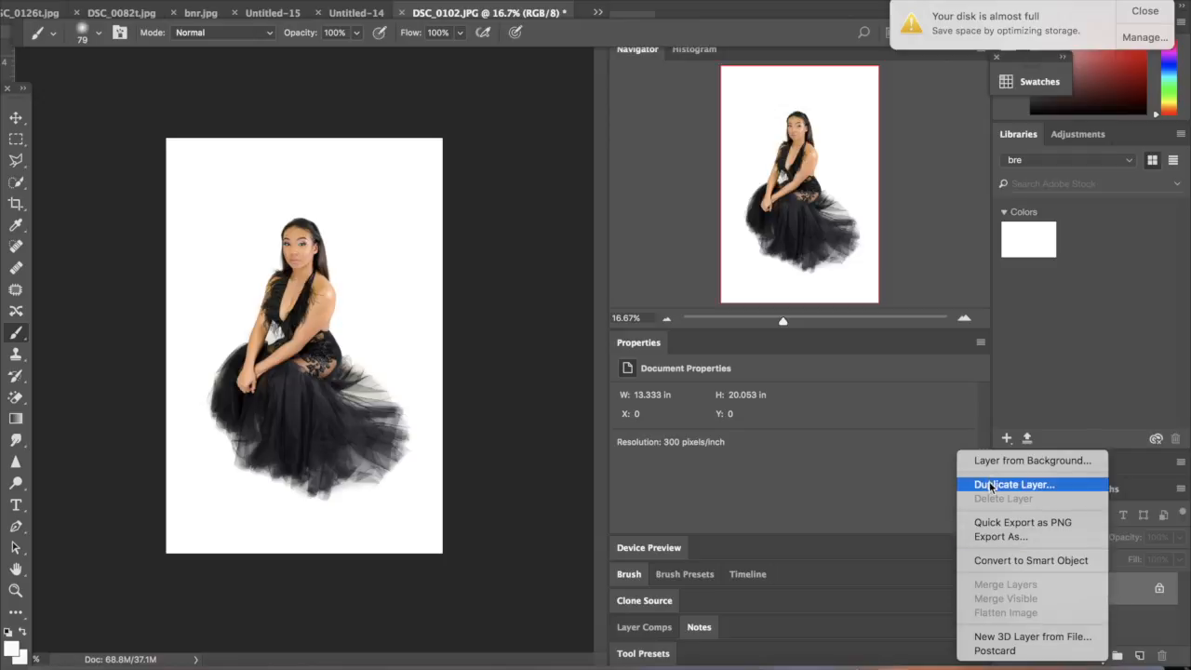
{"action": "left_click", "coordinate": [1012, 483]}
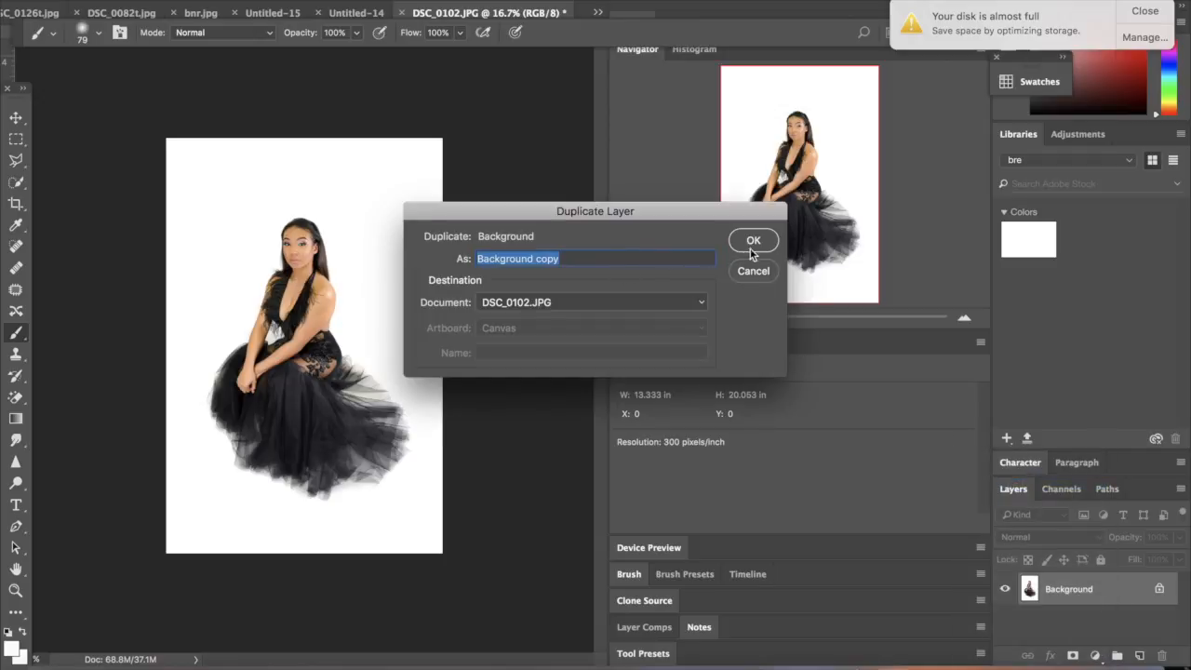
{"action": "left_click", "coordinate": [754, 240]}
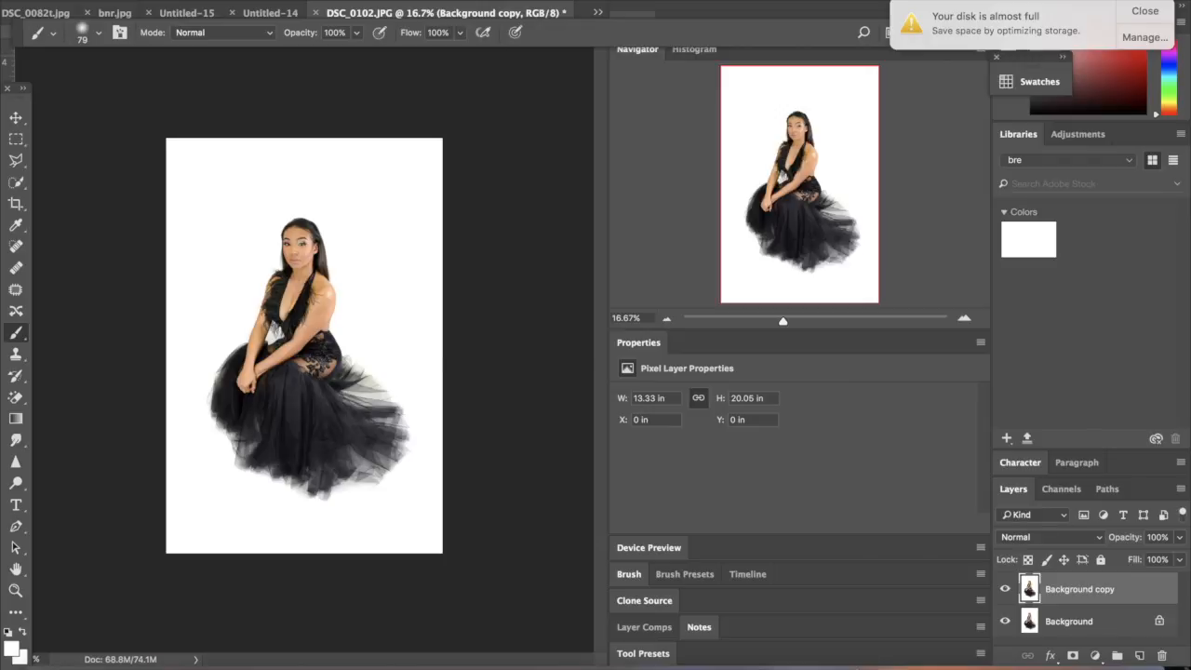
{"action": "mouse_move", "coordinate": [456, 87]}
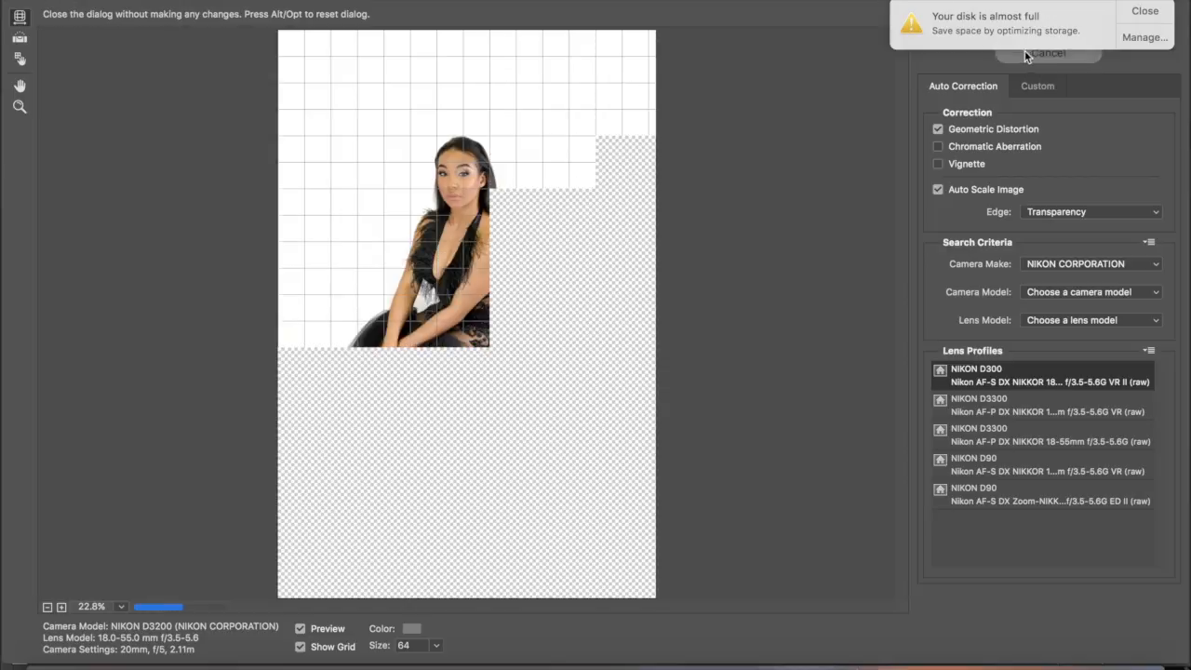
- Cancel Lens Correction; in Camera Raw settle Highlights at -3 and Whites at +2
{"action": "left_click", "coordinate": [1050, 52]}
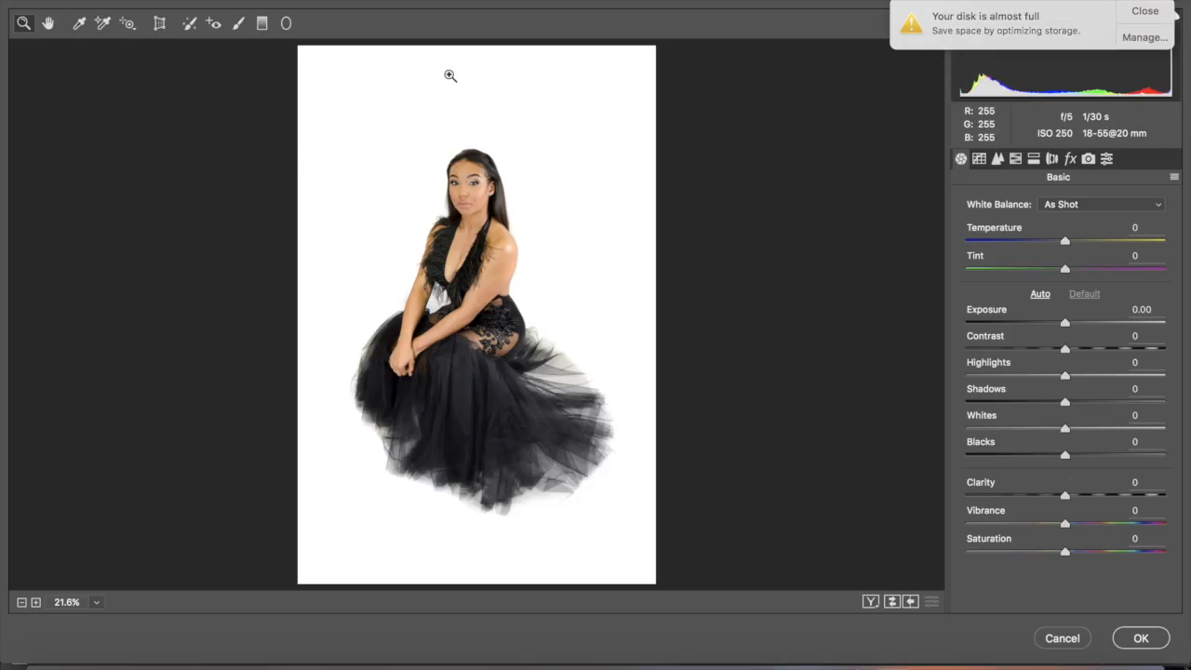
{"action": "mouse_move", "coordinate": [1064, 324]}
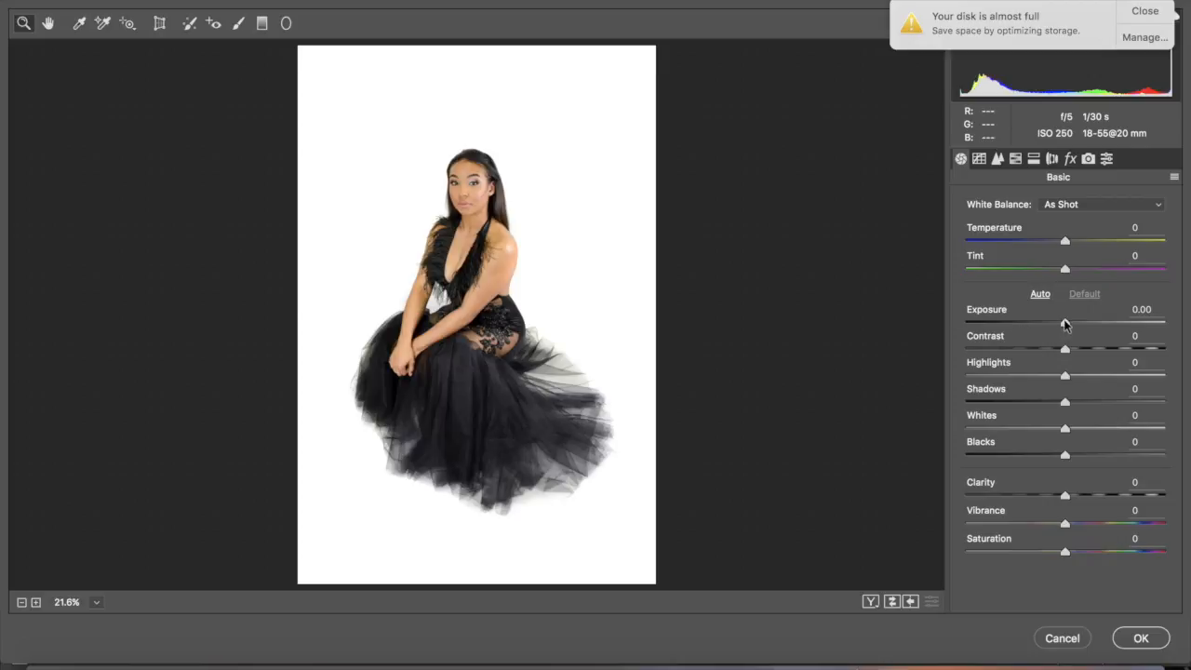
{"action": "left_click_drag", "start_coordinate": [1064, 323], "coordinate": [1076, 324]}
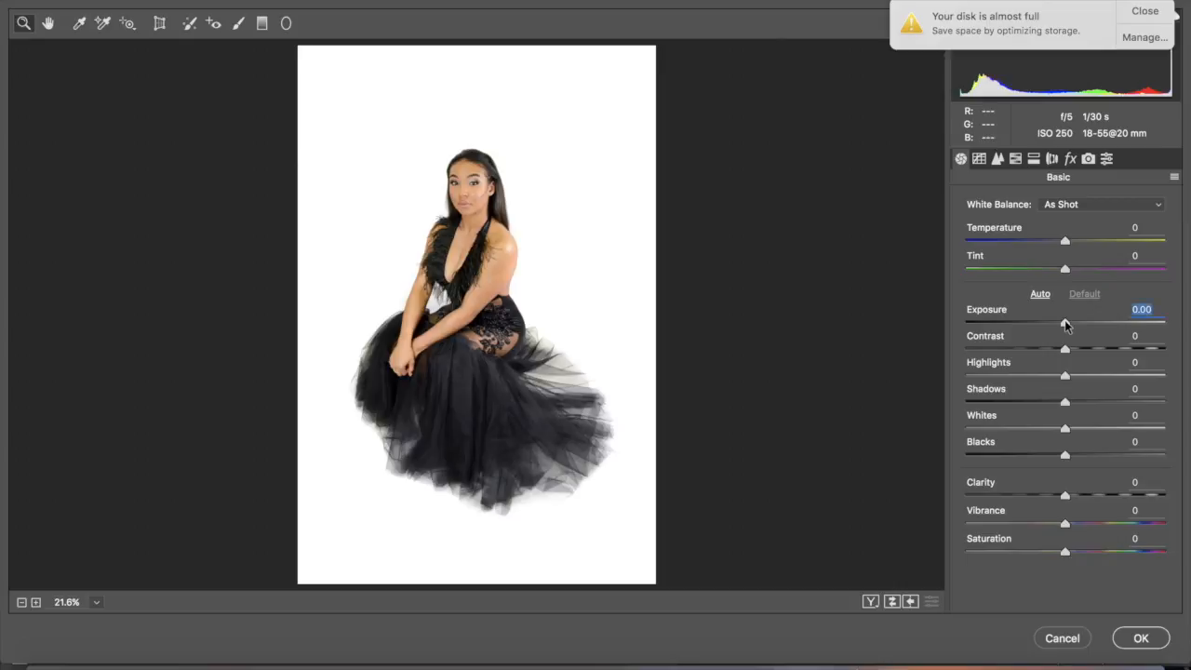
{"action": "left_click_drag", "start_coordinate": [1064, 428], "coordinate": [1124, 428]}
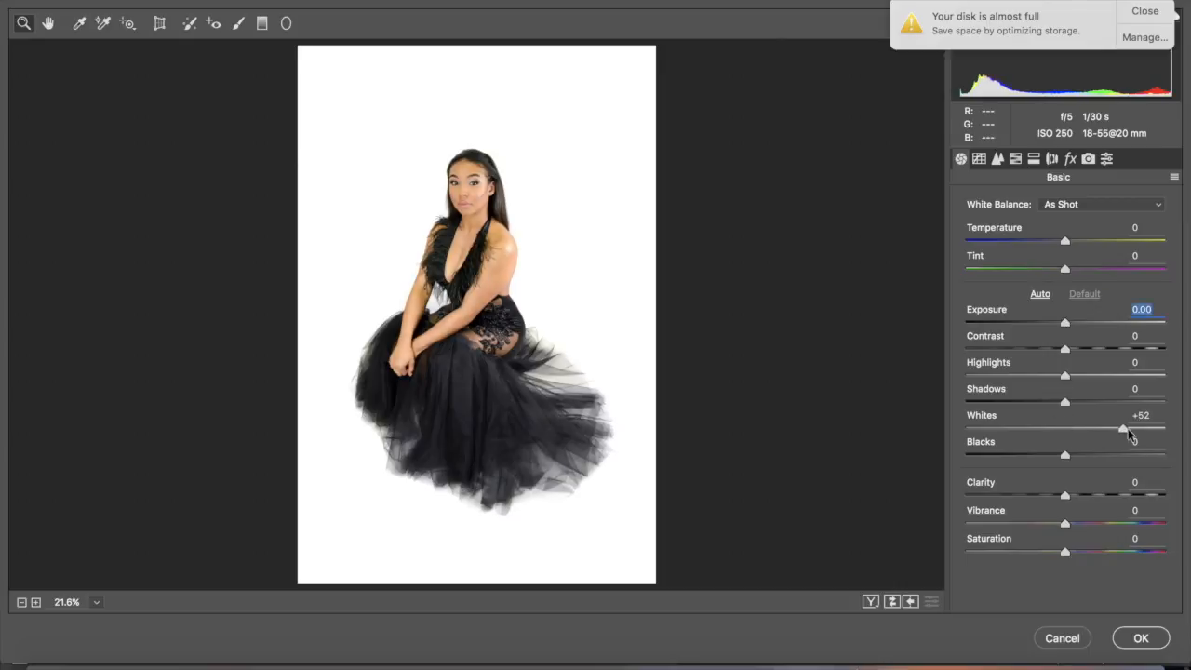
{"action": "left_click_drag", "start_coordinate": [1124, 428], "coordinate": [1165, 428]}
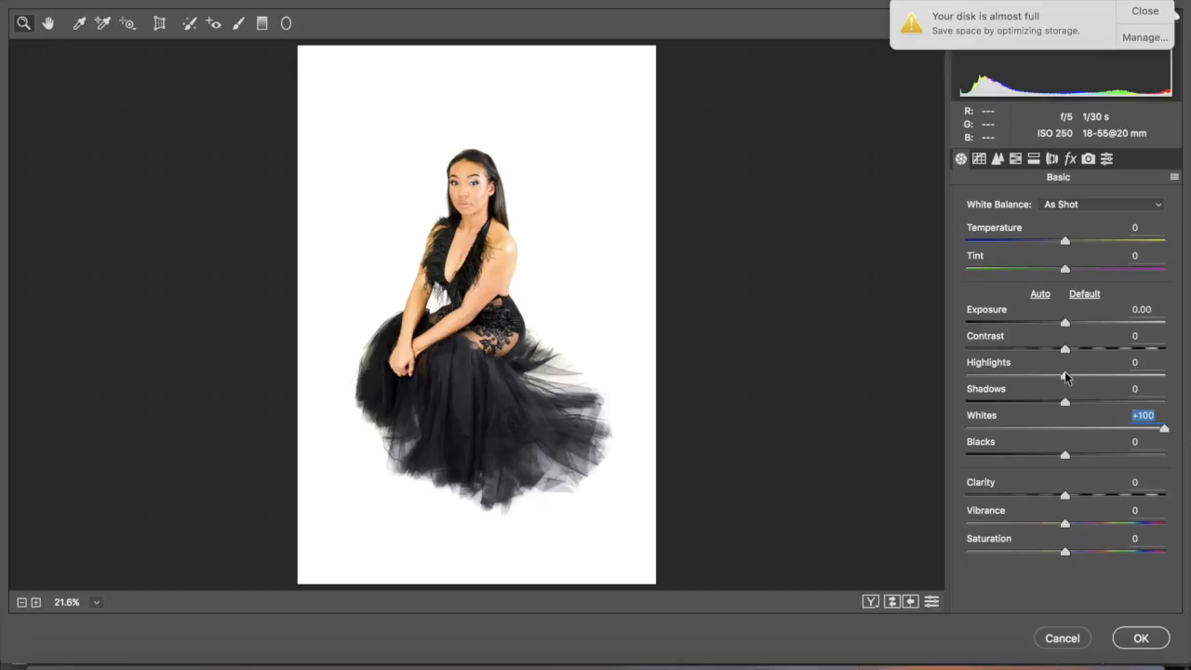
{"action": "left_click_drag", "start_coordinate": [1065, 372], "coordinate": [990, 372]}
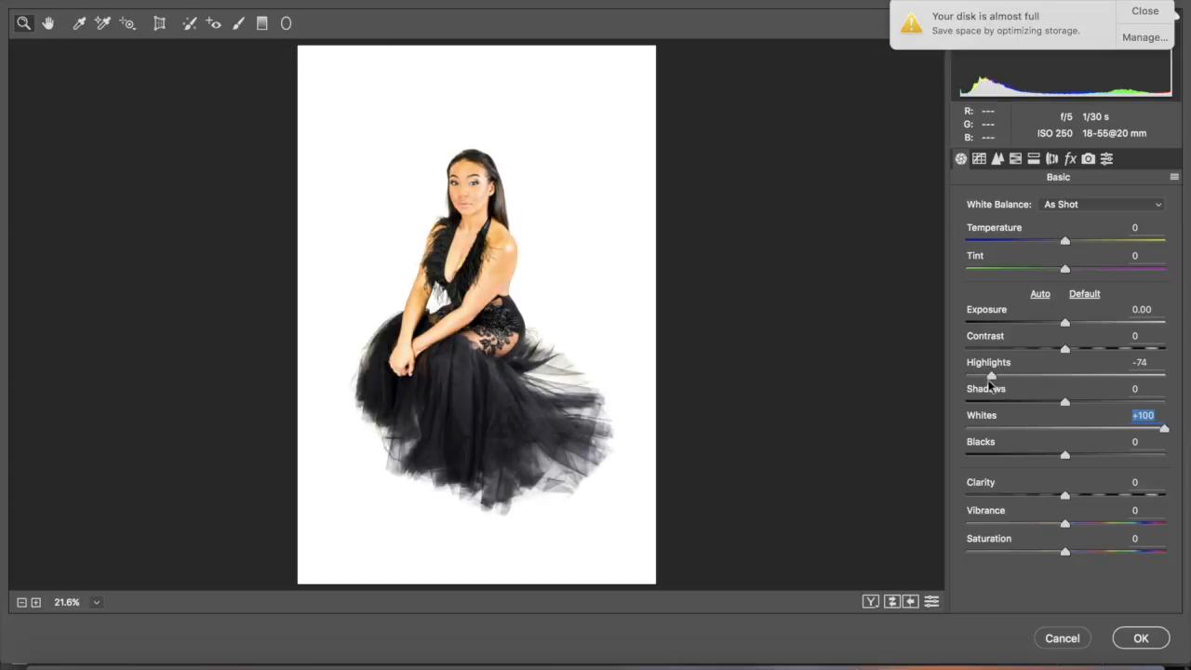
{"action": "left_click_drag", "start_coordinate": [990, 376], "coordinate": [975, 376]}
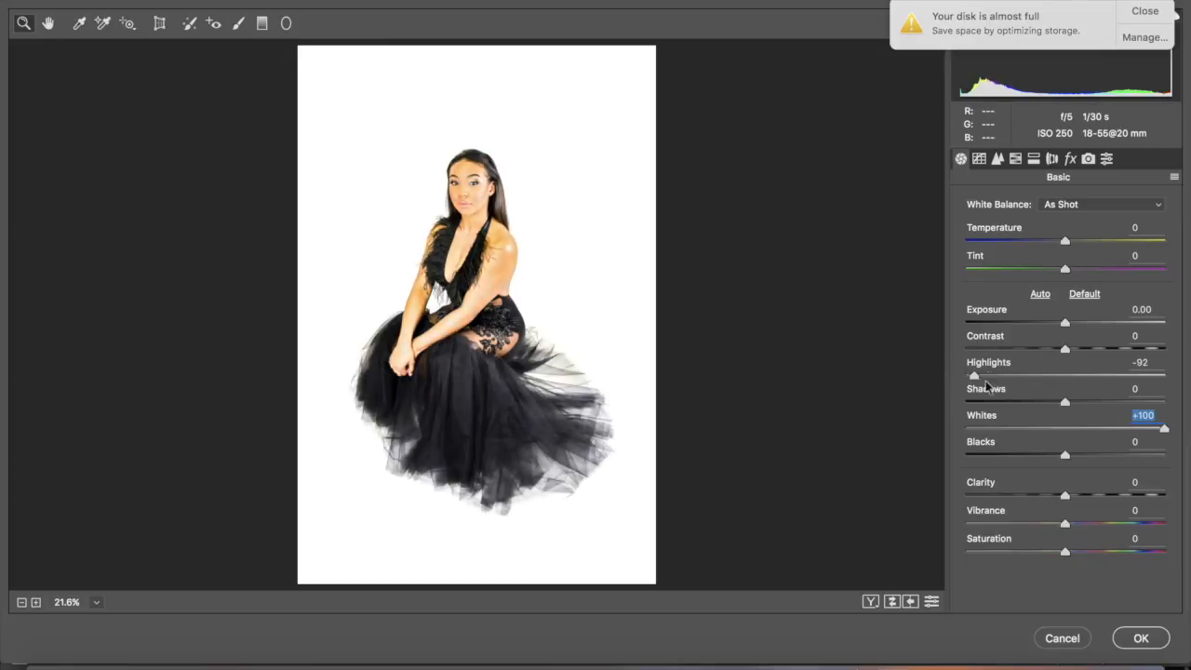
{"action": "left_click_drag", "start_coordinate": [974, 376], "coordinate": [1060, 376]}
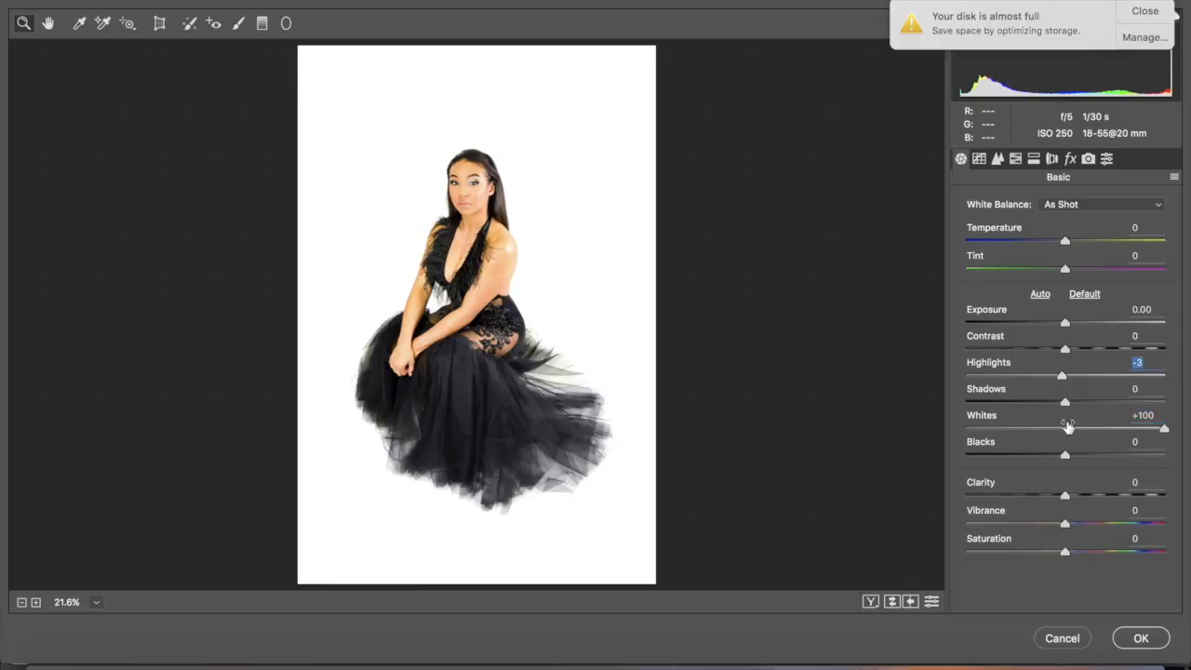
{"action": "left_click_drag", "start_coordinate": [1163, 428], "coordinate": [1086, 428]}
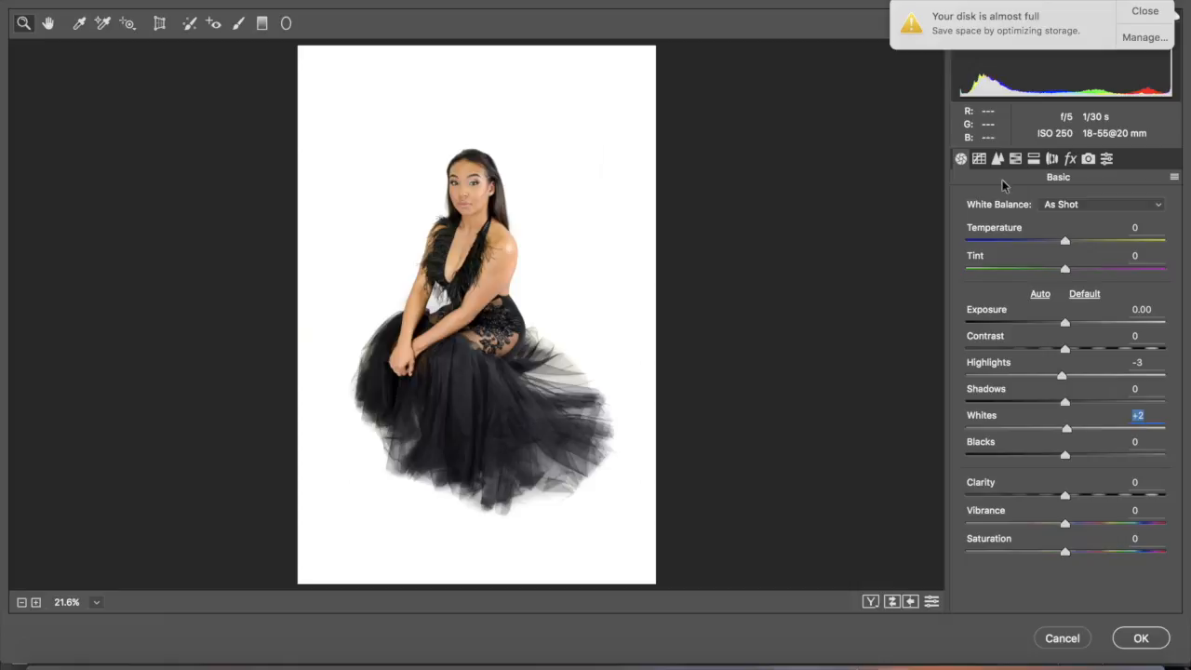
- Cool Temperature to -7 and raise Tint to +7
{"action": "left_click_drag", "start_coordinate": [1065, 240], "coordinate": [1057, 240]}
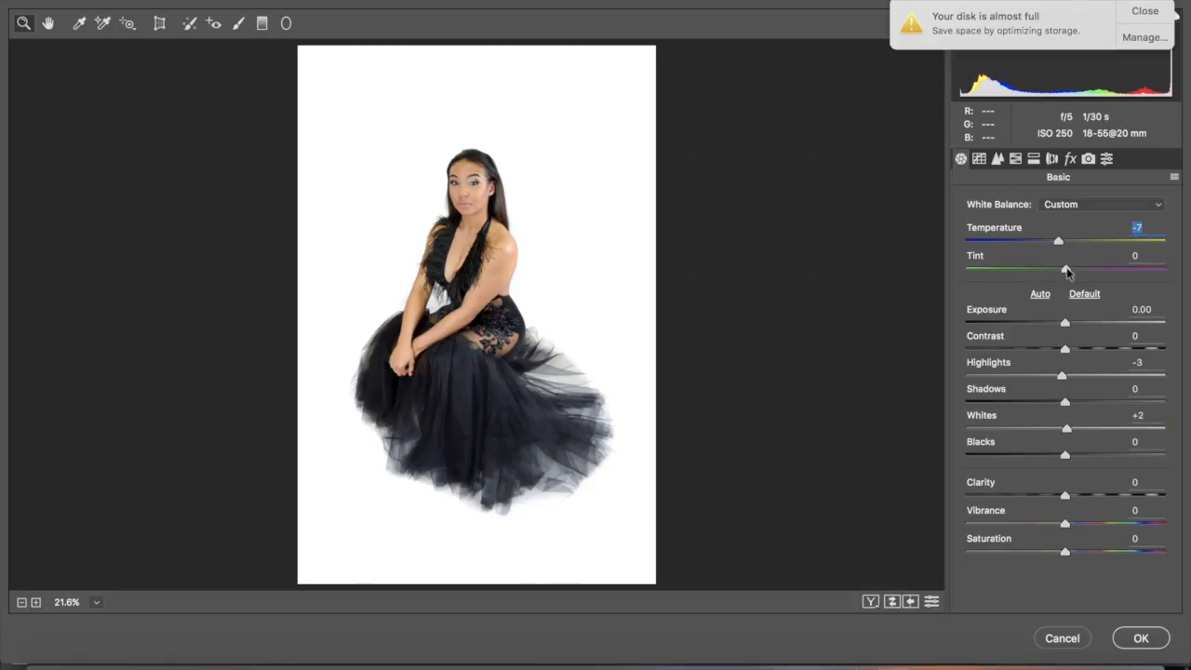
{"action": "left_click_drag", "start_coordinate": [1064, 272], "coordinate": [1072, 272]}
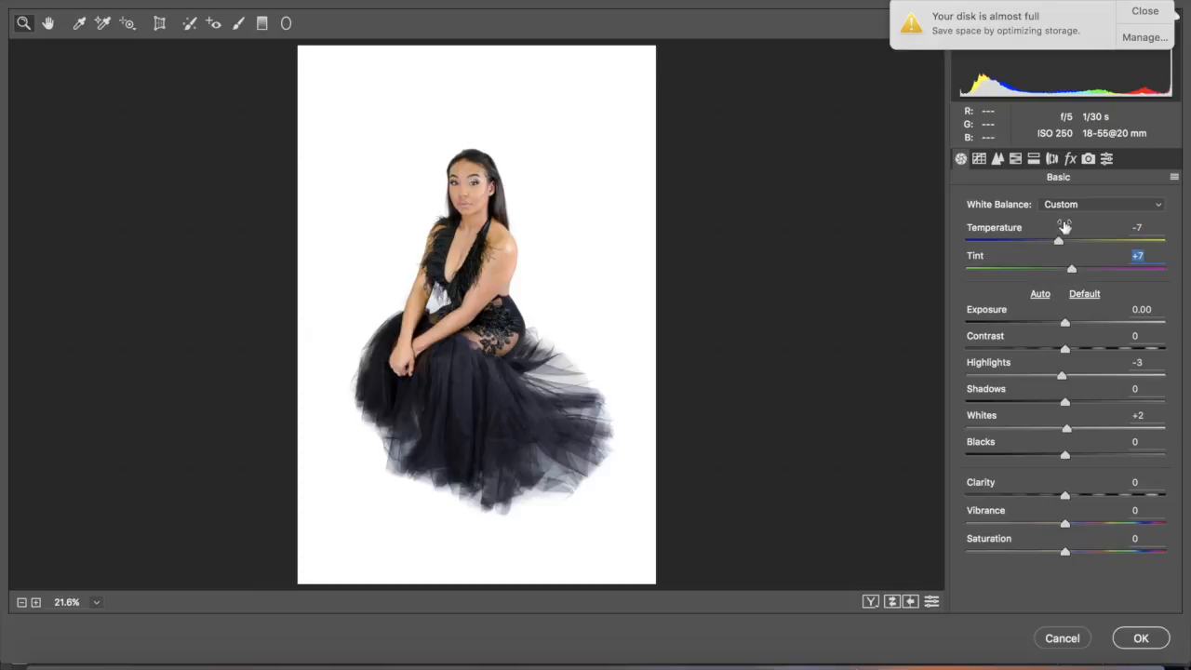
- On the Parametric tone curve lift the Lights to about +37
{"action": "left_click", "coordinate": [979, 158]}
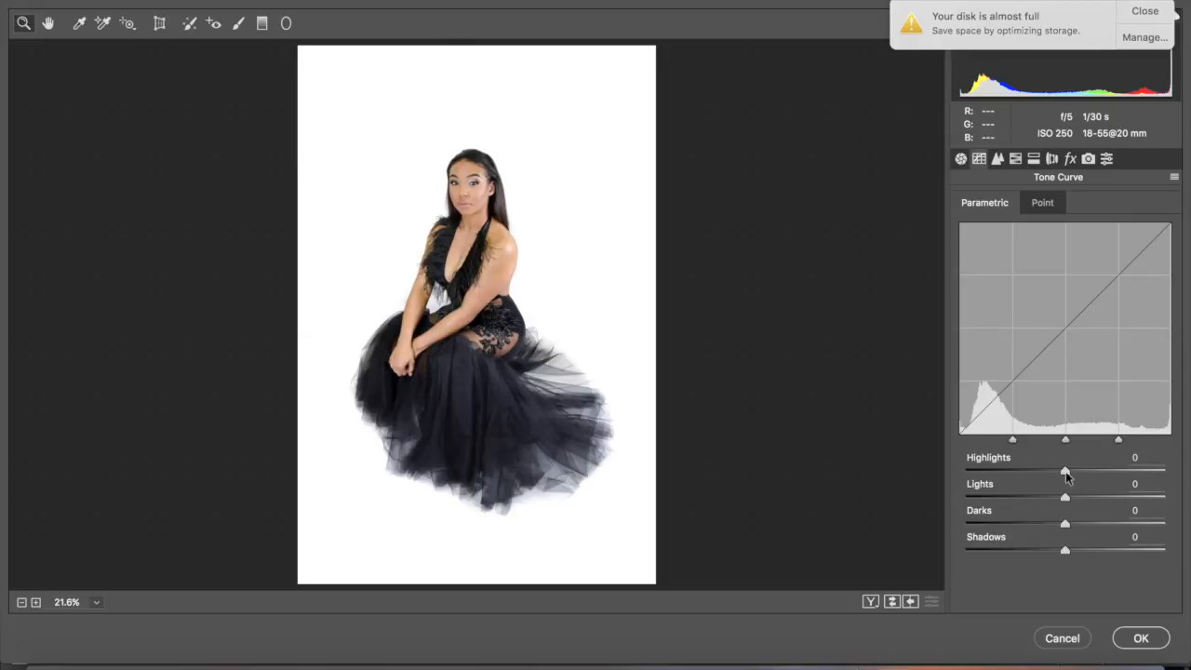
{"action": "left_click_drag", "start_coordinate": [1064, 471], "coordinate": [1068, 499]}
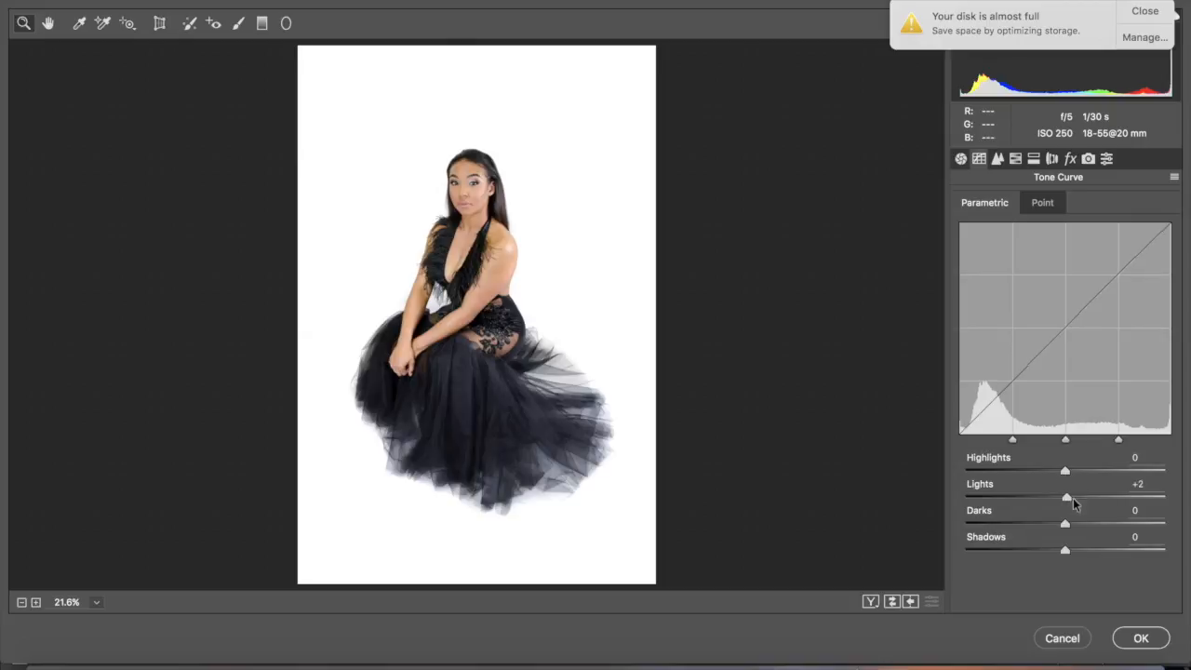
{"action": "left_click_drag", "start_coordinate": [1068, 496], "coordinate": [1121, 497]}
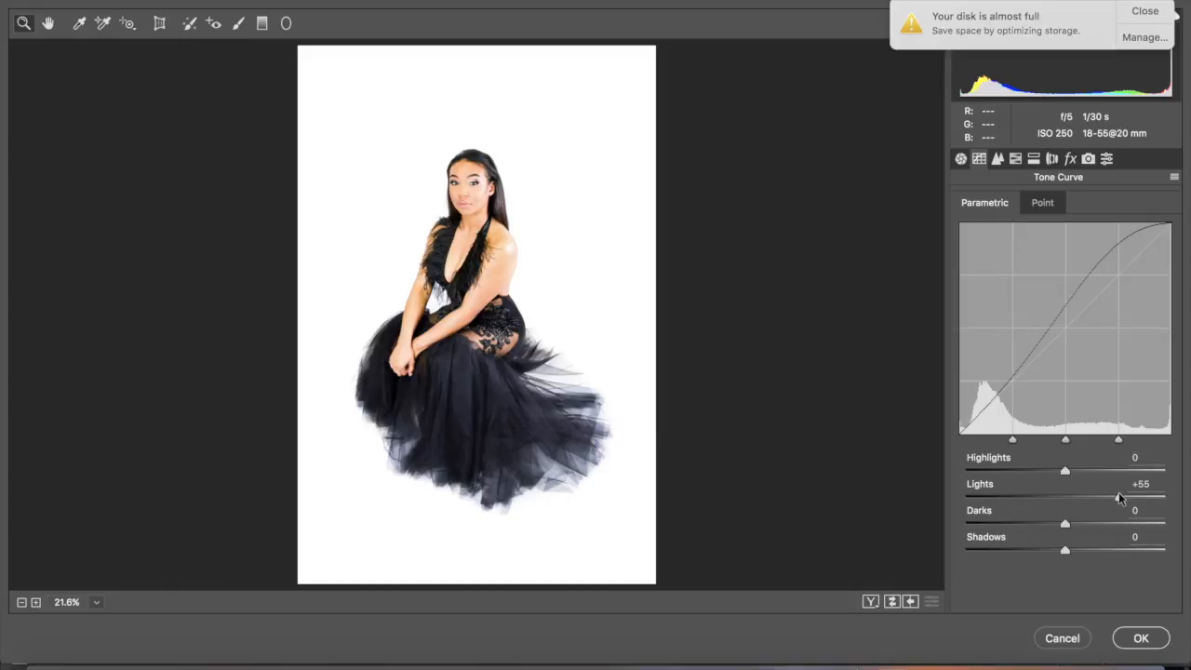
{"action": "left_click_drag", "start_coordinate": [1116, 495], "coordinate": [1097, 495]}
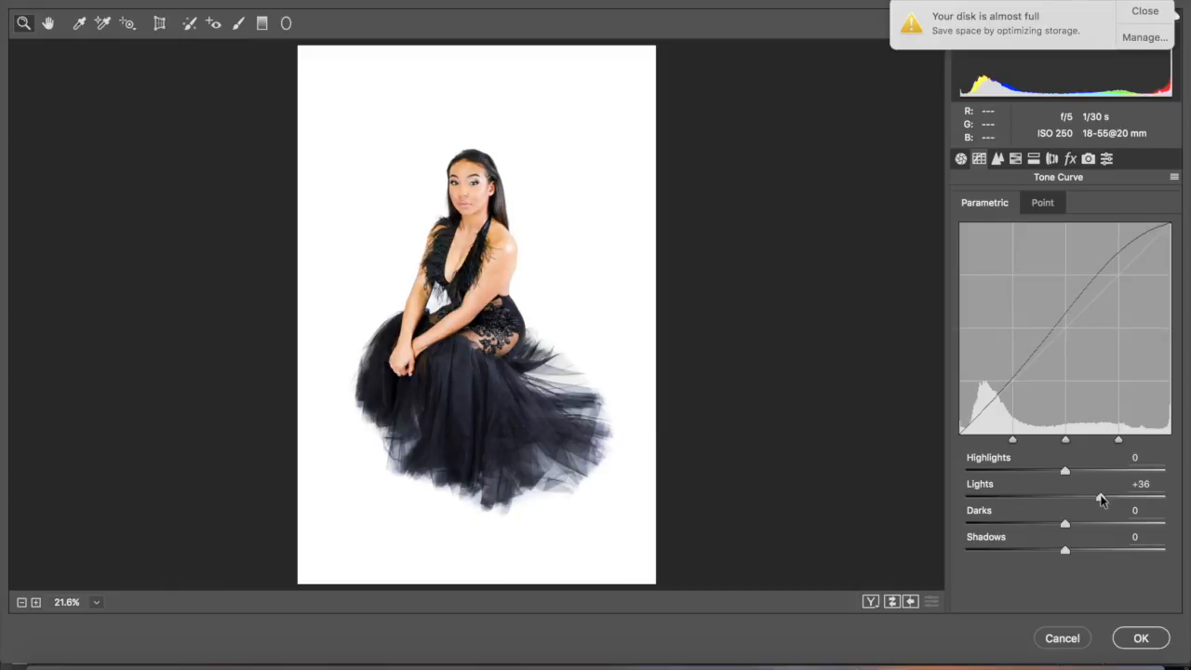
{"action": "double_click", "coordinate": [1141, 483]}
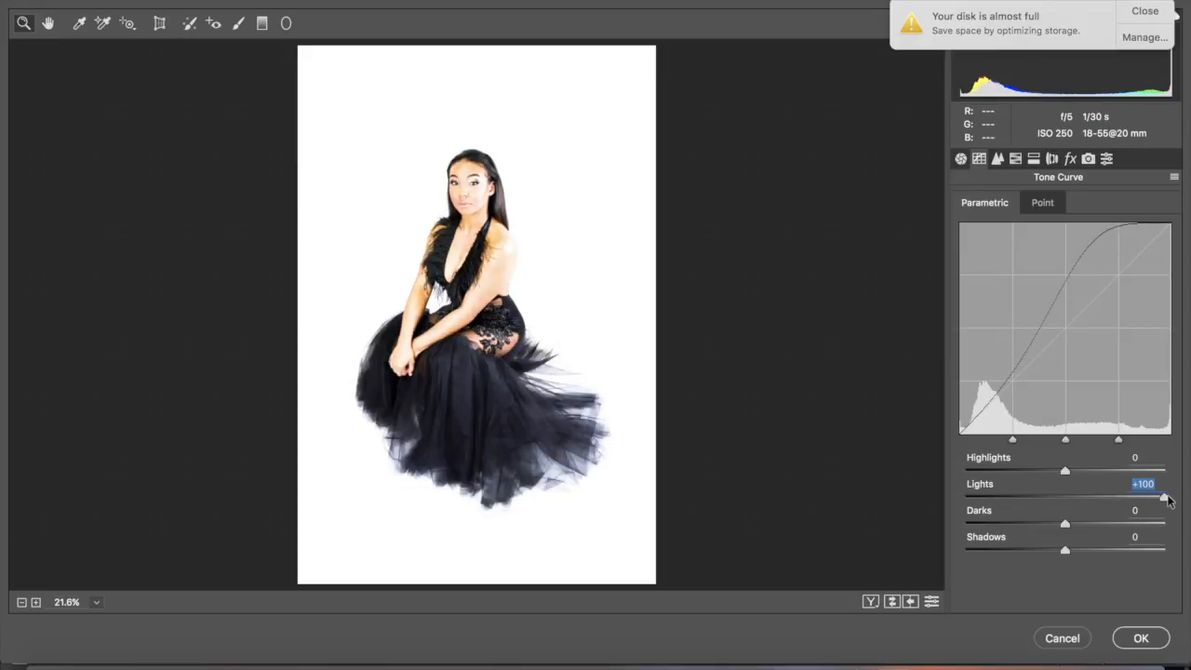
{"action": "left_click_drag", "start_coordinate": [1168, 498], "coordinate": [1102, 498]}
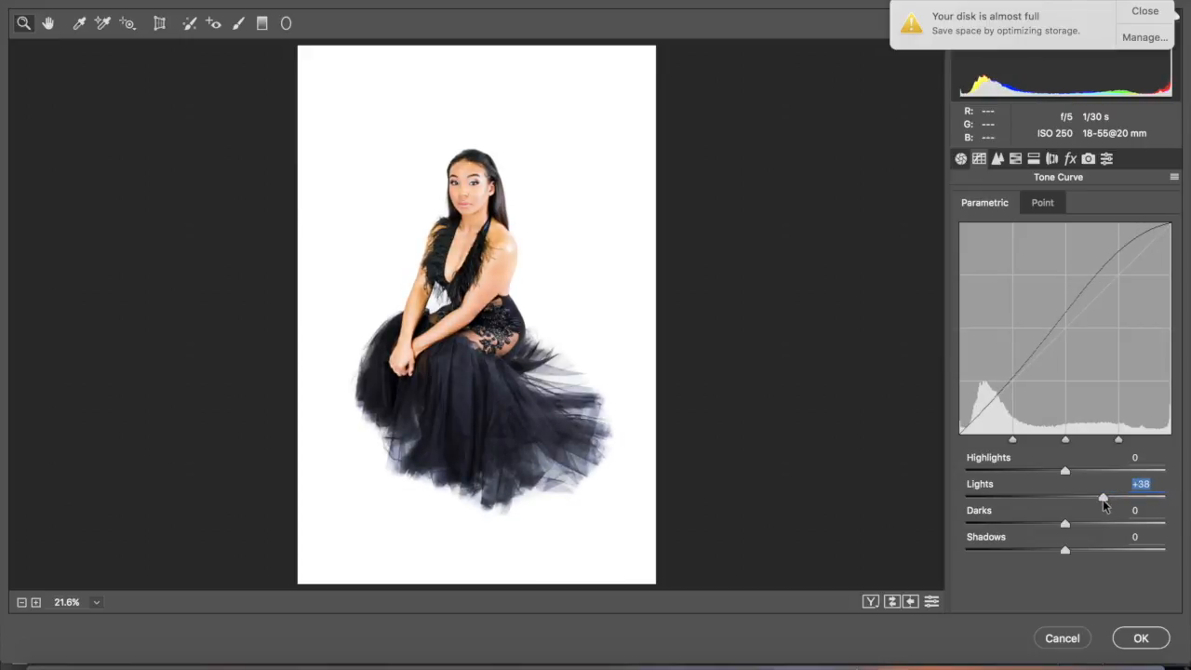
{"action": "left_click_drag", "start_coordinate": [1104, 498], "coordinate": [1102, 498]}
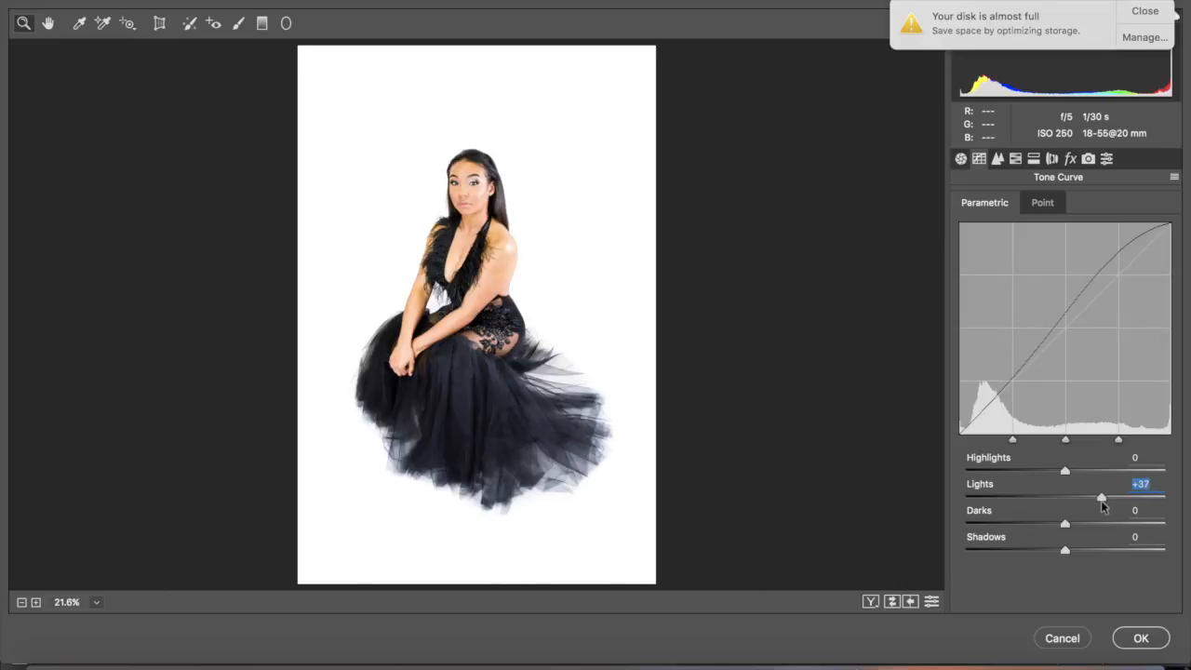
{"action": "mouse_move", "coordinate": [1064, 524]}
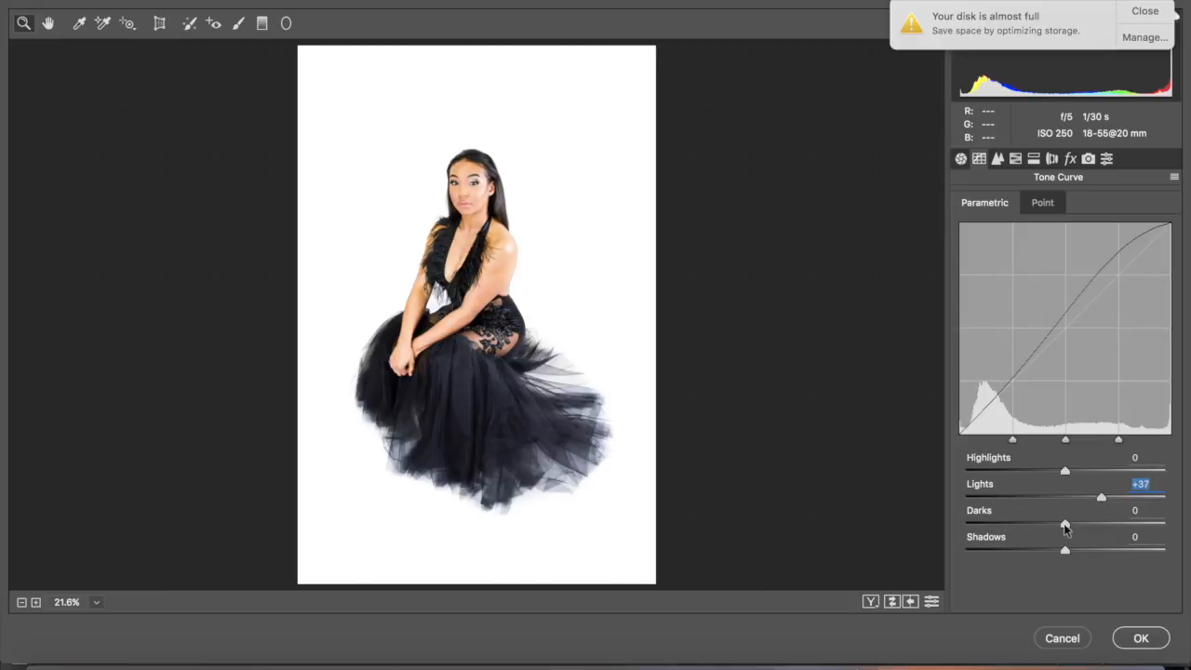
- Set the curve's Darks slightly low at -7
{"action": "left_click_drag", "start_coordinate": [1064, 521], "coordinate": [1033, 521]}
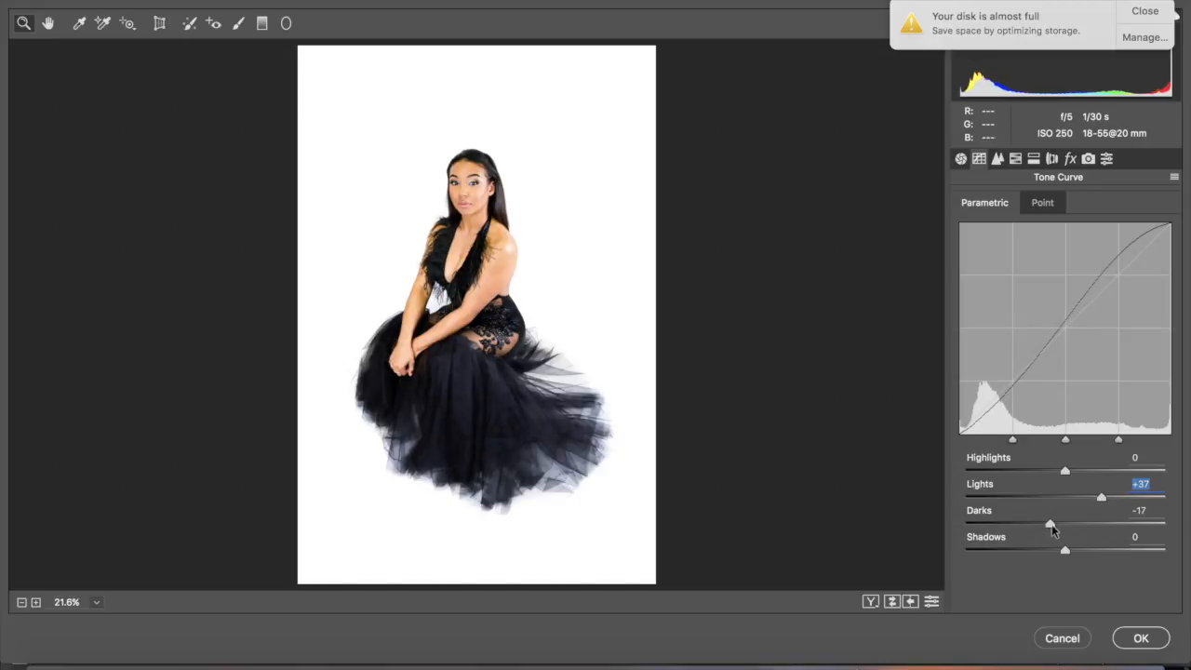
{"action": "left_click_drag", "start_coordinate": [1049, 525], "coordinate": [1064, 525]}
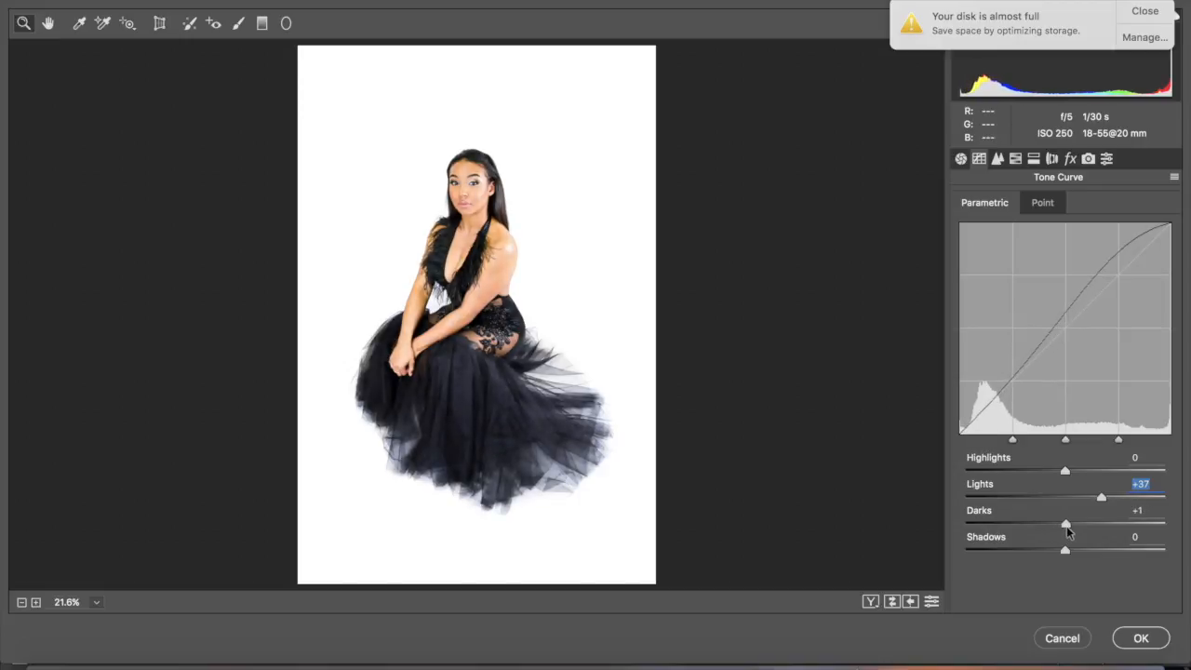
{"action": "left_click_drag", "start_coordinate": [1065, 522], "coordinate": [1057, 523]}
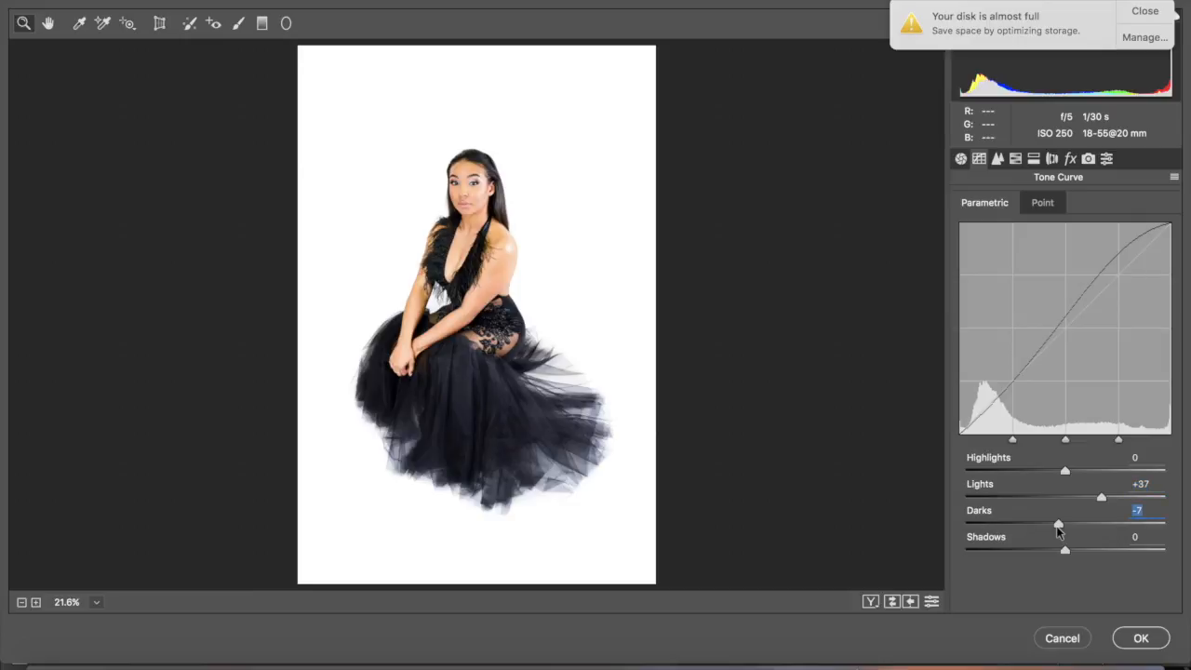
- In the Basic panel keep Exposure at 0 and pull Highlights down to -23
{"action": "left_click", "coordinate": [960, 158]}
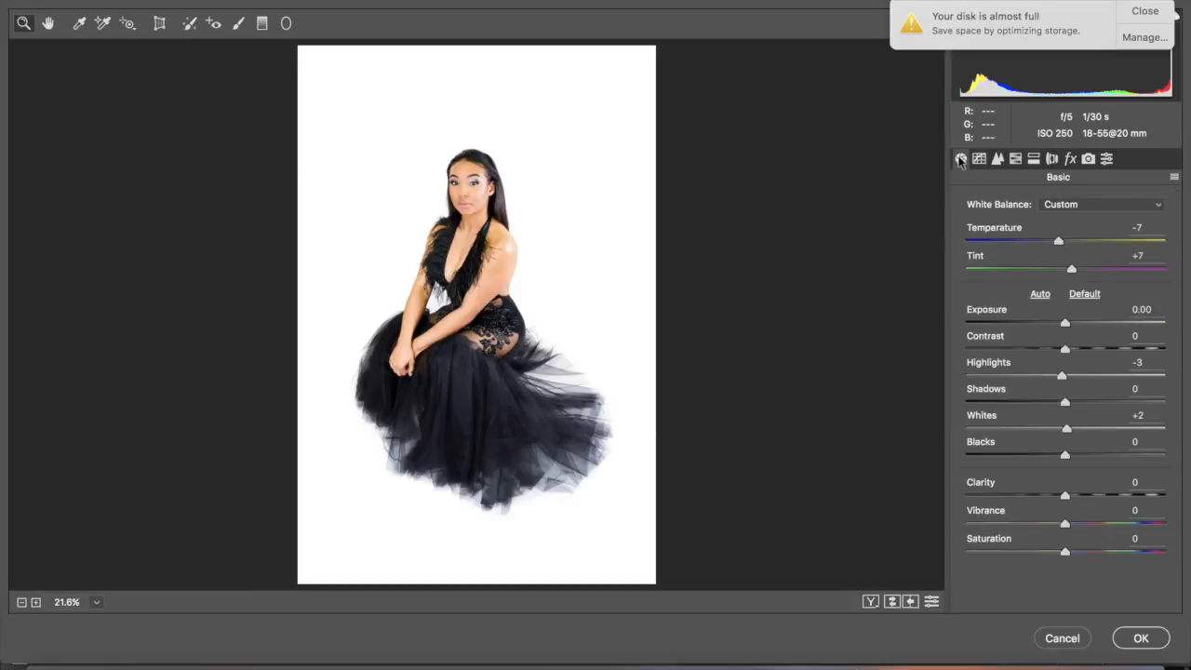
{"action": "left_click_drag", "start_coordinate": [1064, 324], "coordinate": [1057, 324]}
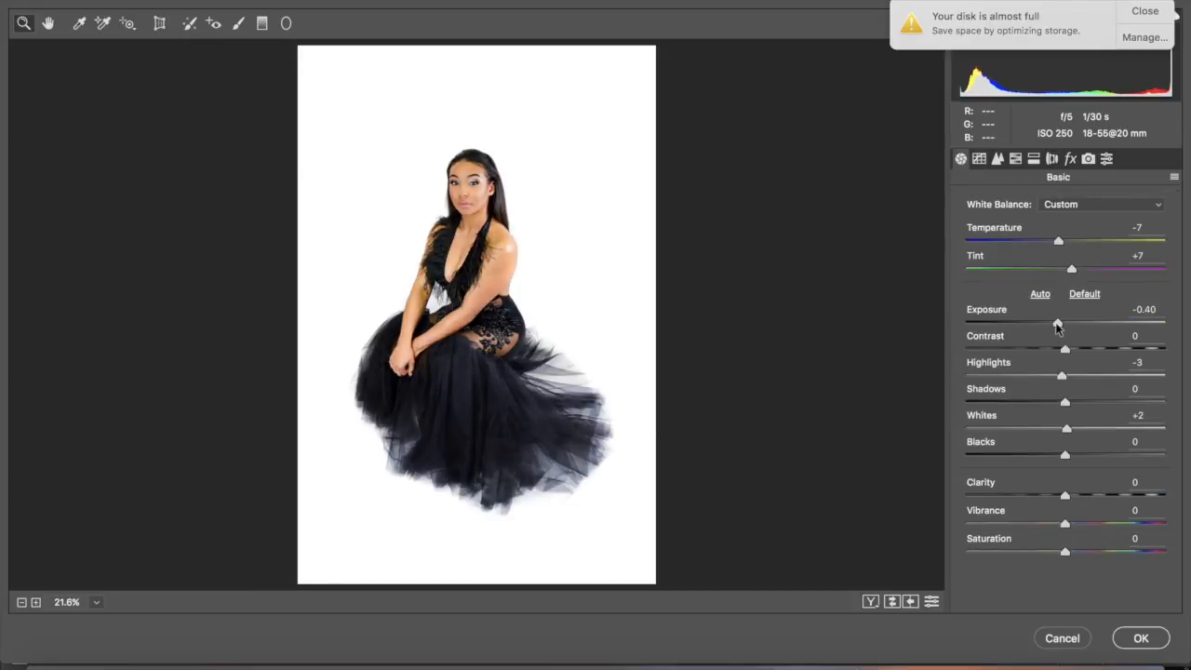
{"action": "left_click_drag", "start_coordinate": [1057, 324], "coordinate": [1068, 323]}
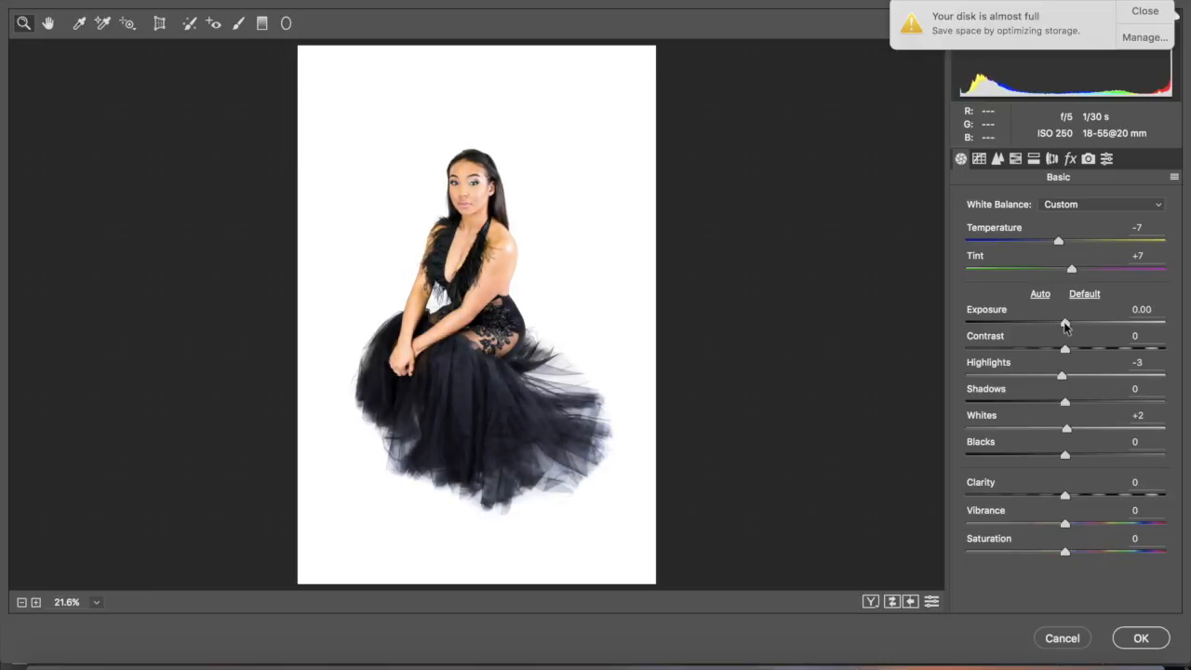
{"action": "double_click", "coordinate": [1143, 309]}
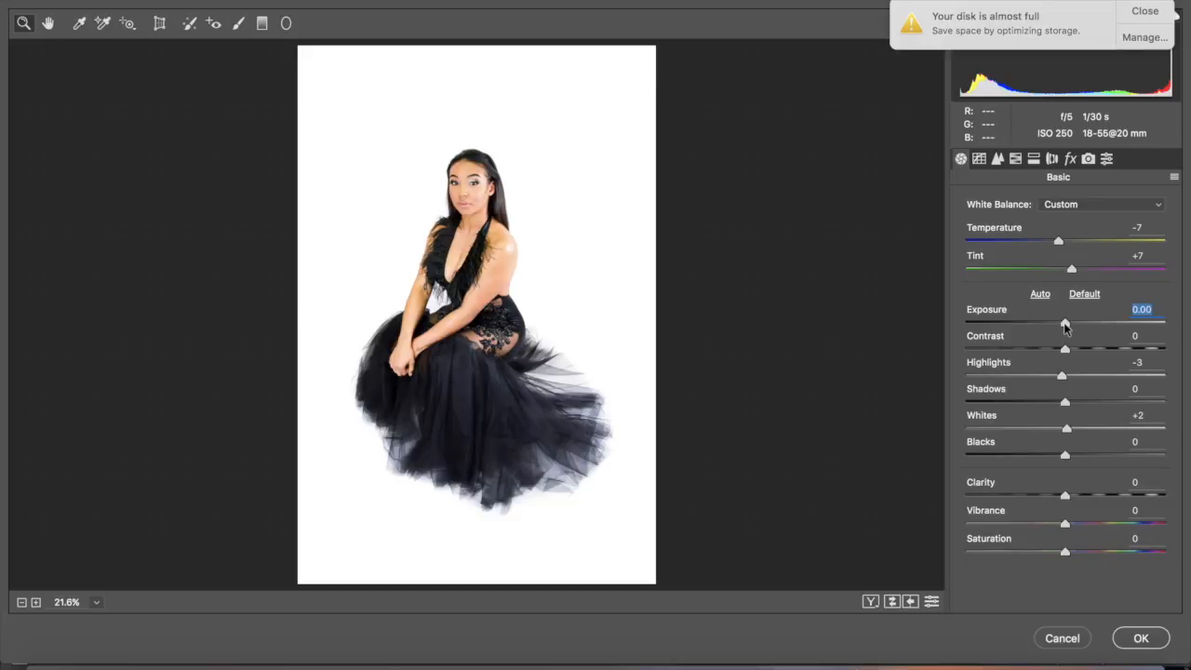
{"action": "mouse_move", "coordinate": [1098, 345]}
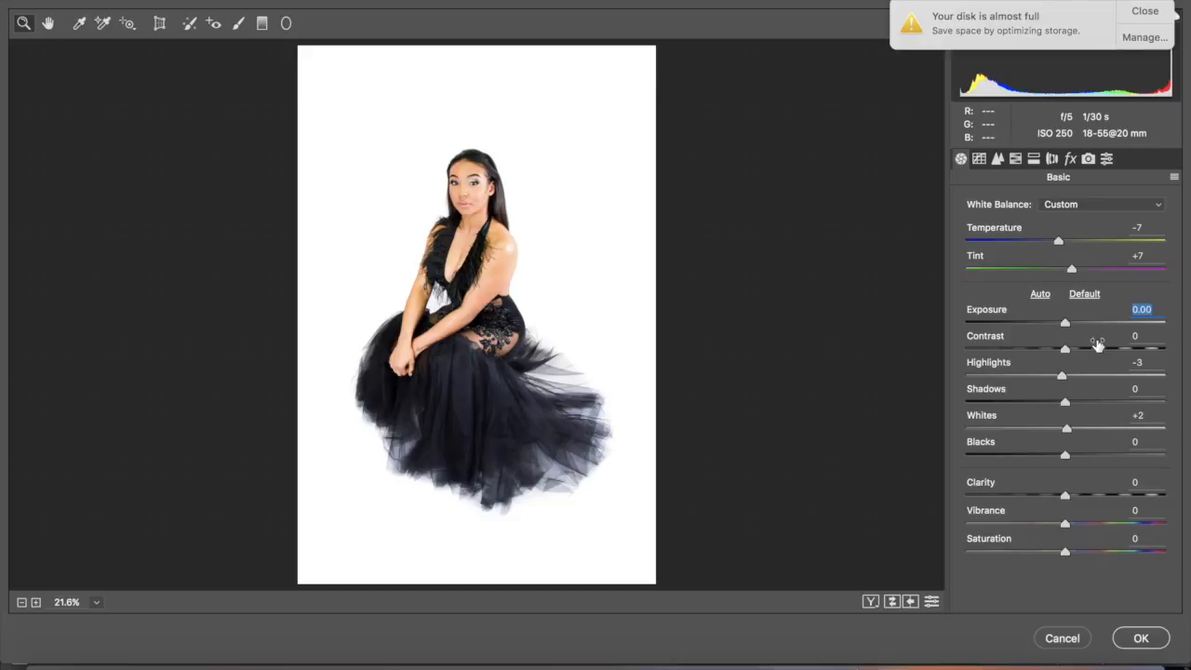
{"action": "mouse_move", "coordinate": [1064, 388]}
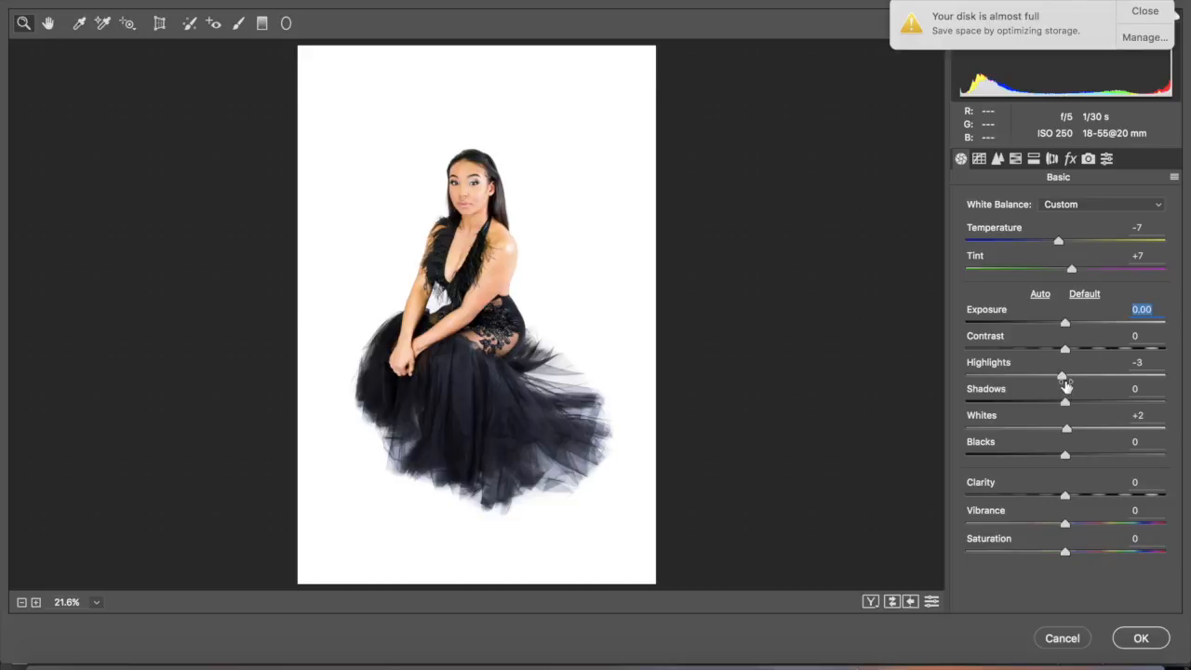
{"action": "left_click_drag", "start_coordinate": [1063, 376], "coordinate": [1042, 375]}
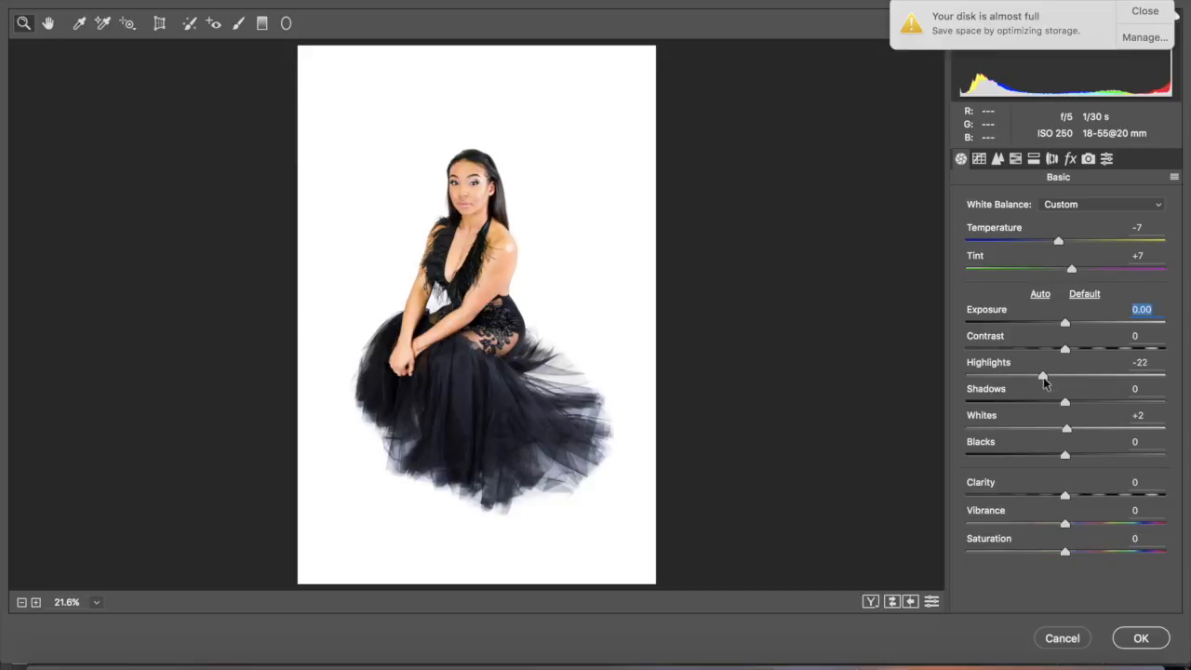
{"action": "left_click_drag", "start_coordinate": [1042, 375], "coordinate": [1005, 376]}
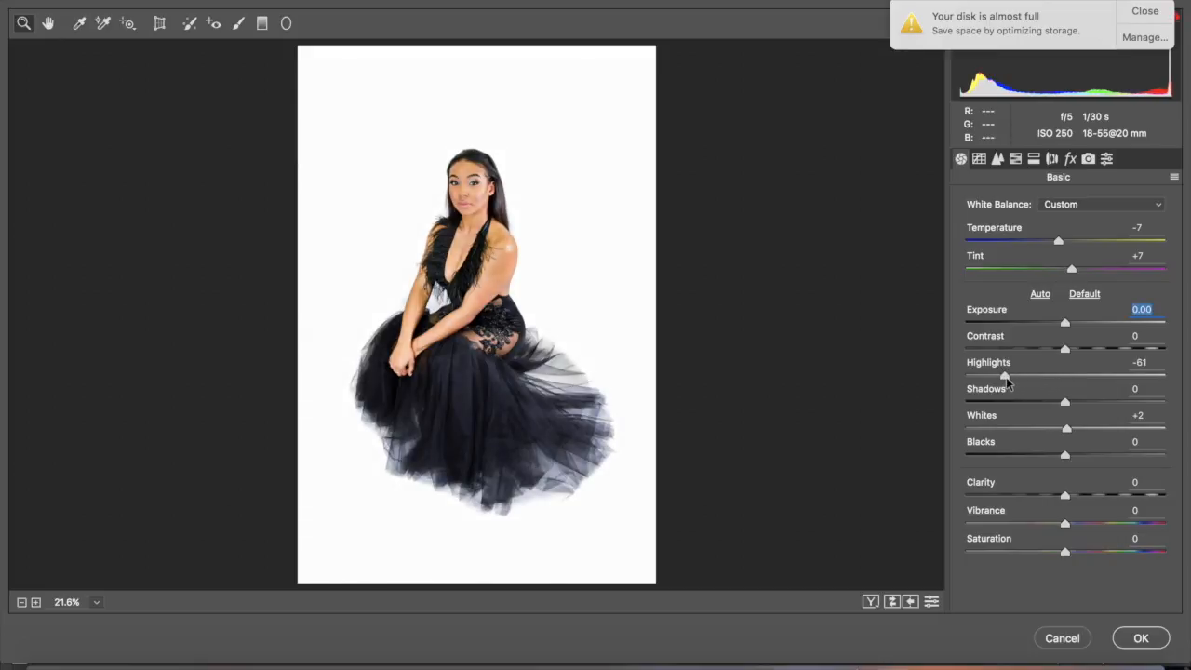
{"action": "left_click_drag", "start_coordinate": [1005, 376], "coordinate": [1045, 376]}
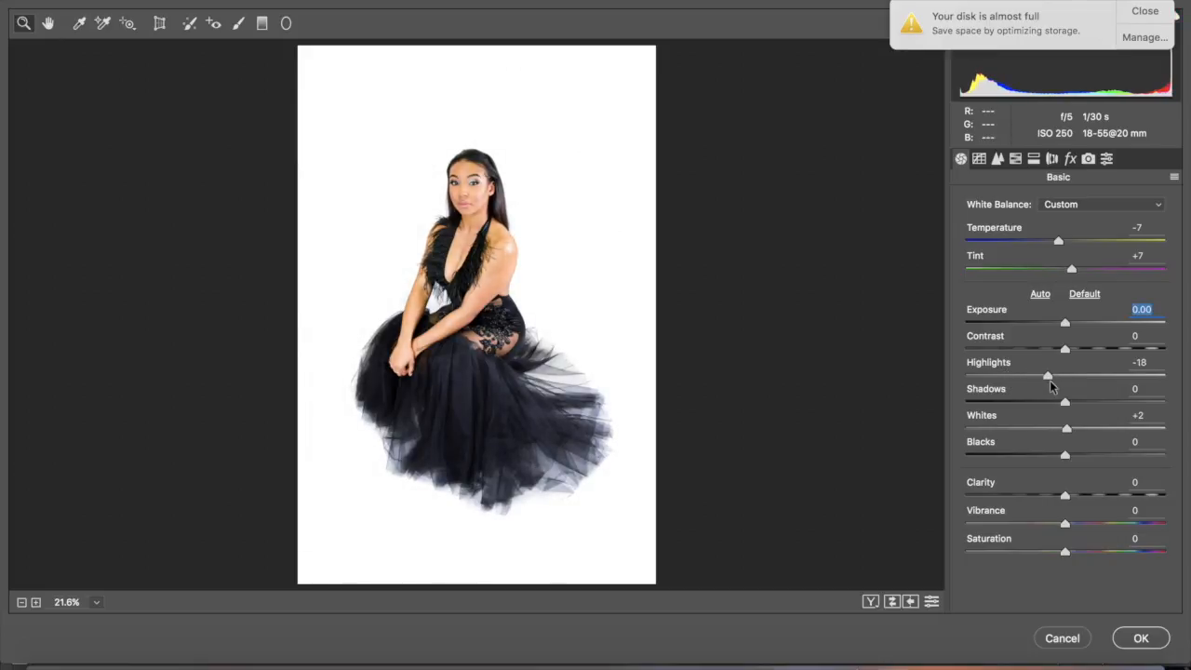
{"action": "left_click_drag", "start_coordinate": [1048, 376], "coordinate": [1042, 376]}
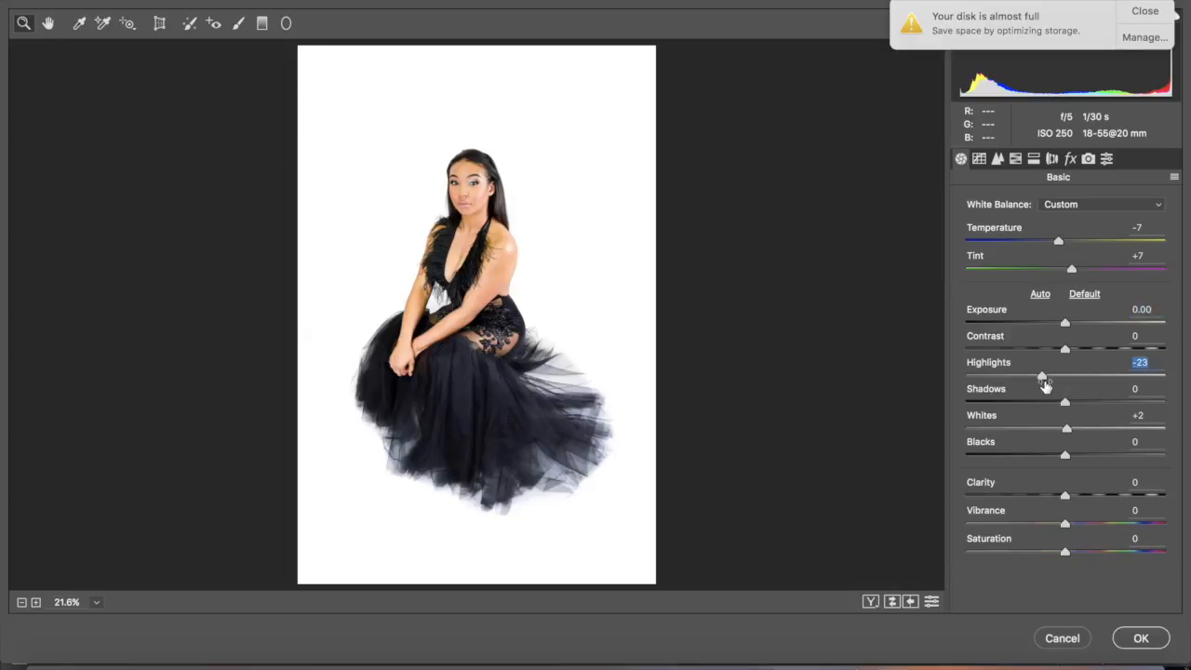
- Set Blacks -1, Temperature -13, nudge Tint, and apply the Camera Raw adjustment
{"action": "left_click_drag", "start_coordinate": [1064, 454], "coordinate": [1061, 457]}
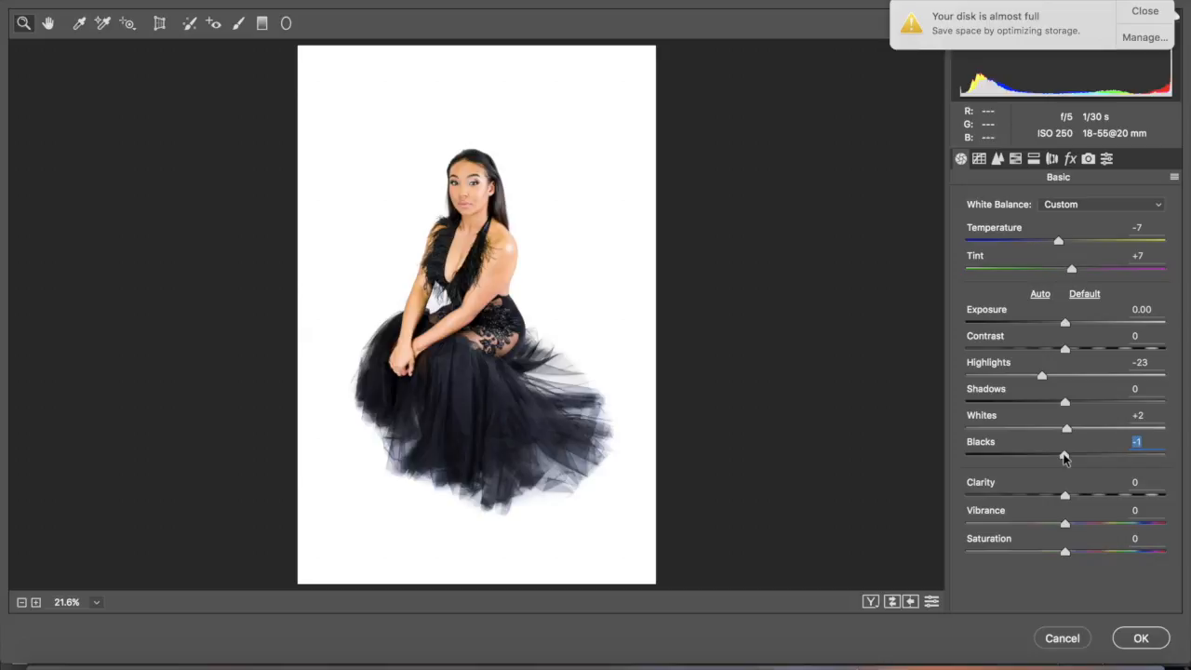
{"action": "left_click_drag", "start_coordinate": [1057, 240], "coordinate": [1051, 240]}
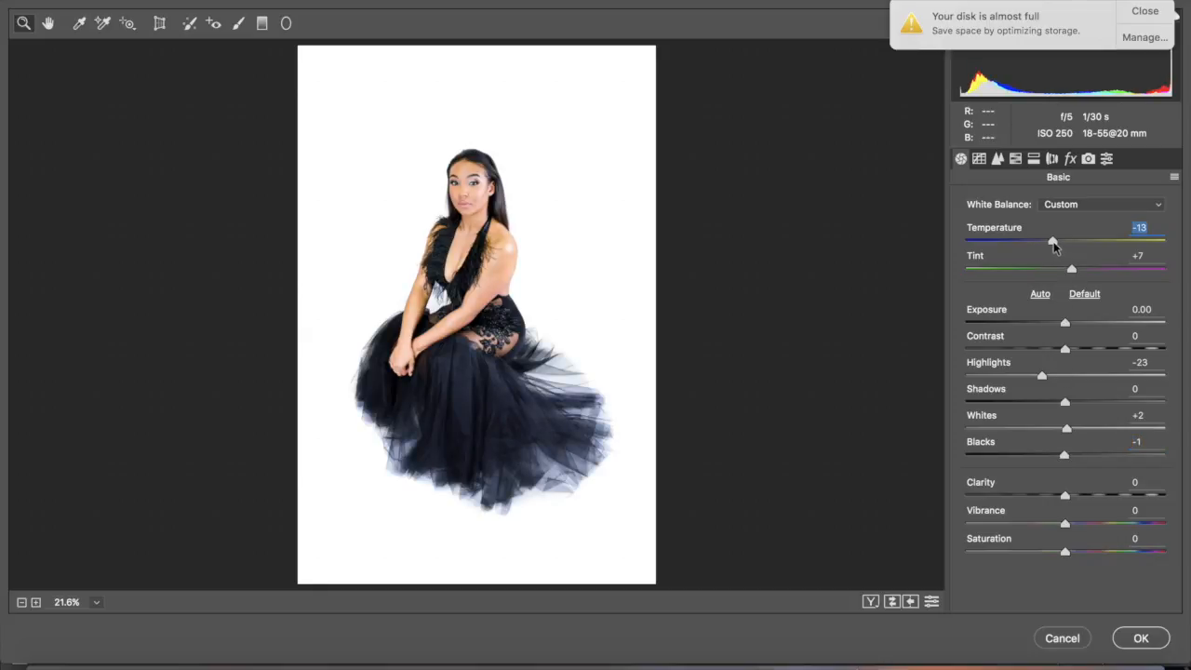
{"action": "left_click_drag", "start_coordinate": [1072, 268], "coordinate": [1075, 268]}
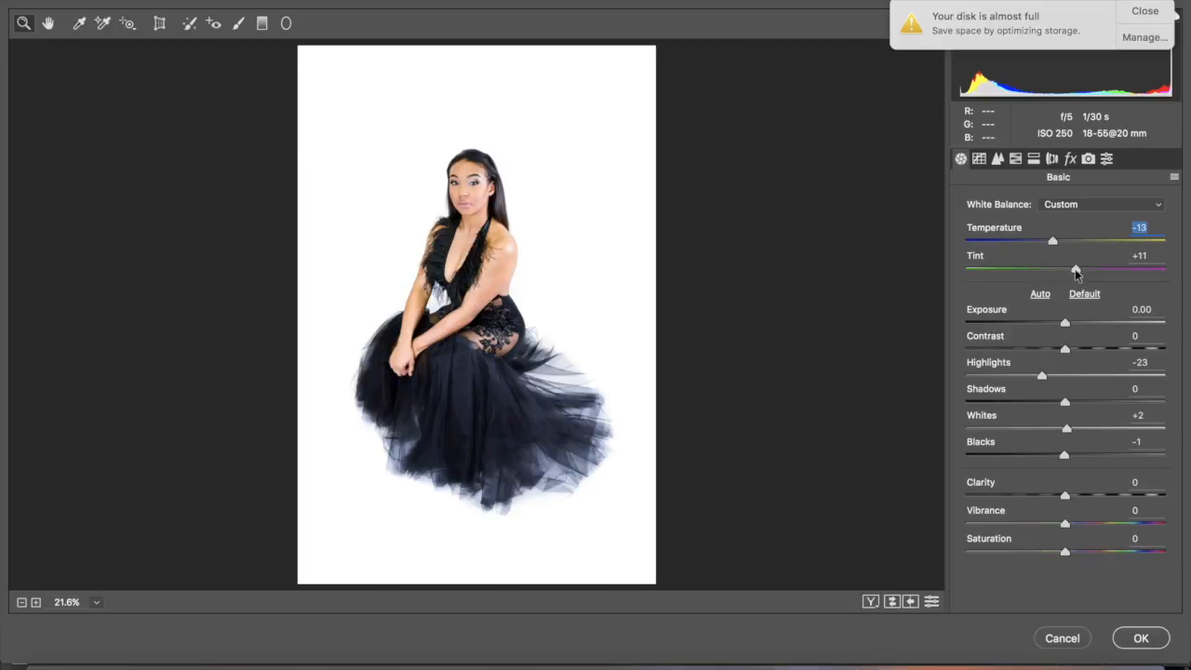
{"action": "left_click_drag", "start_coordinate": [1077, 270], "coordinate": [1068, 269]}
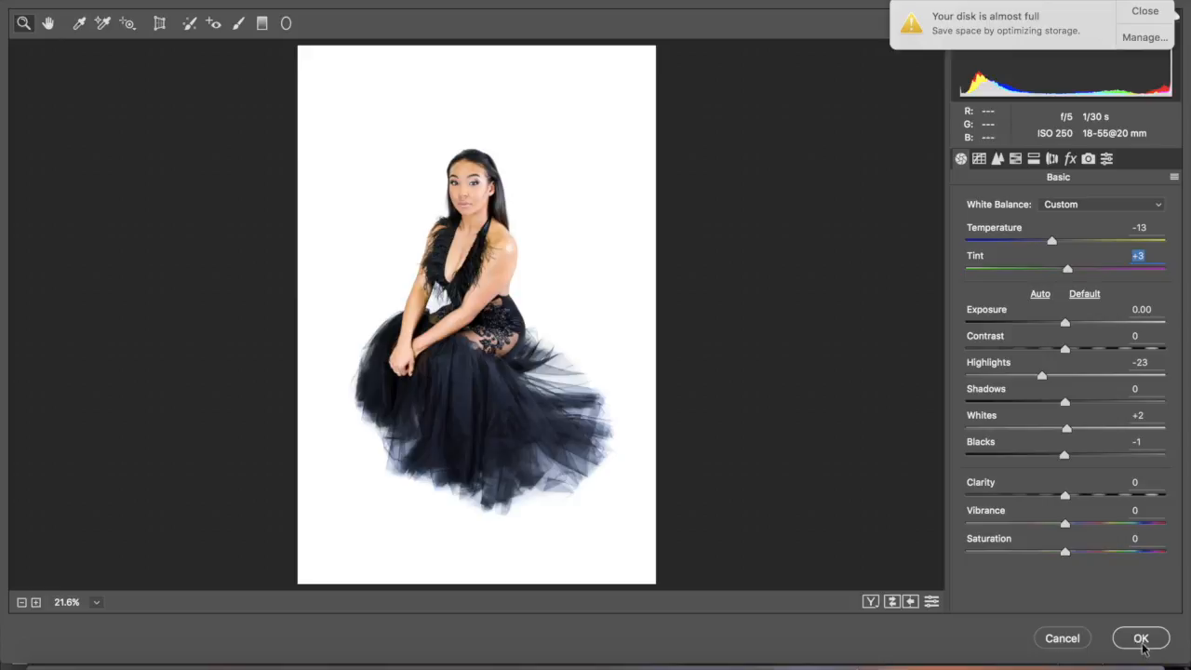
{"action": "mouse_move", "coordinate": [1140, 638]}
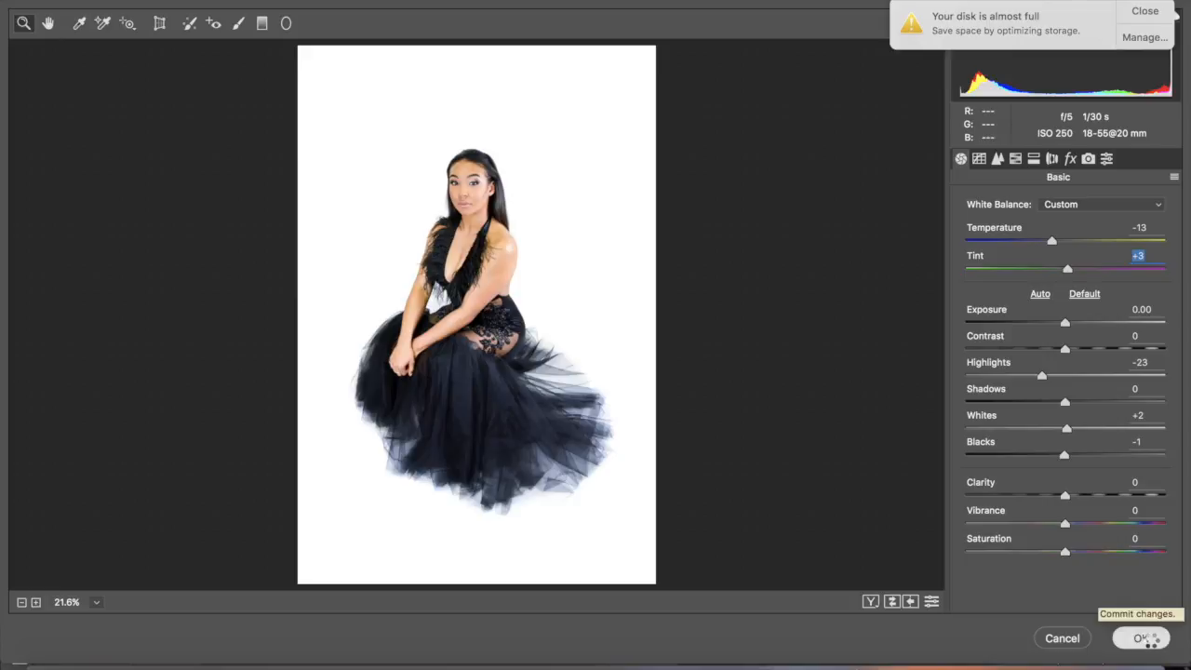
{"action": "left_click", "coordinate": [1139, 638]}
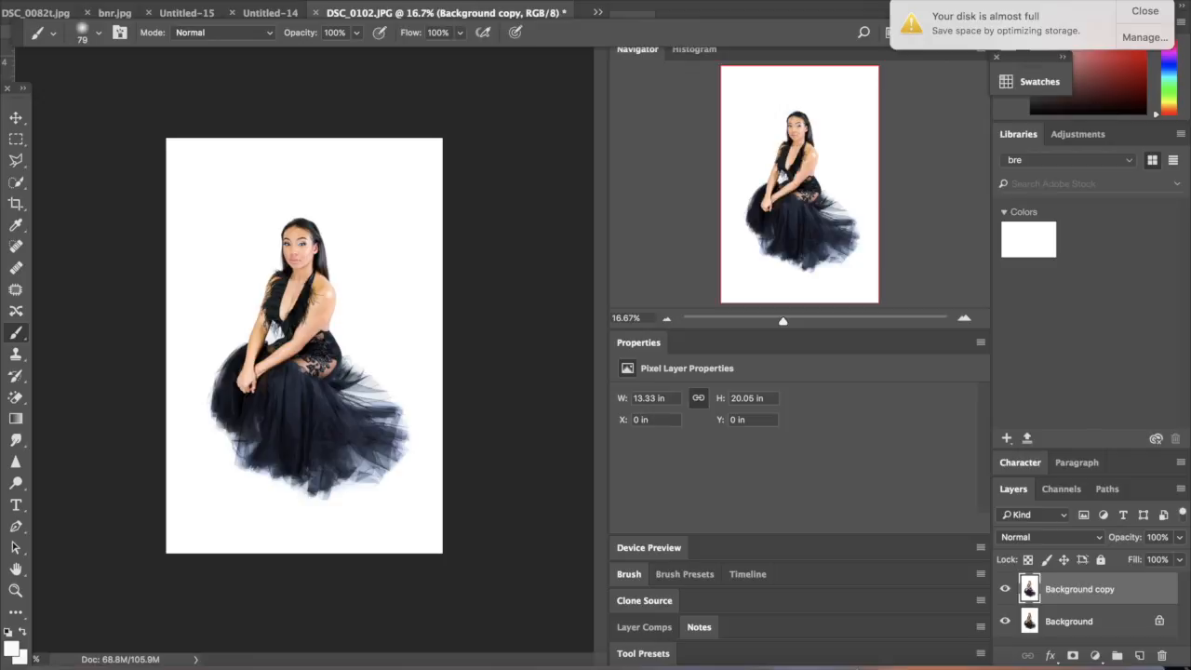
{"action": "mouse_move", "coordinate": [890, 599]}
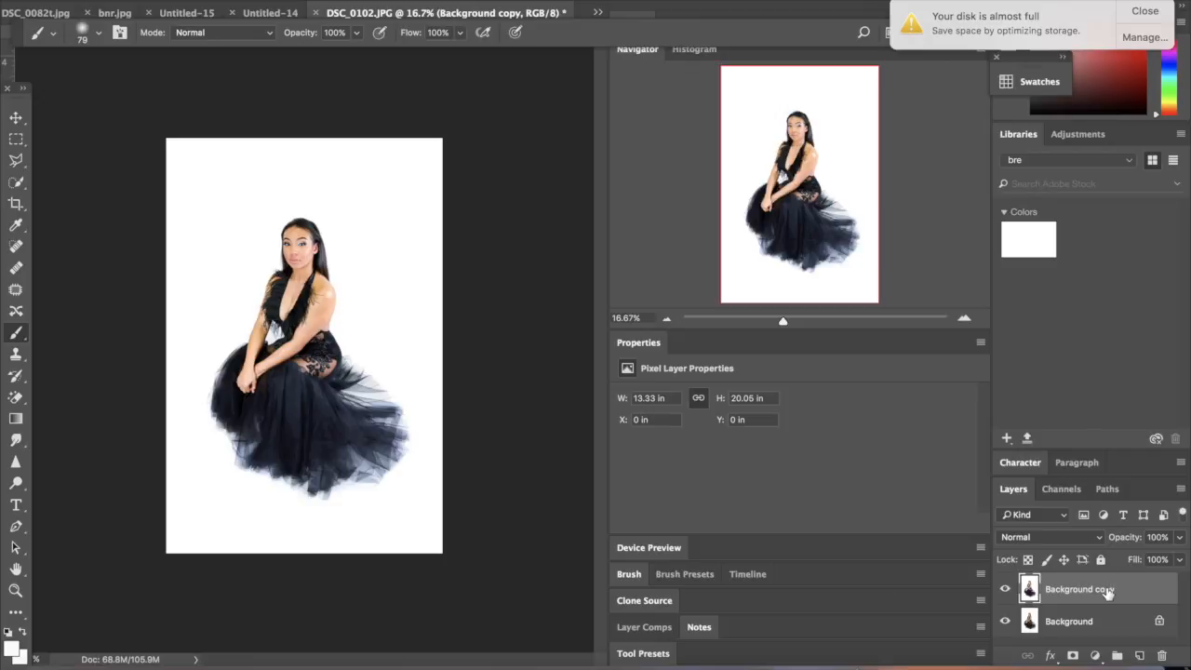
- Duplicate the Background copy layer as Background copy 2
{"action": "right_click", "coordinate": [1079, 588]}
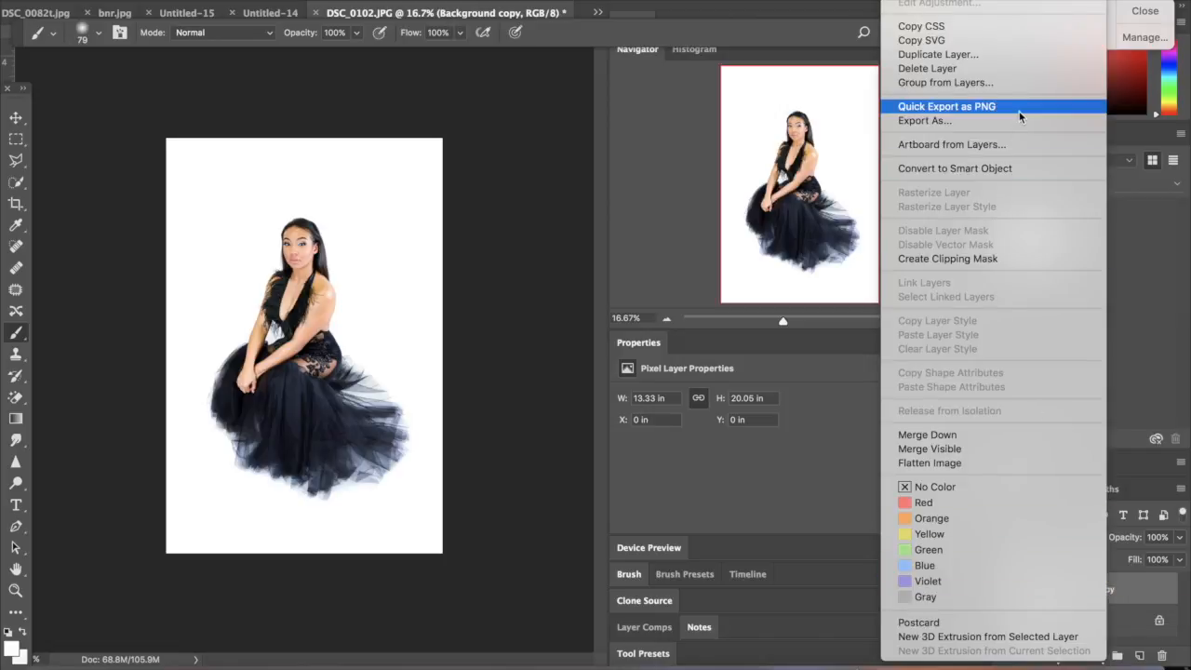
{"action": "left_click", "coordinate": [937, 53]}
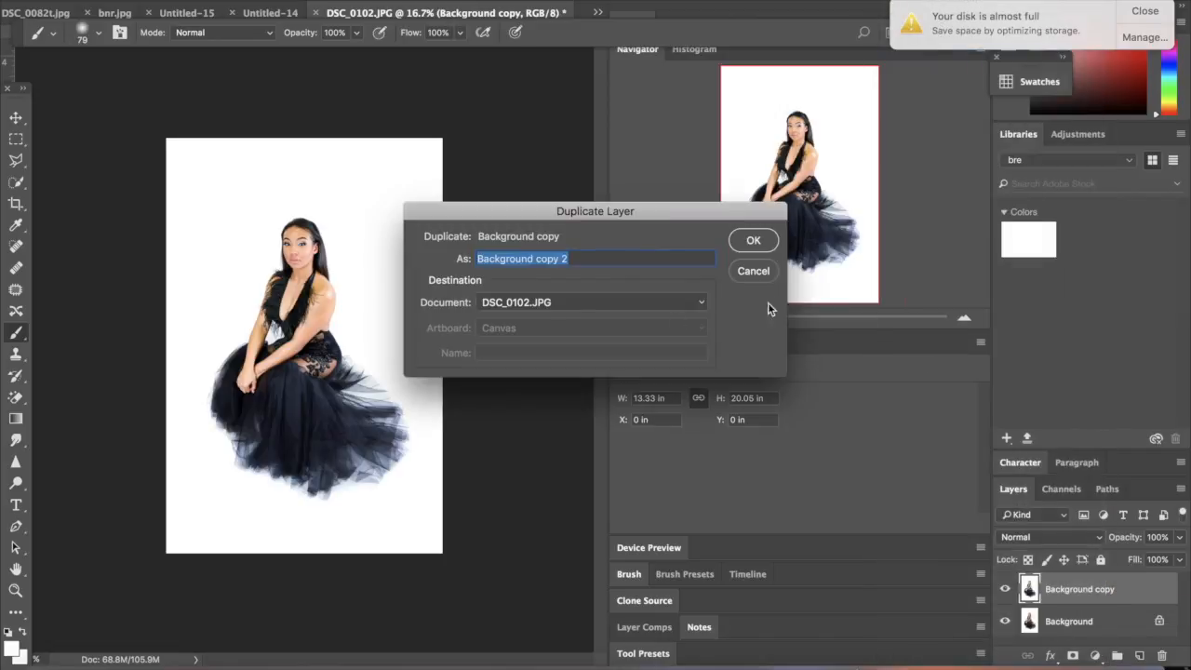
{"action": "left_click", "coordinate": [754, 240]}
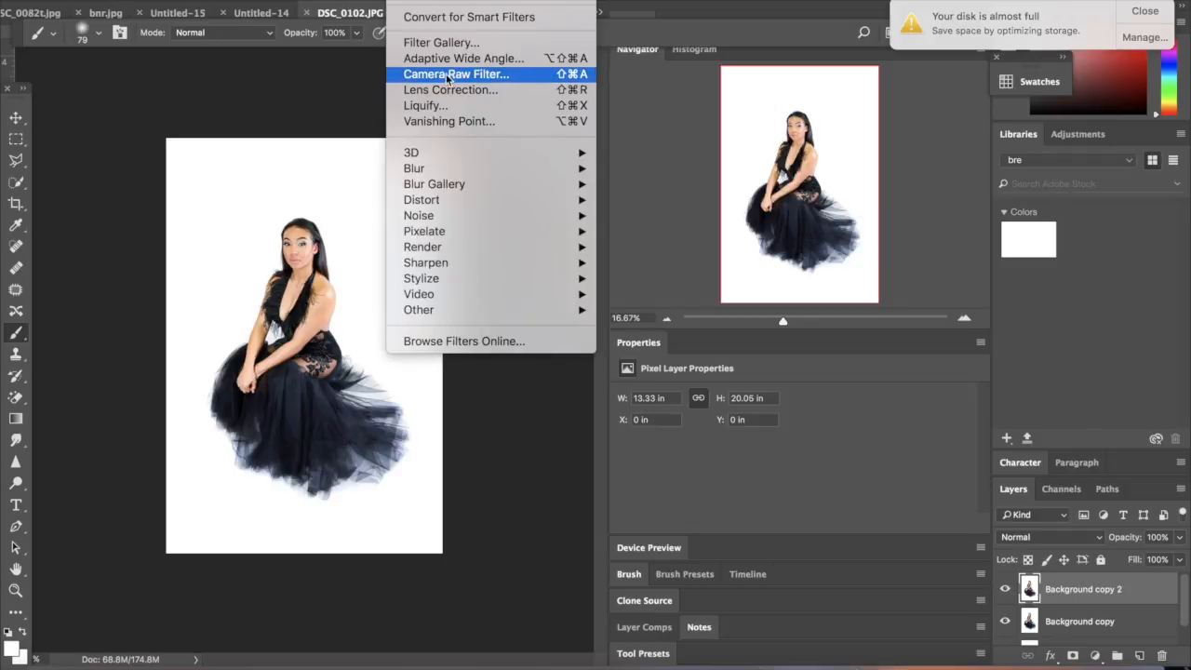
- Apply Camera Raw Detail settings: Sharpening 150, Luminance 100, Luminance Detail 71
{"action": "left_click", "coordinate": [454, 74]}
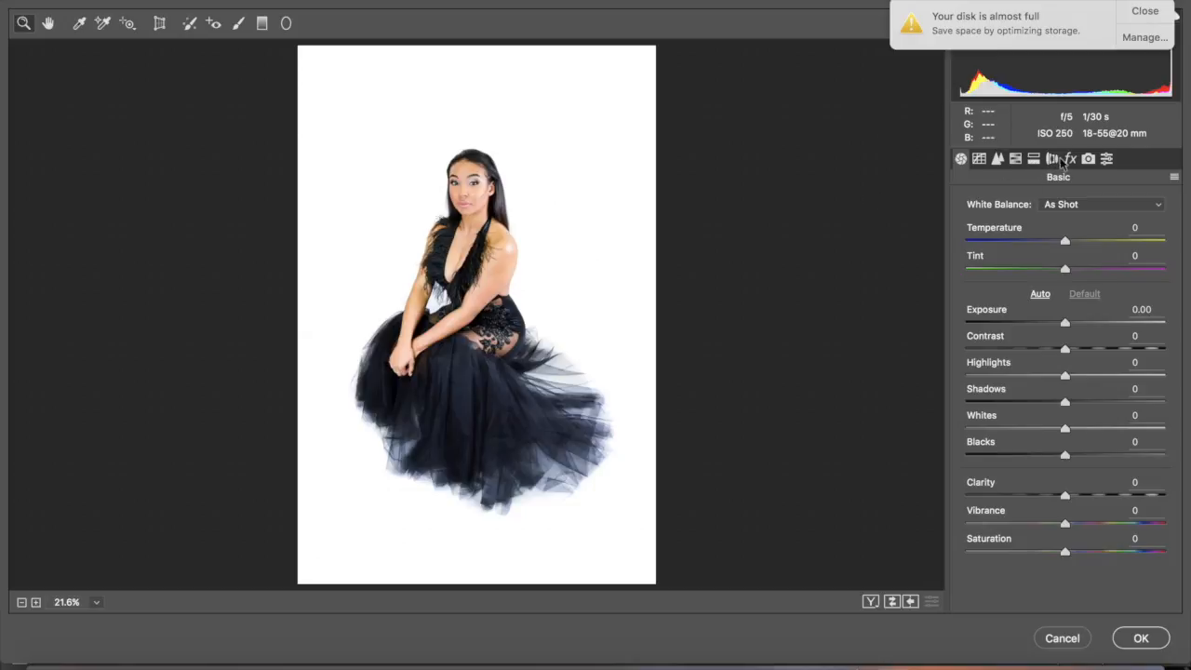
{"action": "left_click", "coordinate": [998, 158]}
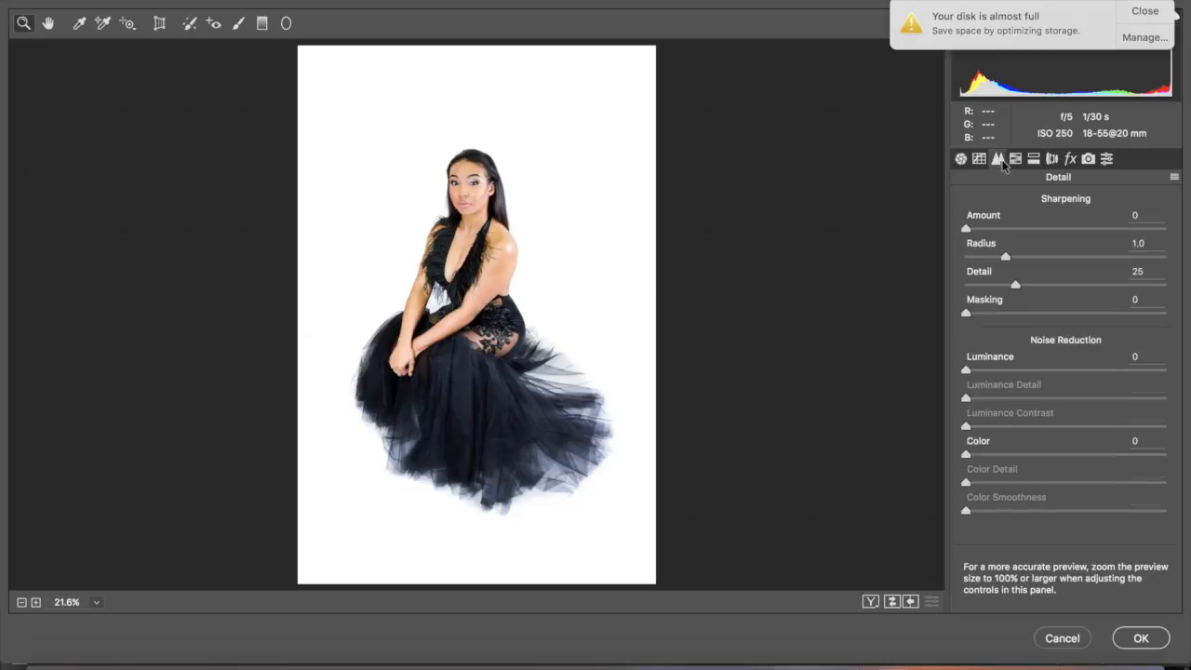
{"action": "mouse_move", "coordinate": [1148, 380]}
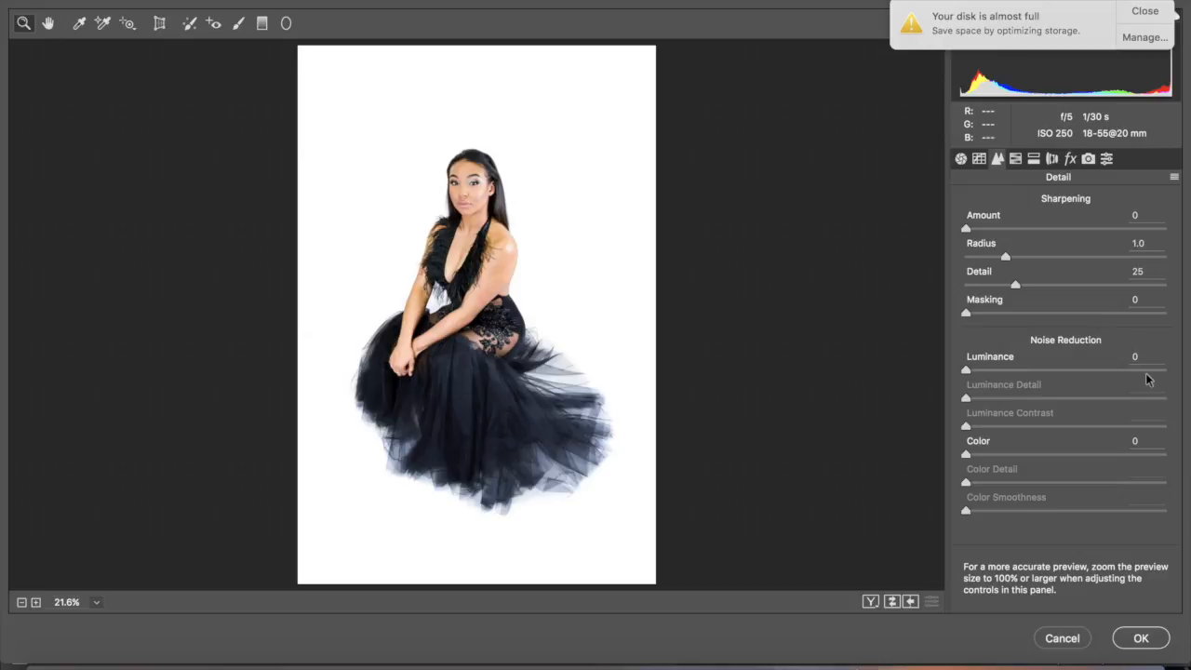
{"action": "left_click_drag", "start_coordinate": [966, 368], "coordinate": [1165, 369]}
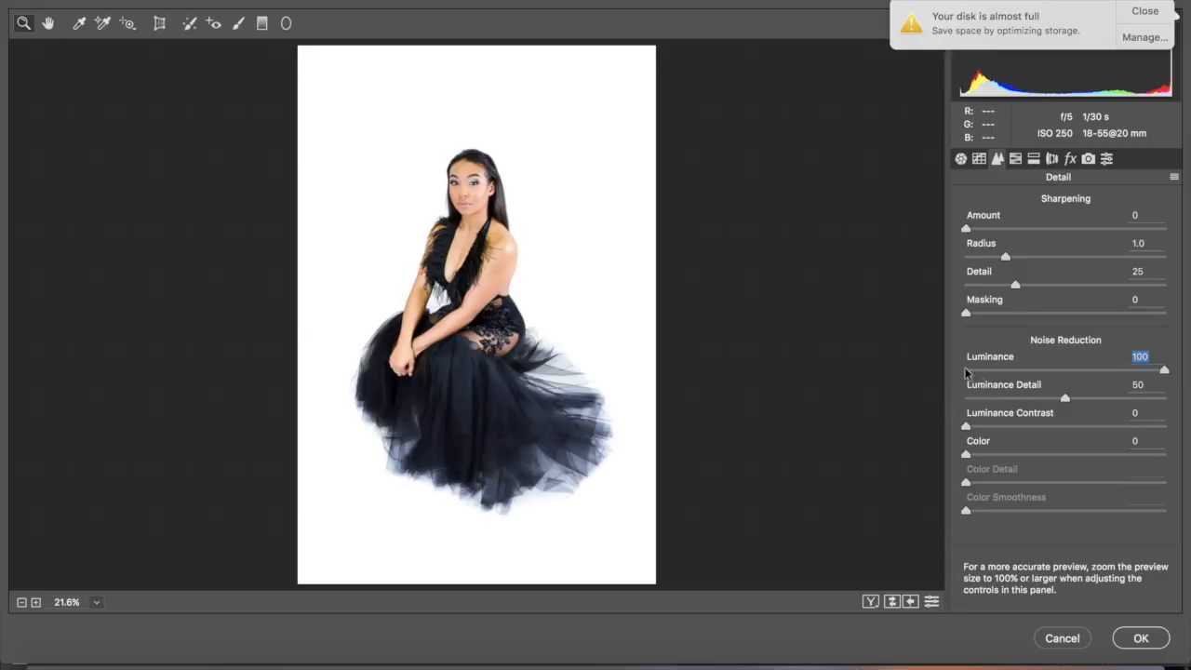
{"action": "left_click_drag", "start_coordinate": [1064, 398], "coordinate": [1107, 398]}
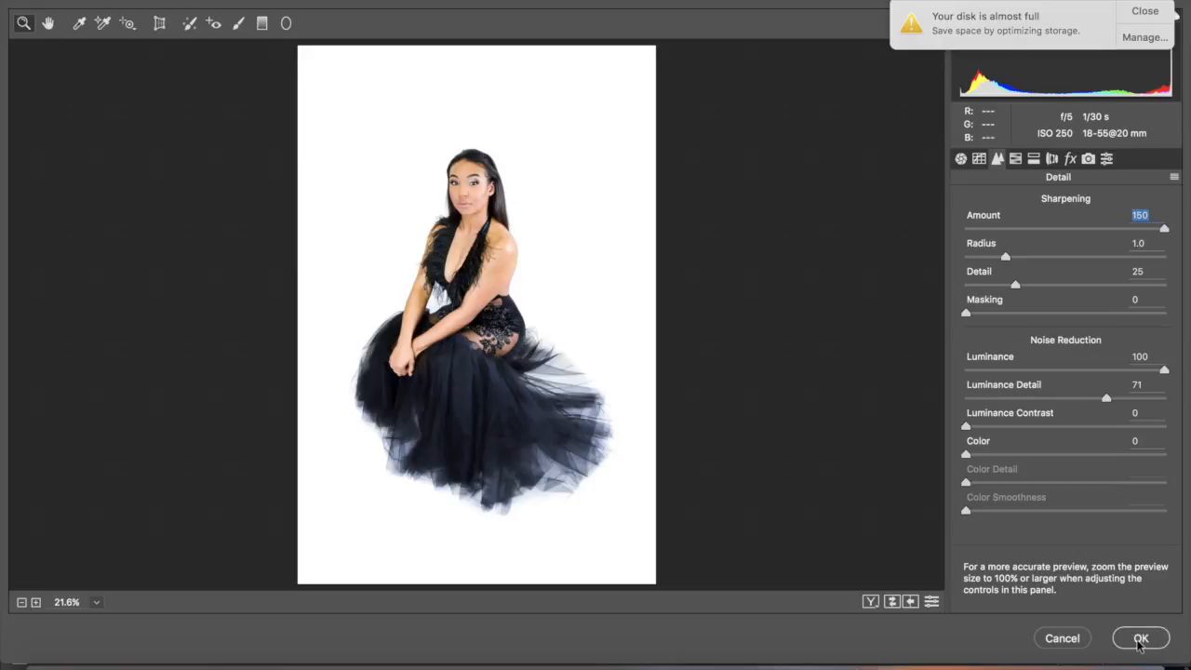
{"action": "left_click", "coordinate": [1140, 636]}
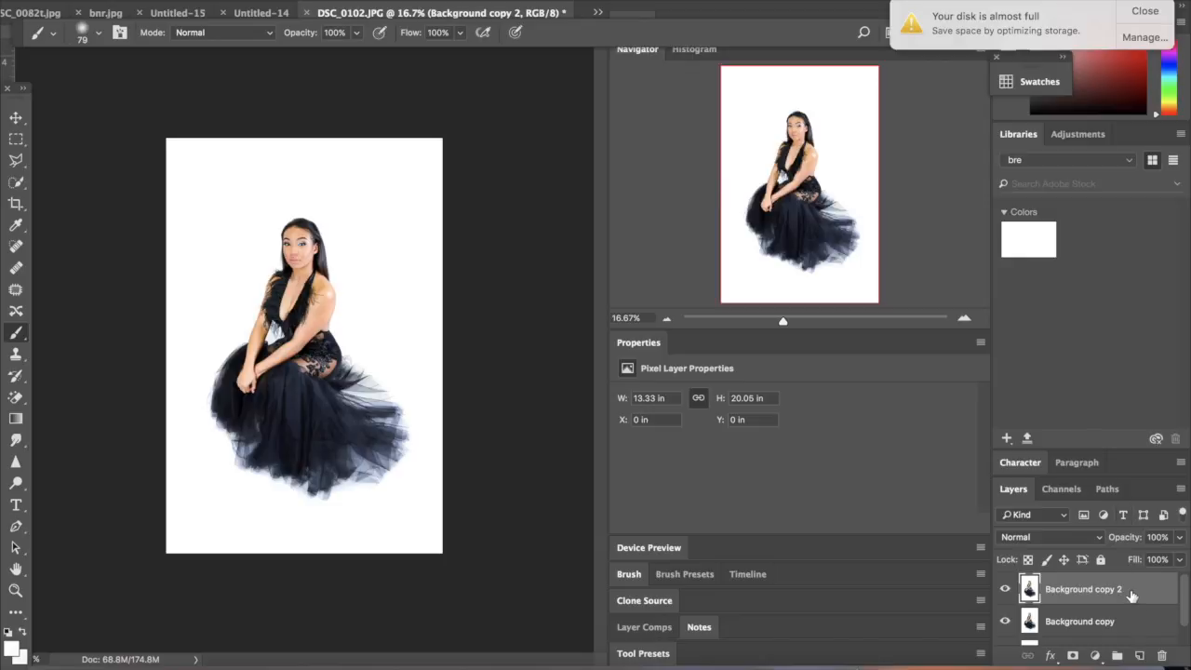
- Duplicate the top layer as Background copy 3
{"action": "right_click", "coordinate": [1083, 588]}
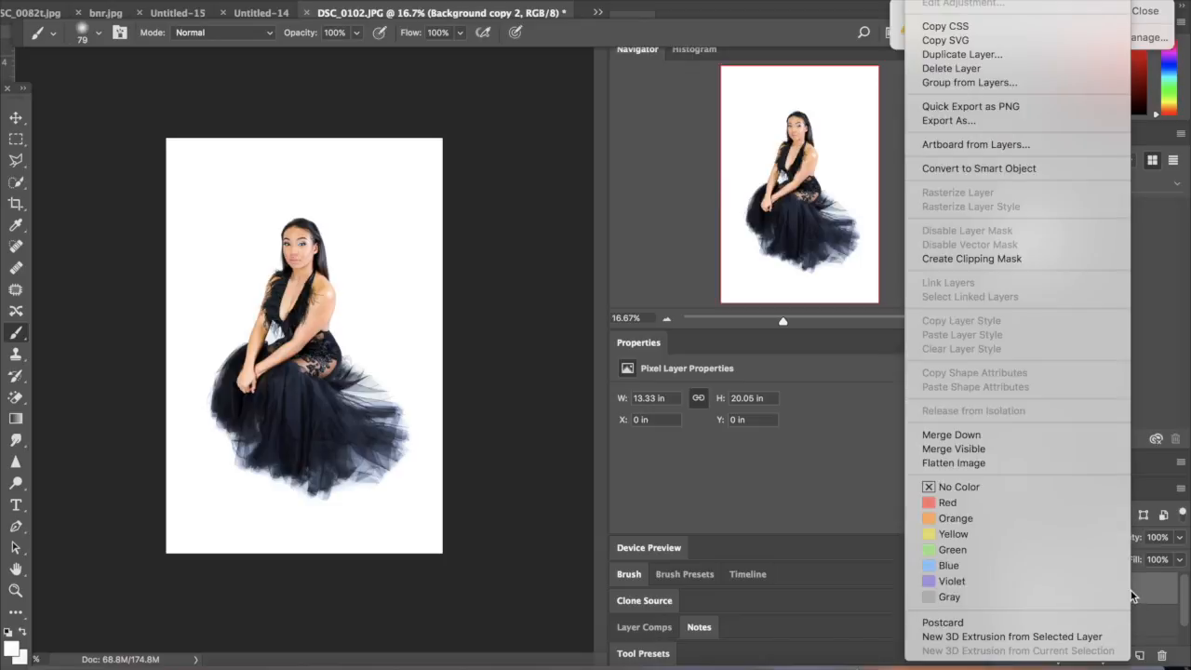
{"action": "mouse_move", "coordinate": [996, 54]}
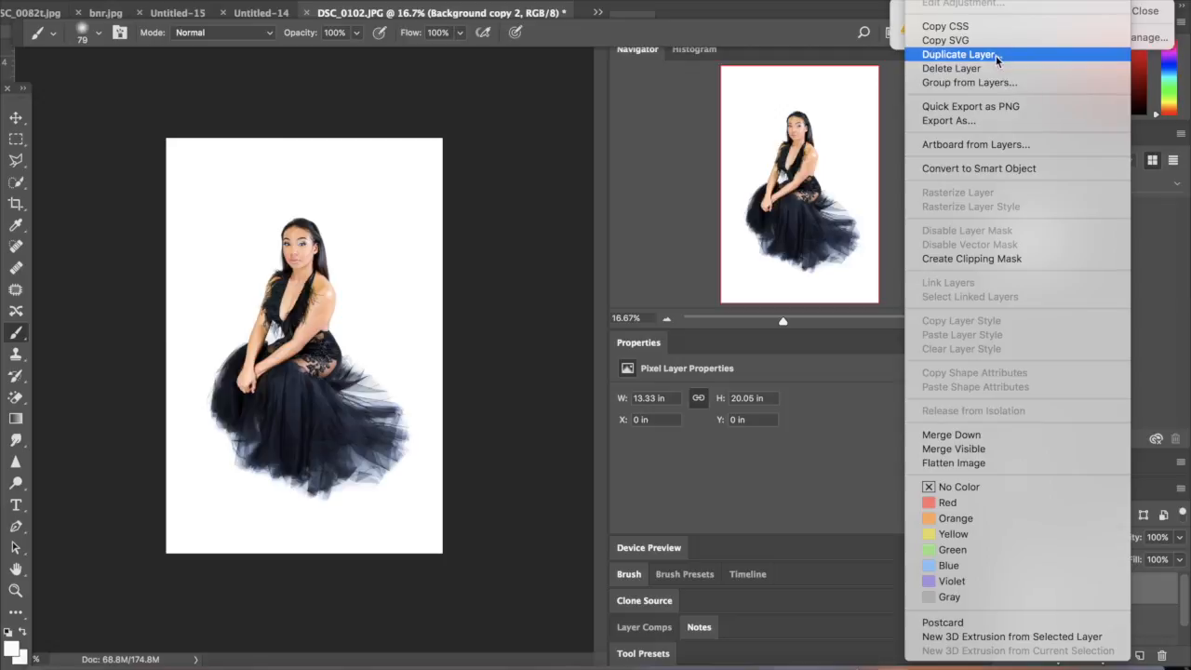
{"action": "left_click", "coordinate": [958, 54]}
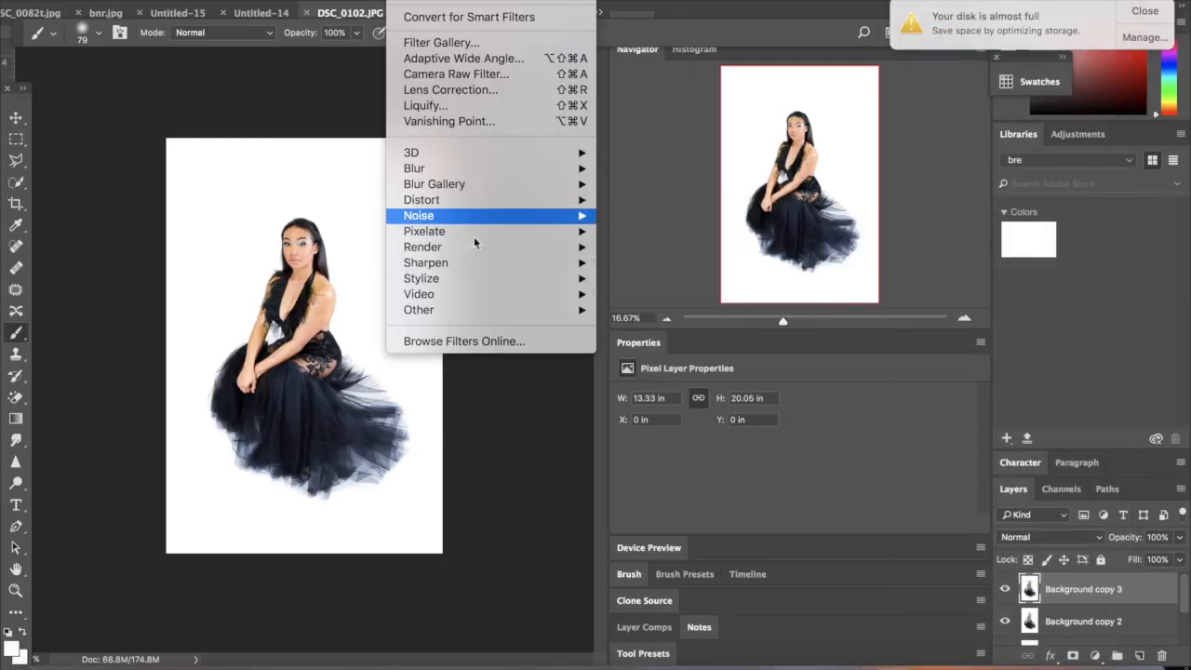
{"action": "mouse_move", "coordinate": [425, 262]}
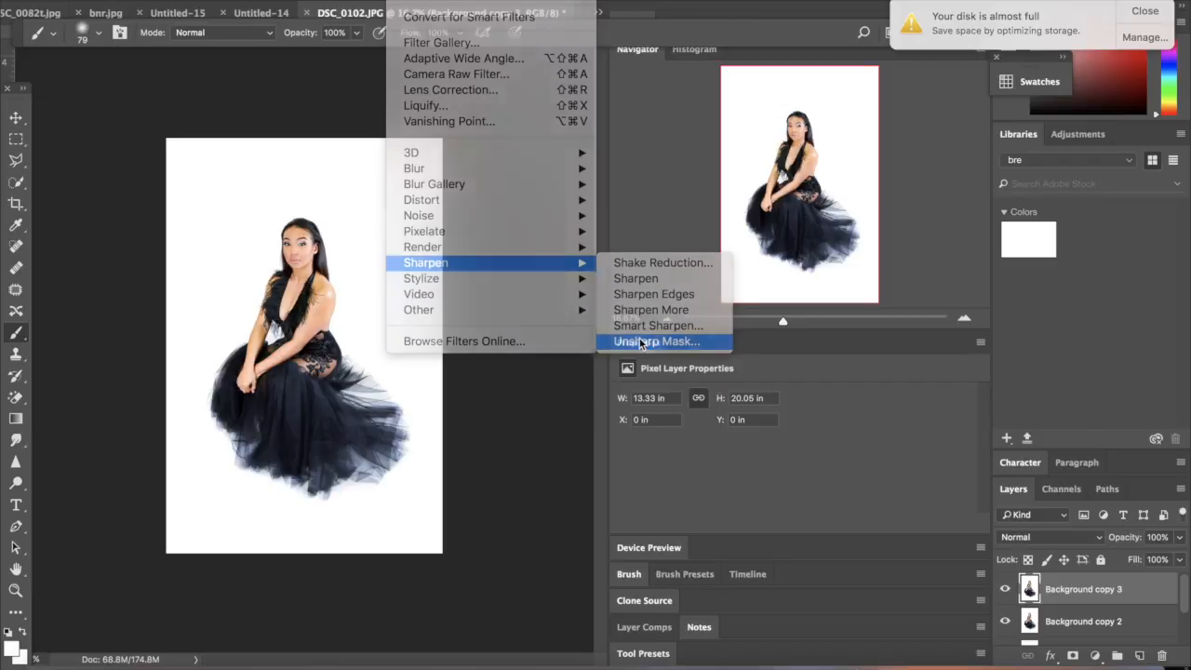
{"action": "left_click", "coordinate": [654, 342]}
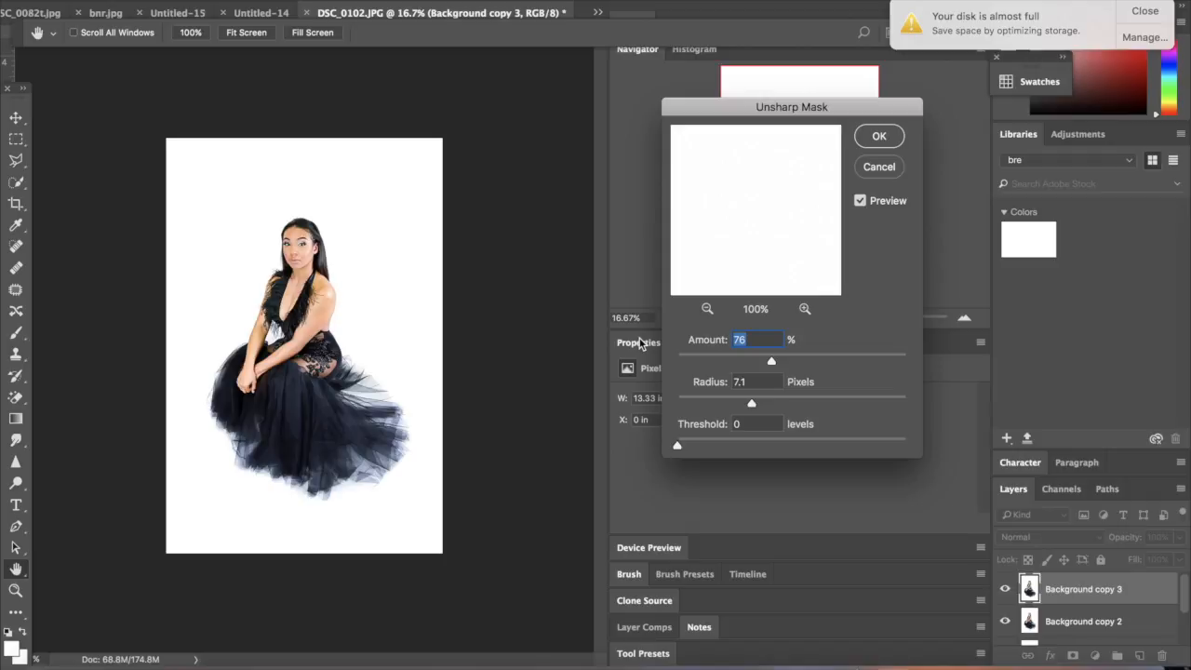
{"action": "mouse_move", "coordinate": [679, 380]}
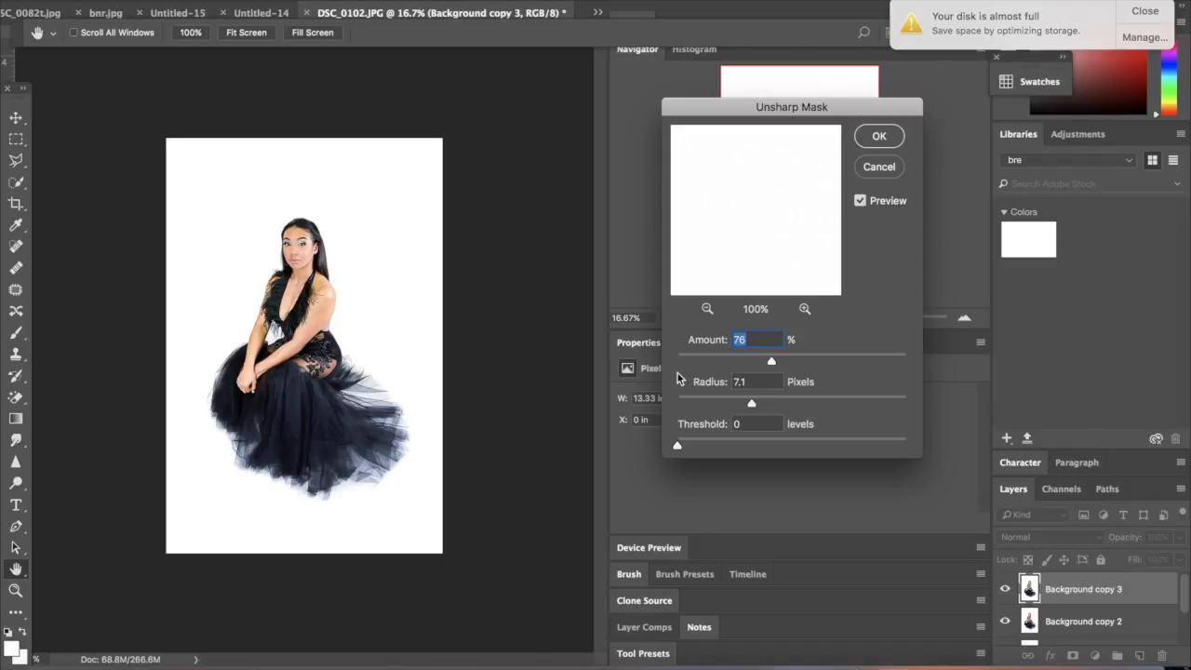
{"action": "mouse_move", "coordinate": [789, 363]}
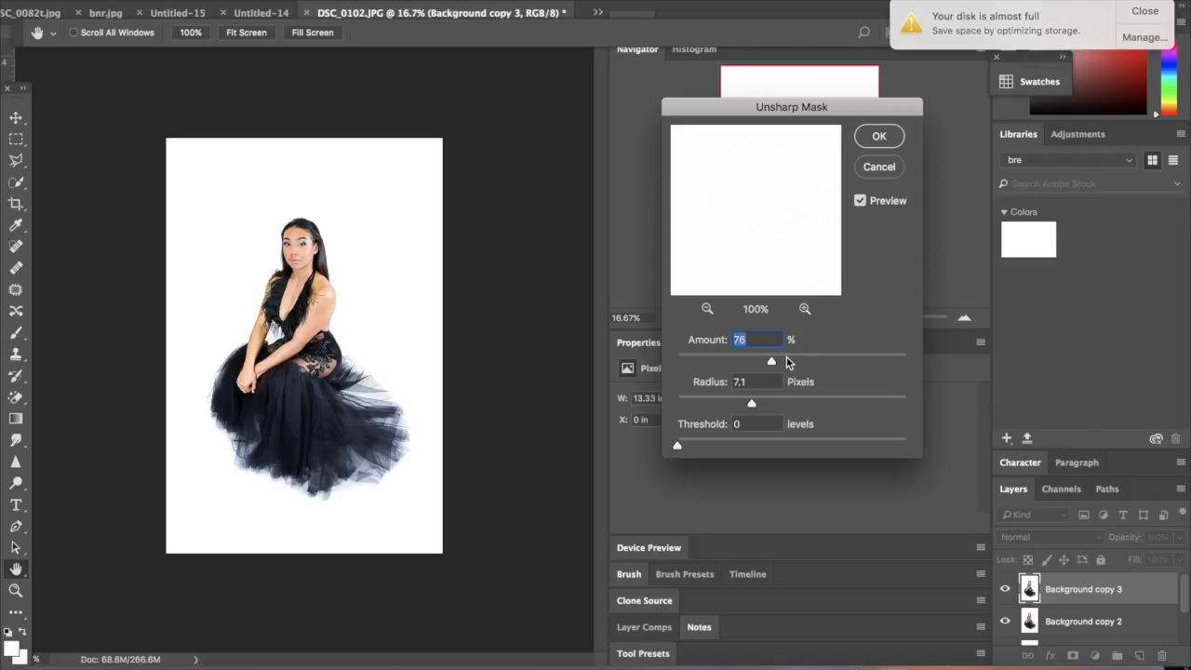
- Apply Unsharp Mask with Amount 82 and Radius 7.4 pixels to the copy
{"action": "left_click_drag", "start_coordinate": [771, 361], "coordinate": [764, 361]}
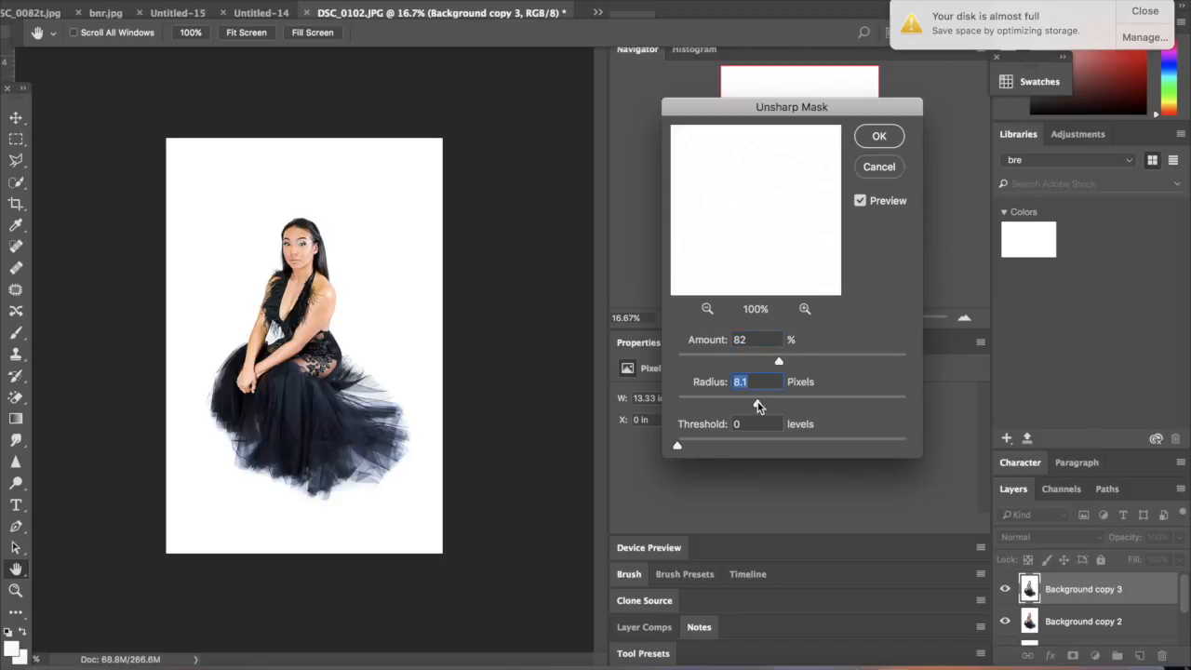
{"action": "left_click_drag", "start_coordinate": [760, 406], "coordinate": [754, 406]}
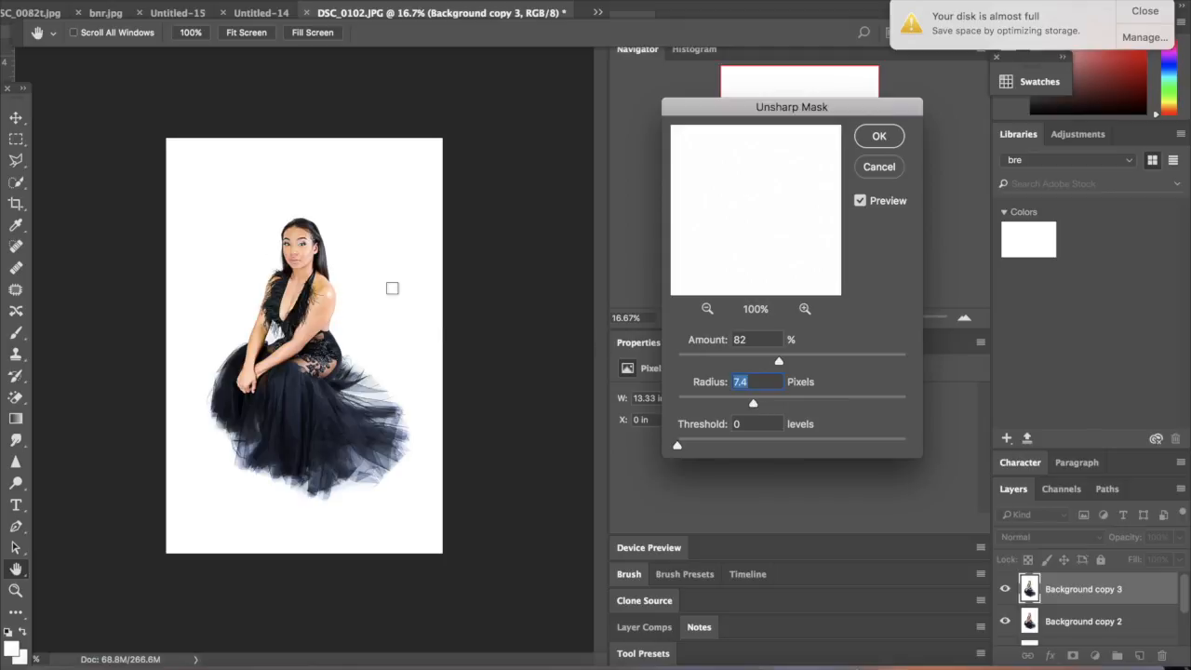
{"action": "mouse_move", "coordinate": [852, 184]}
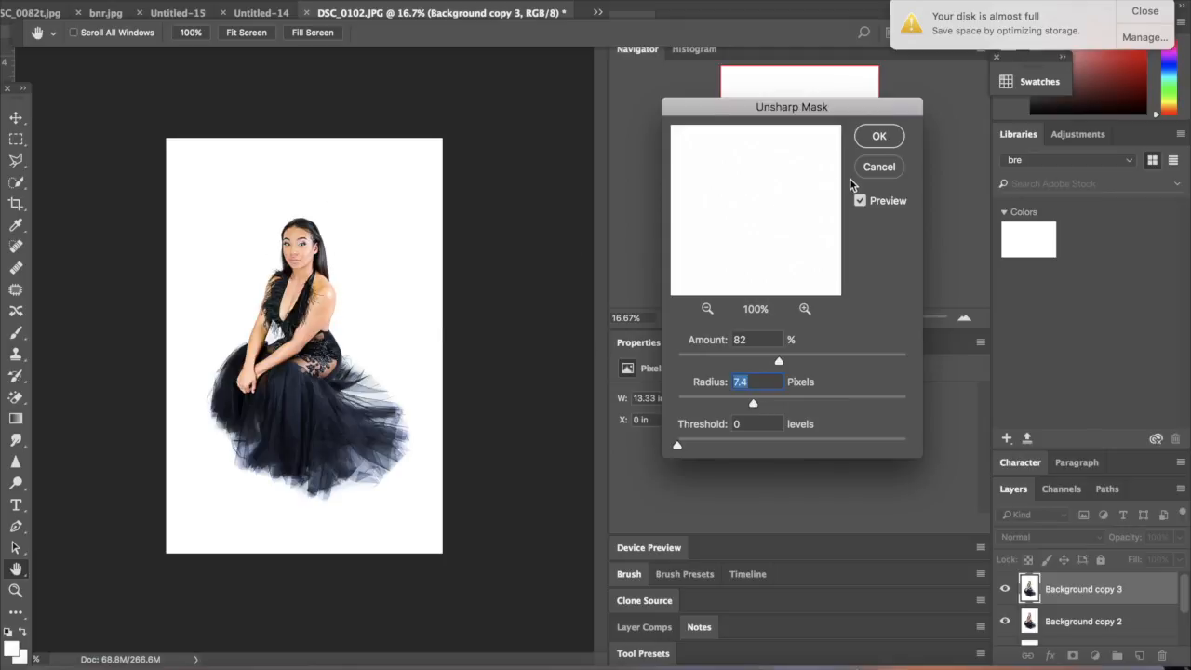
{"action": "left_click", "coordinate": [878, 136]}
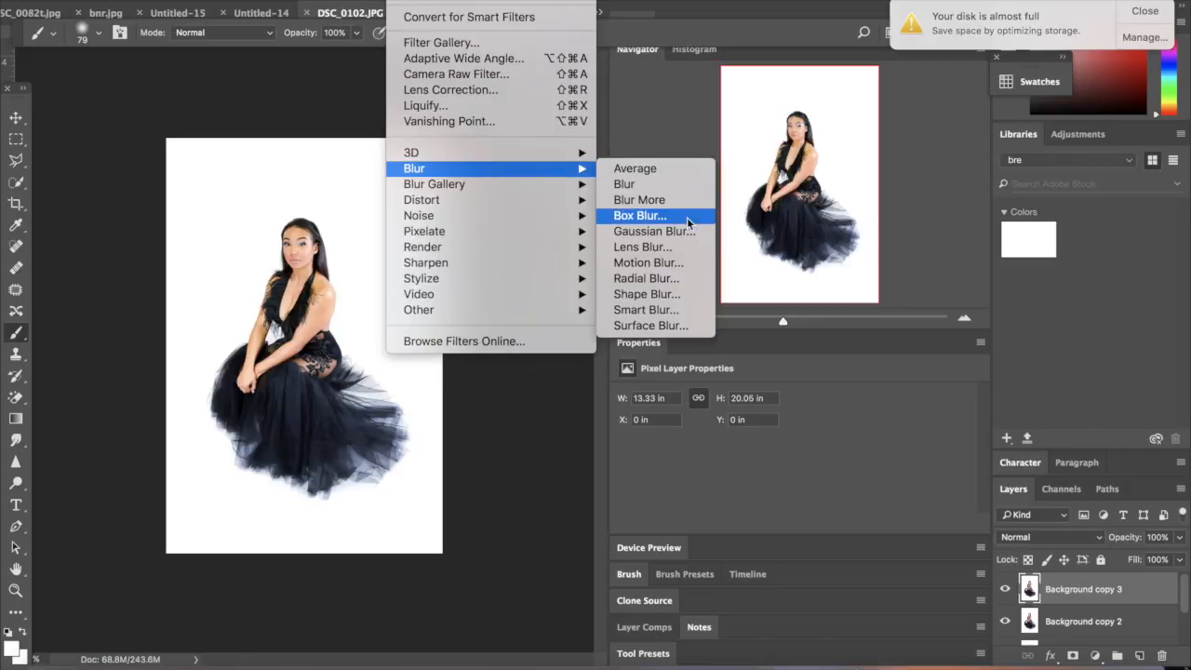
{"action": "mouse_move", "coordinate": [655, 231]}
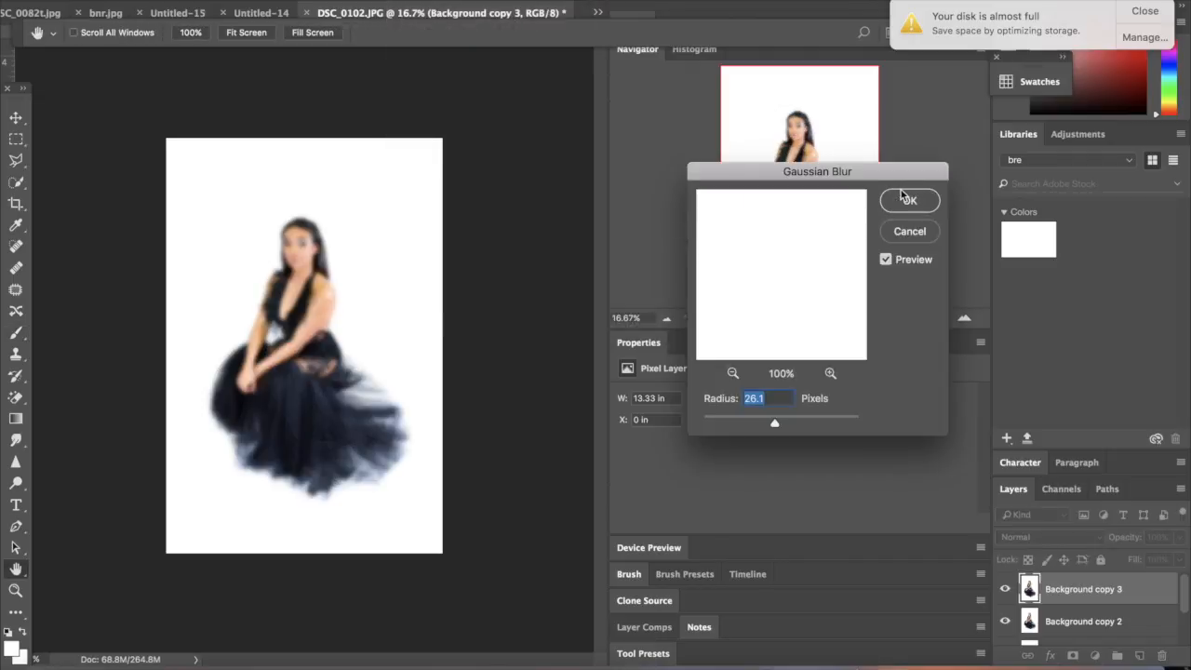
- Gaussian-blur the copy at 26.1 px and fill its layer mask with black to hide it
{"action": "left_click", "coordinate": [908, 201]}
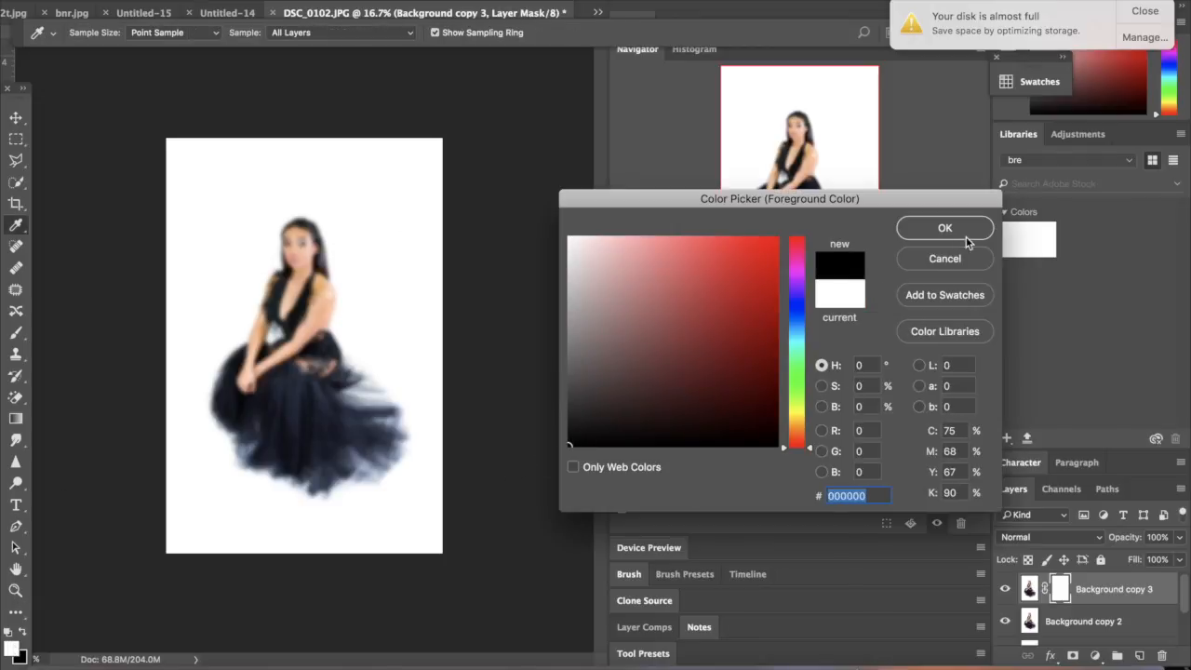
{"action": "left_click", "coordinate": [945, 227]}
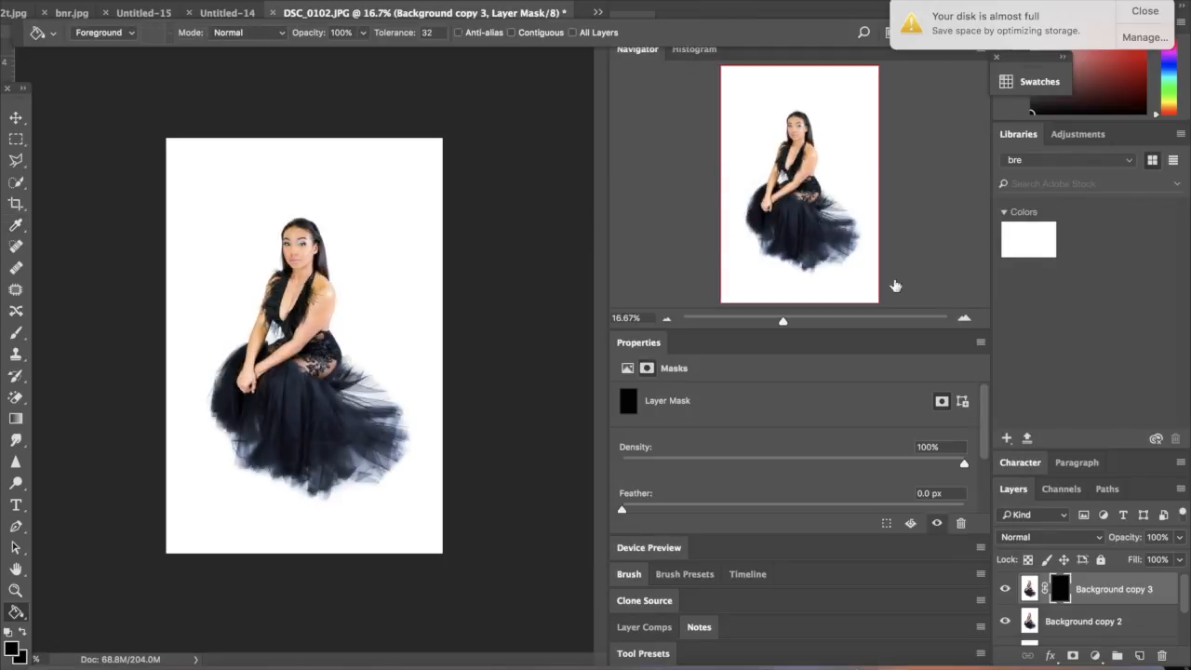
{"action": "left_click", "coordinate": [964, 316]}
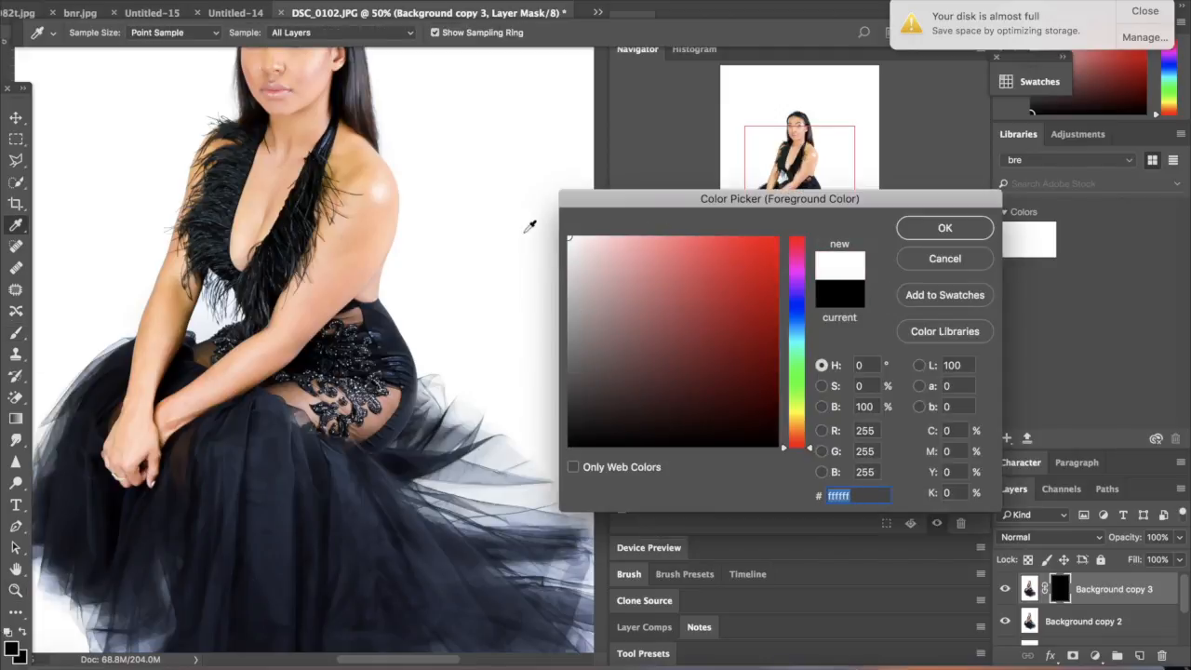
- Brush white onto the mask over the face, chest and arms to reveal the blur
{"action": "left_click", "coordinate": [945, 227]}
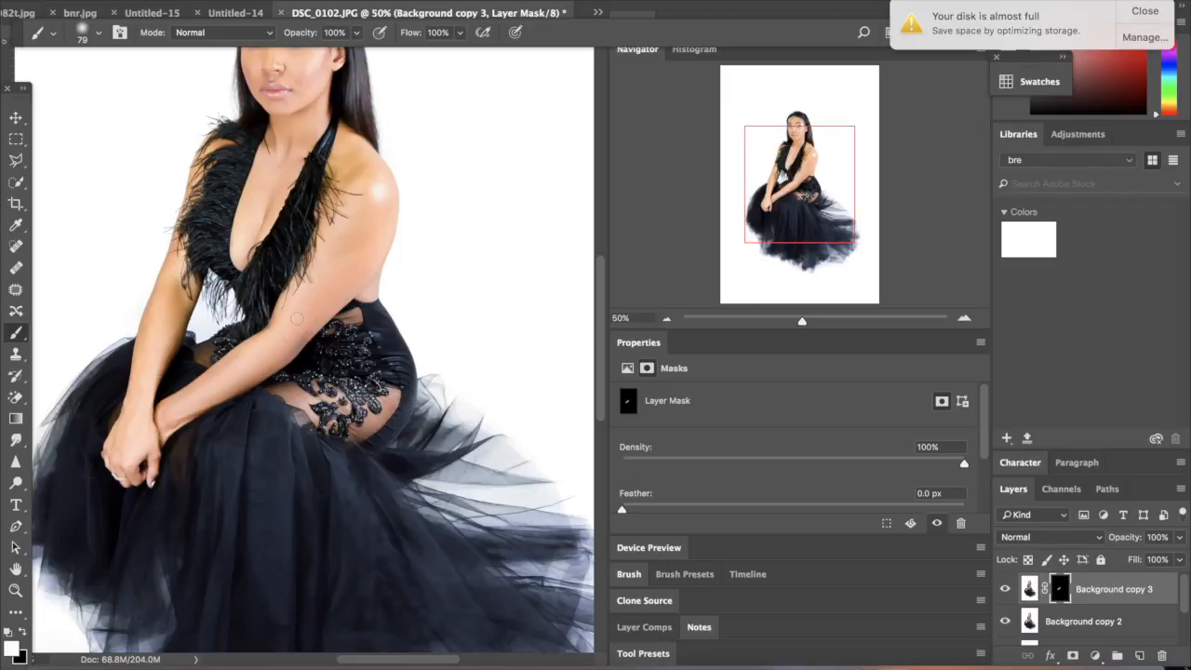
{"action": "mouse_move", "coordinate": [339, 242]}
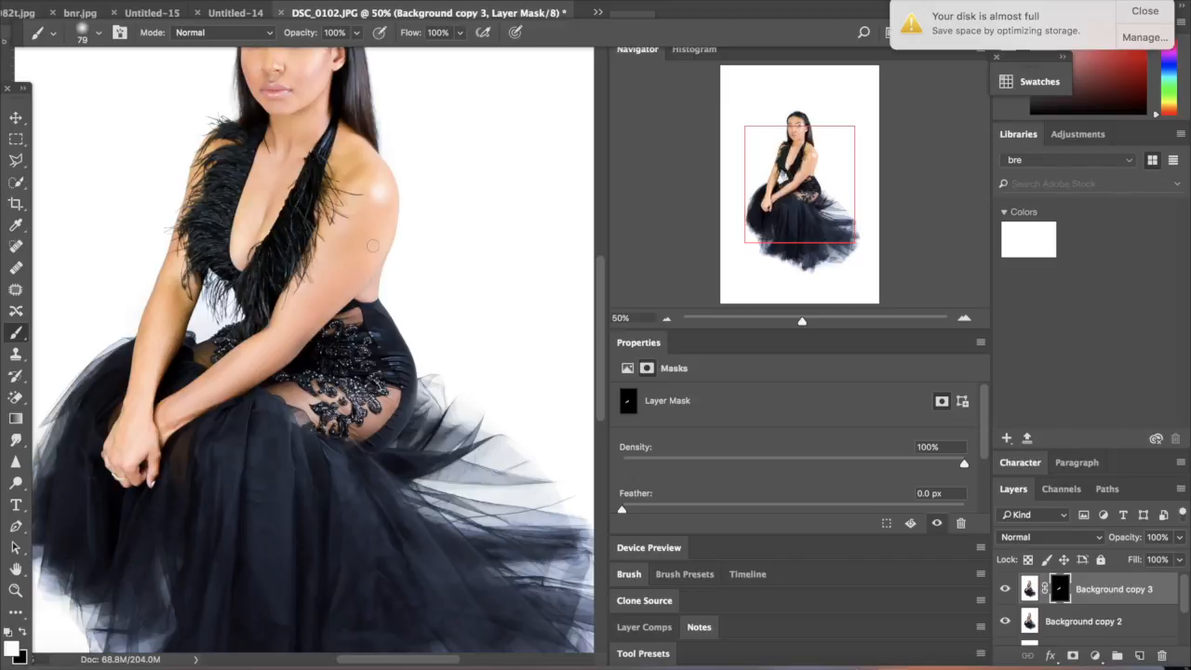
{"action": "mouse_move", "coordinate": [357, 203]}
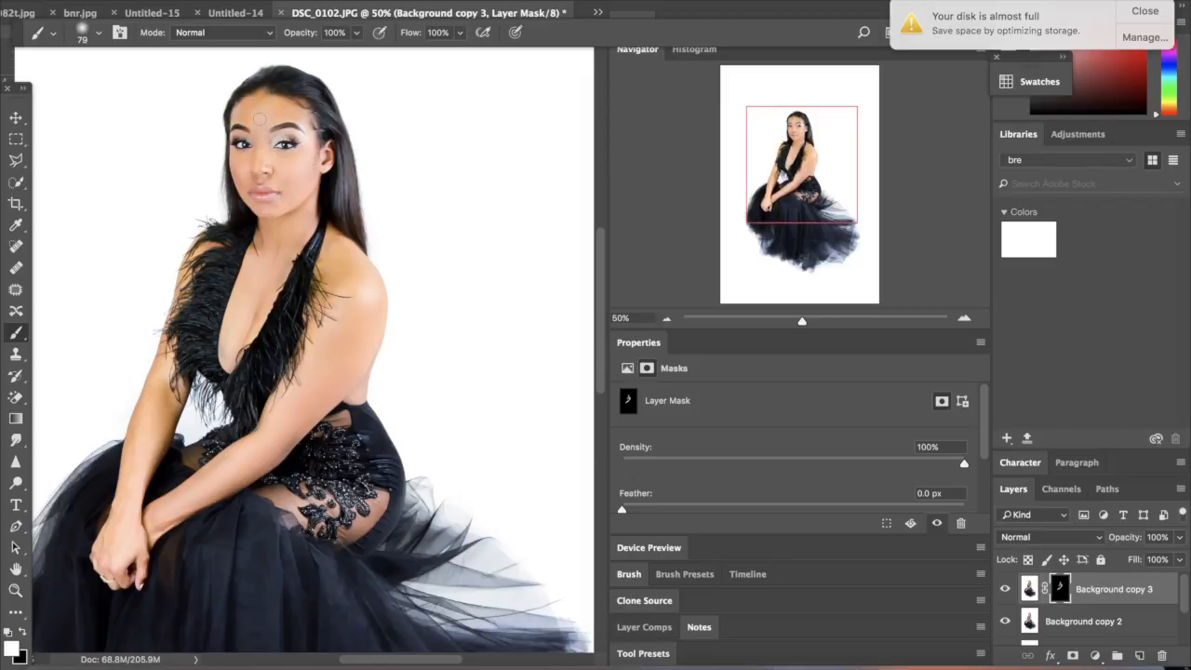
{"action": "left_click", "coordinate": [279, 111]}
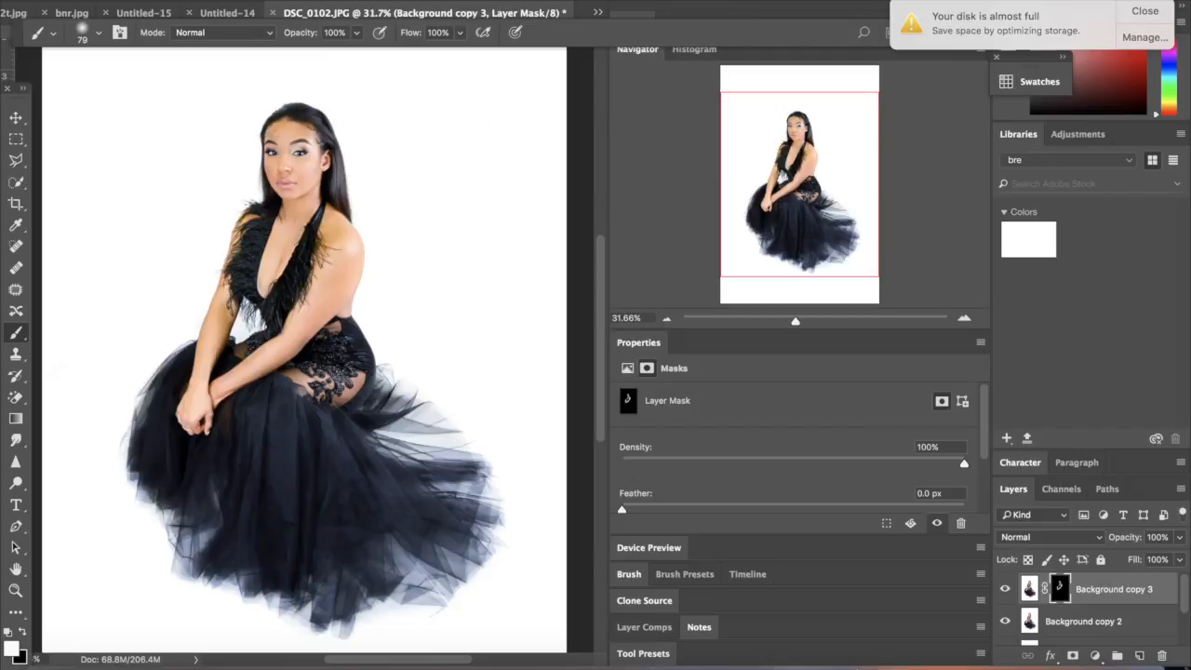
{"action": "mouse_move", "coordinate": [326, 7]}
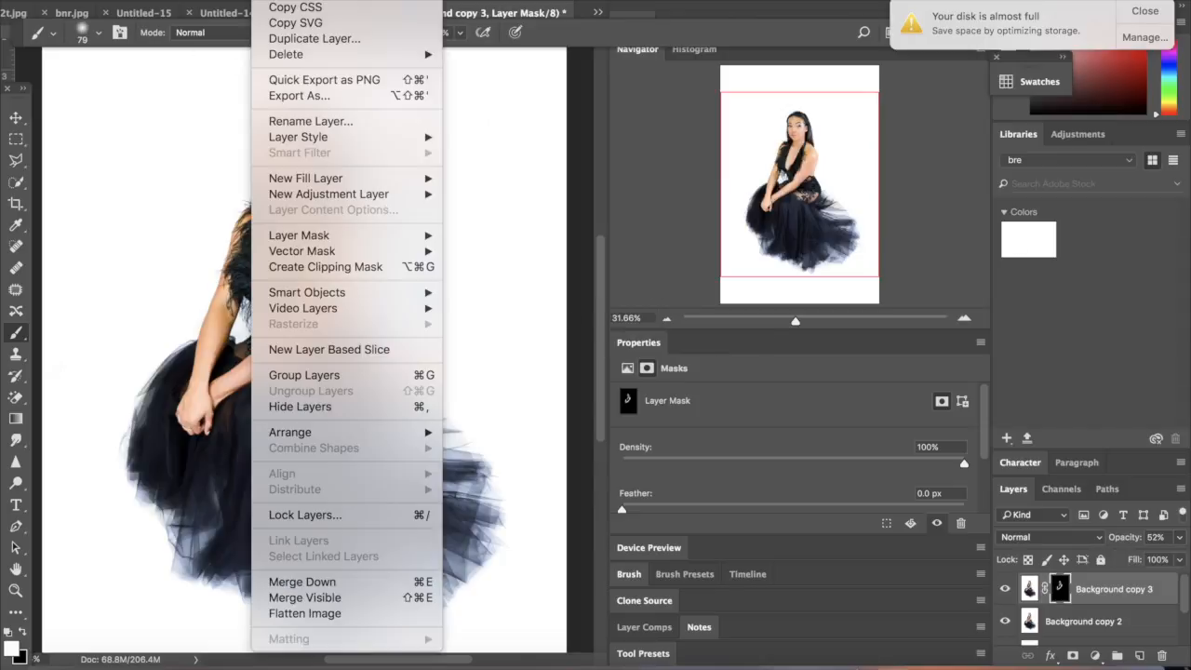
{"action": "mouse_move", "coordinate": [305, 597]}
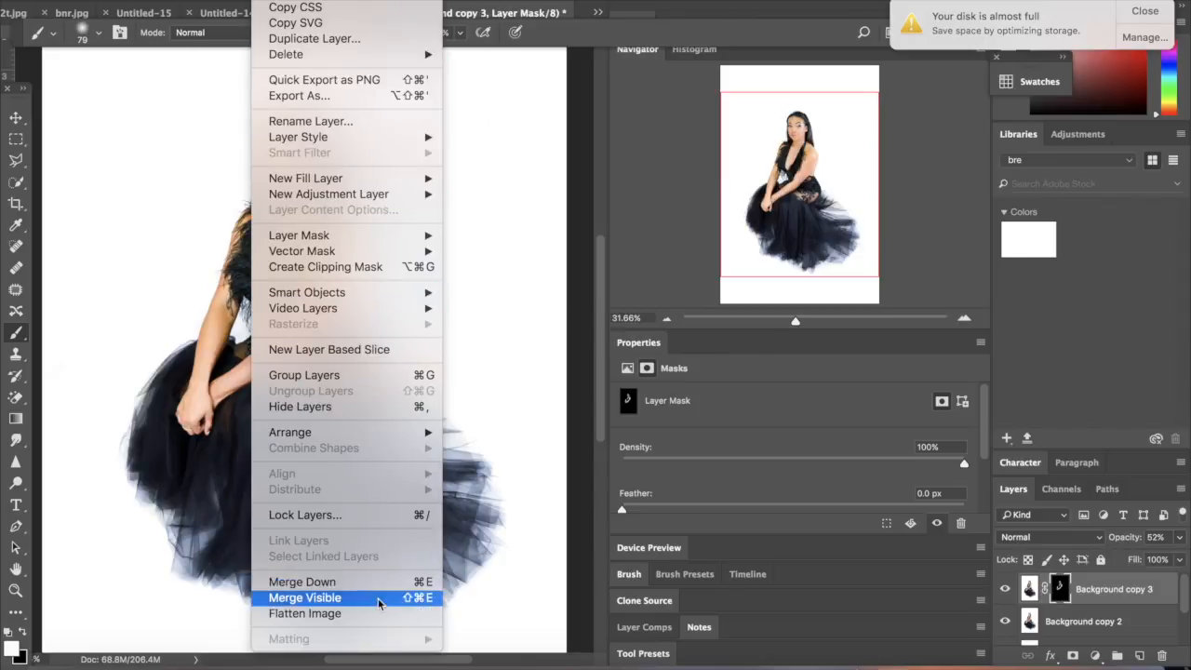
- Flatten all layers into a single background and return to the Move tool
{"action": "left_click", "coordinate": [305, 614]}
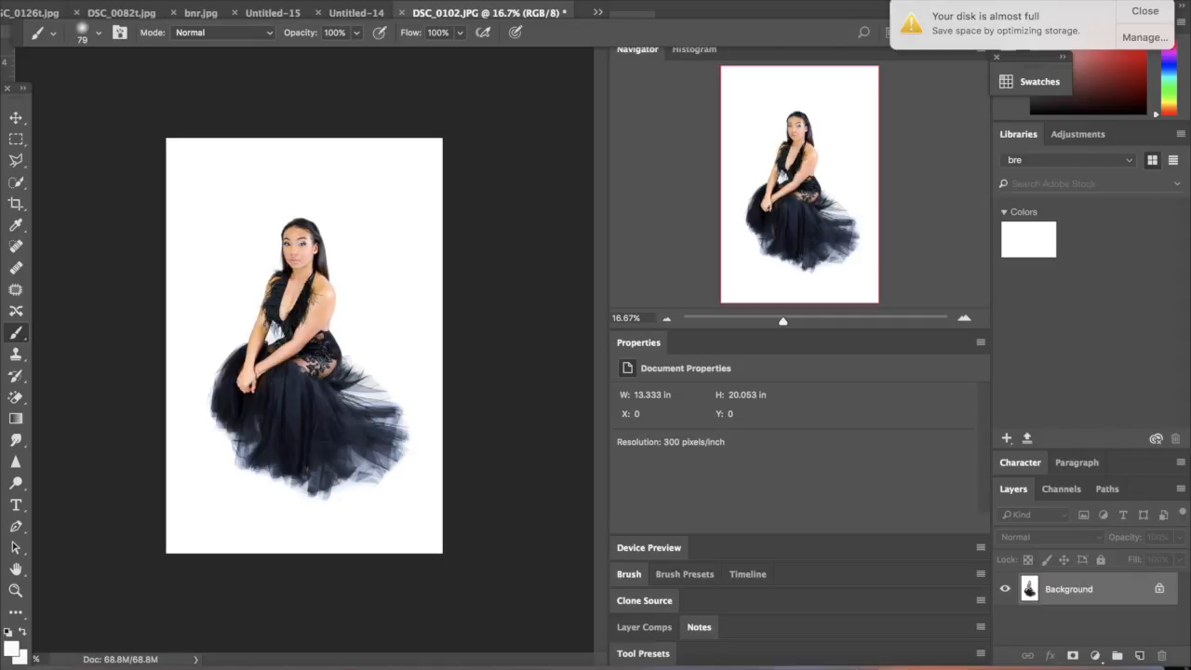
{"action": "left_click", "coordinate": [15, 117]}
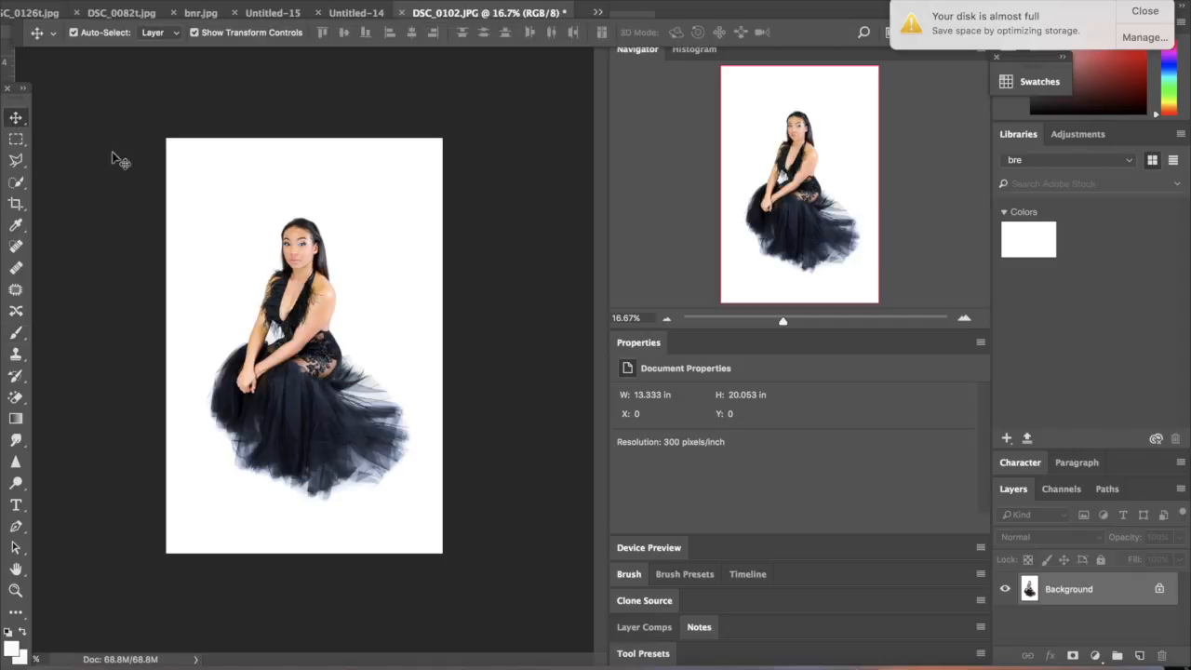
{"action": "mouse_move", "coordinate": [169, 362]}
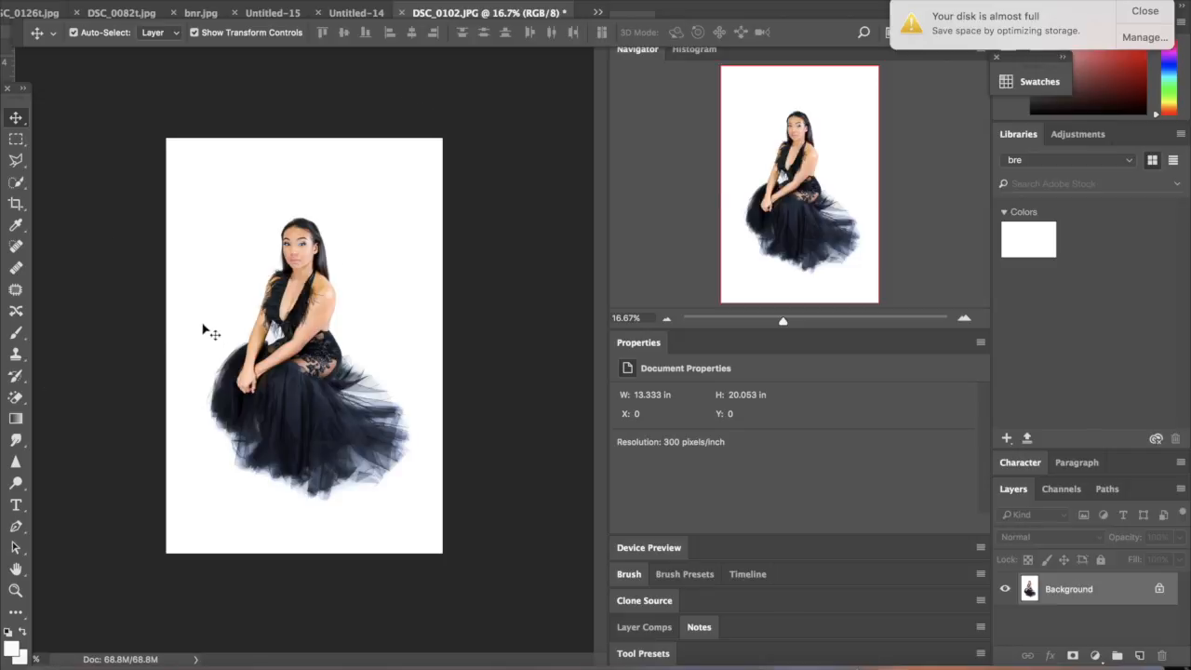
{"action": "mouse_move", "coordinate": [420, 506]}
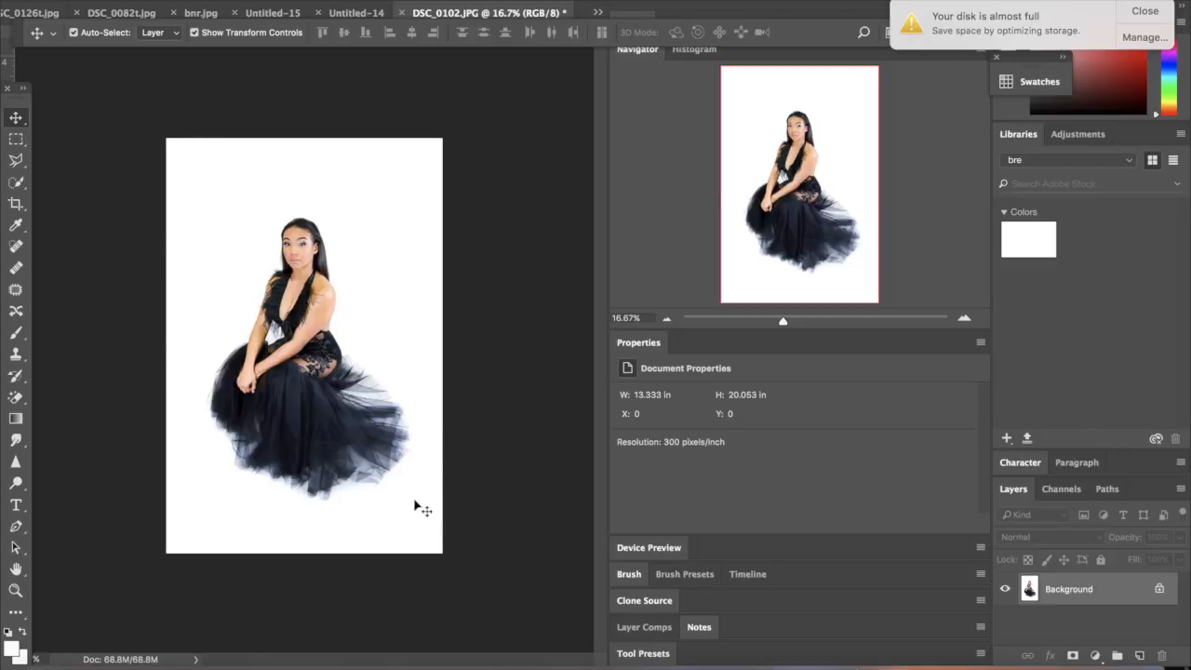